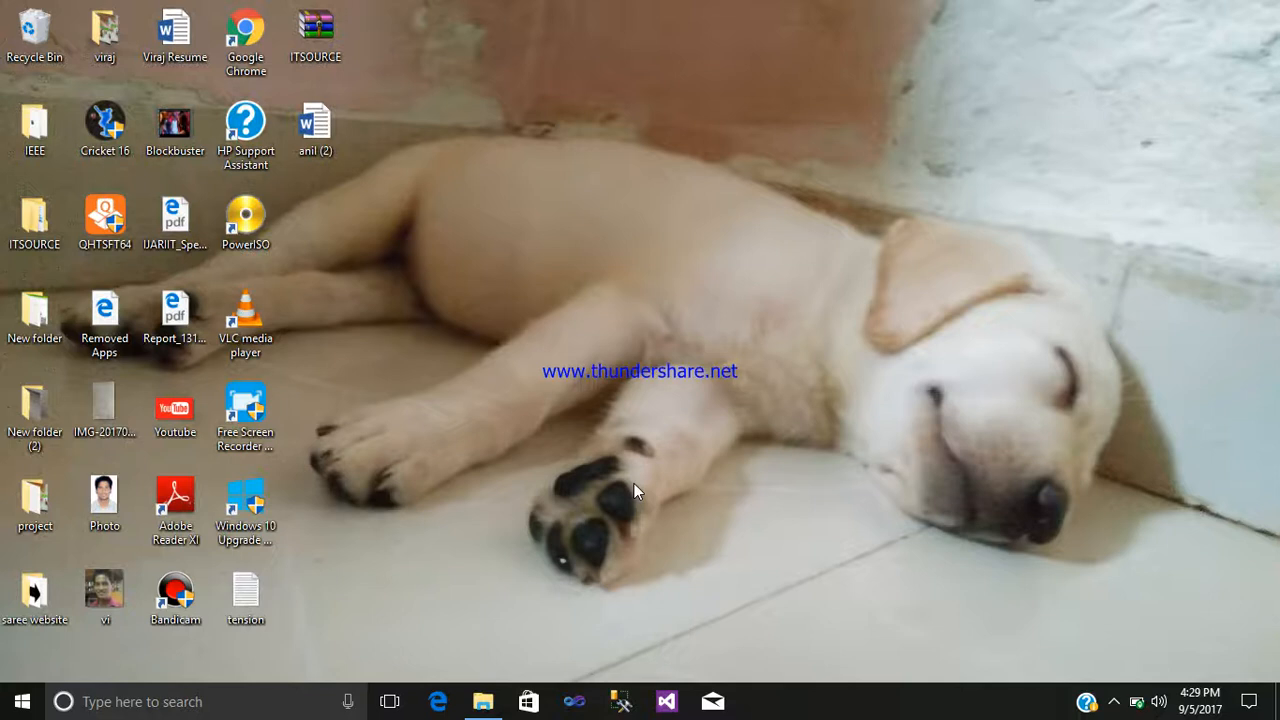
{"action": "mouse_move", "coordinate": [555, 701]}
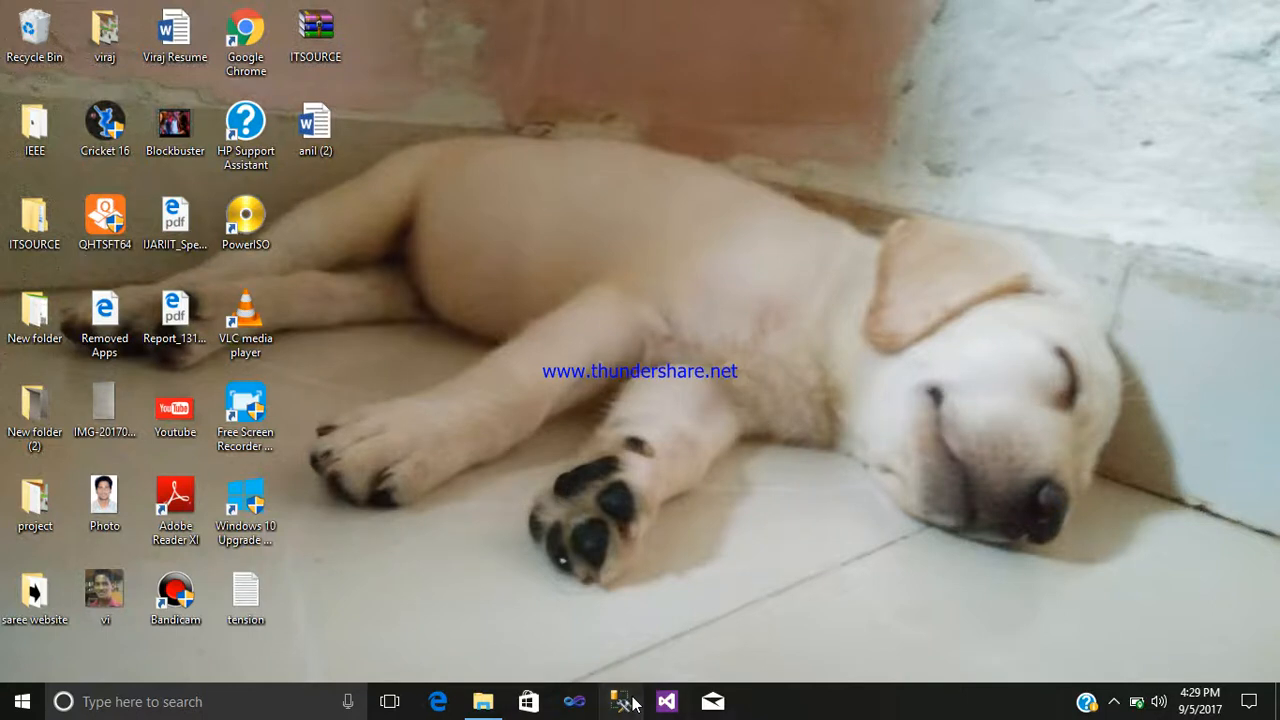
Launch SSMS and connect to the local SQL Server with the sa login
{"action": "left_click", "coordinate": [620, 701]}
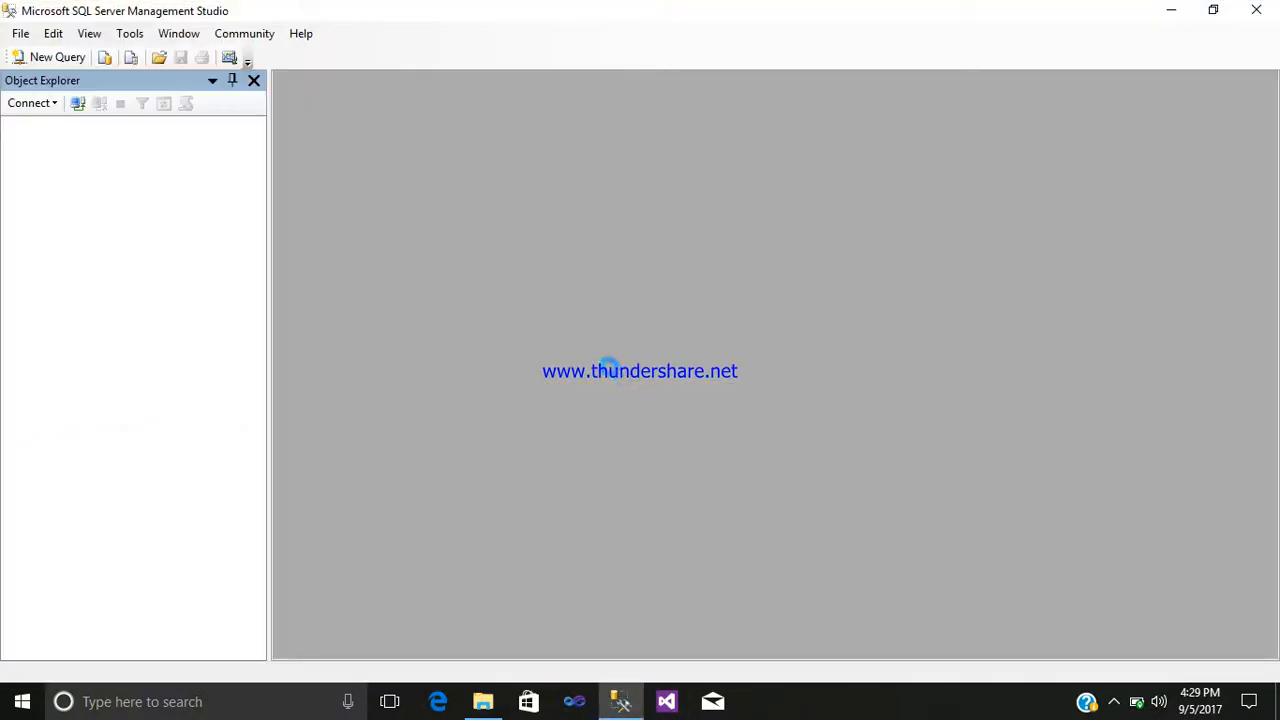
{"action": "left_click", "coordinate": [30, 102]}
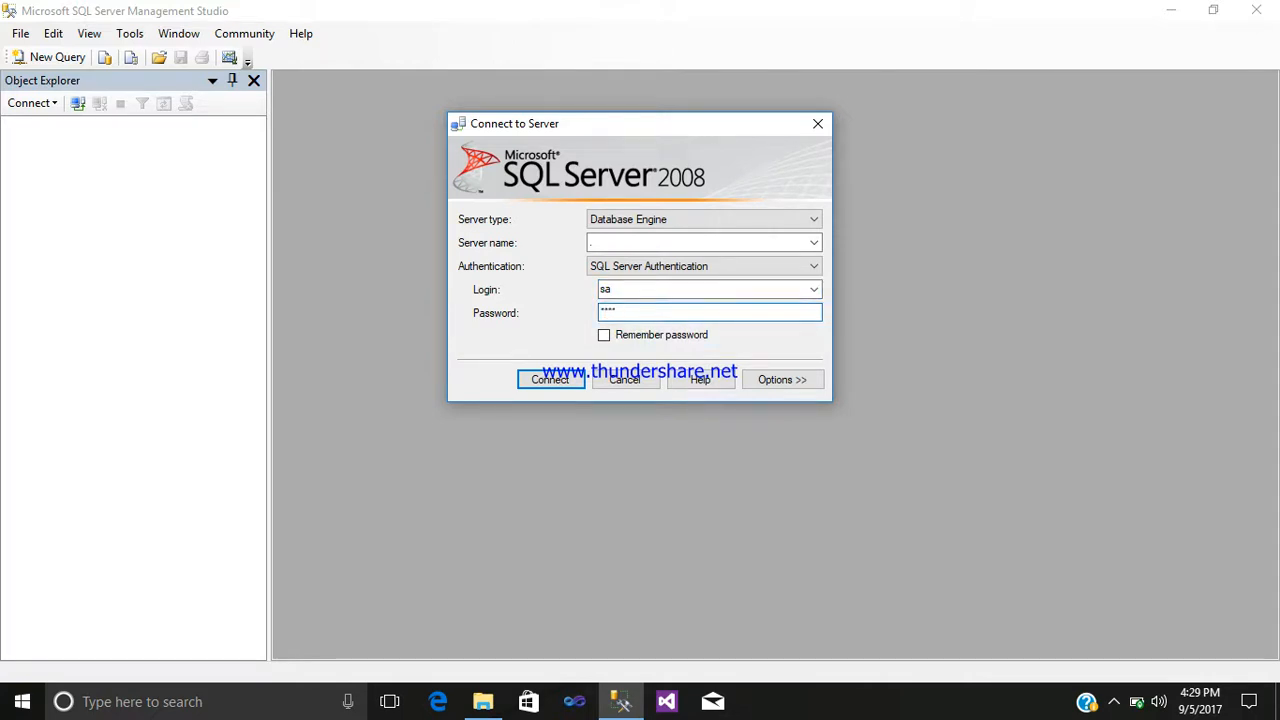
{"action": "left_click", "coordinate": [550, 379]}
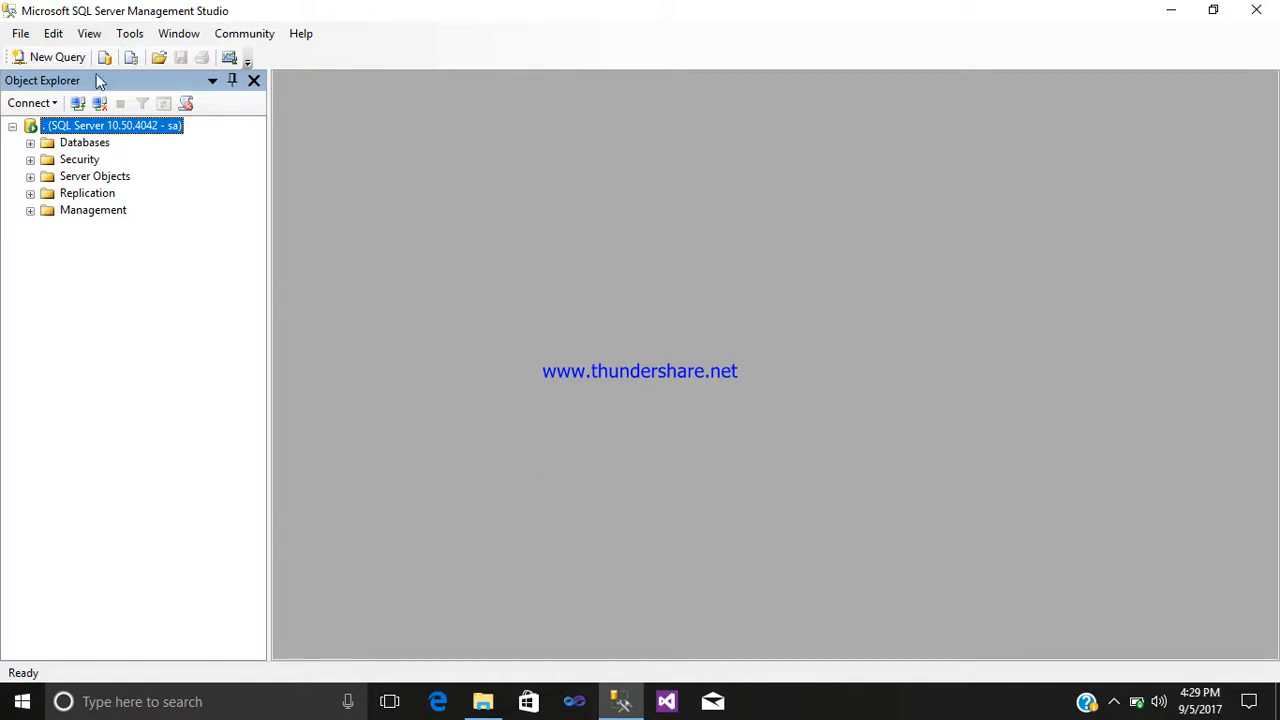
{"action": "mouse_move", "coordinate": [57, 57]}
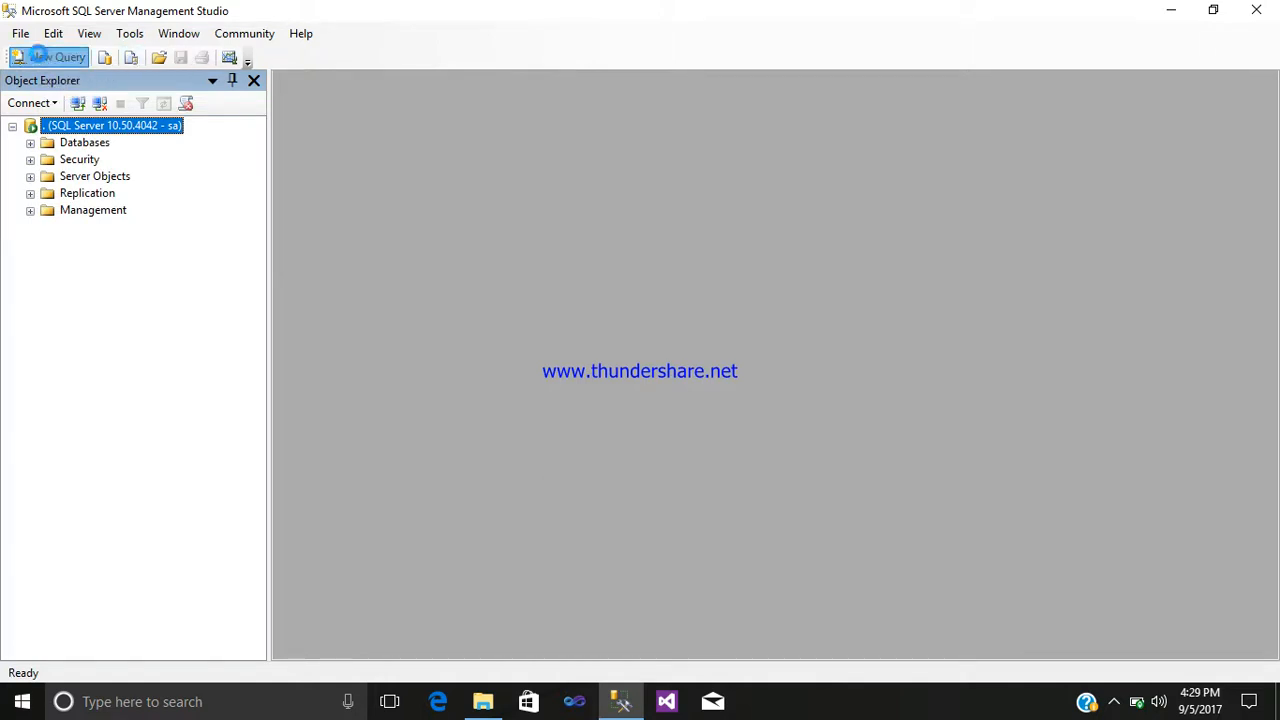
In a new query window, write the statement 'create database cout'
{"action": "left_click", "coordinate": [57, 57]}
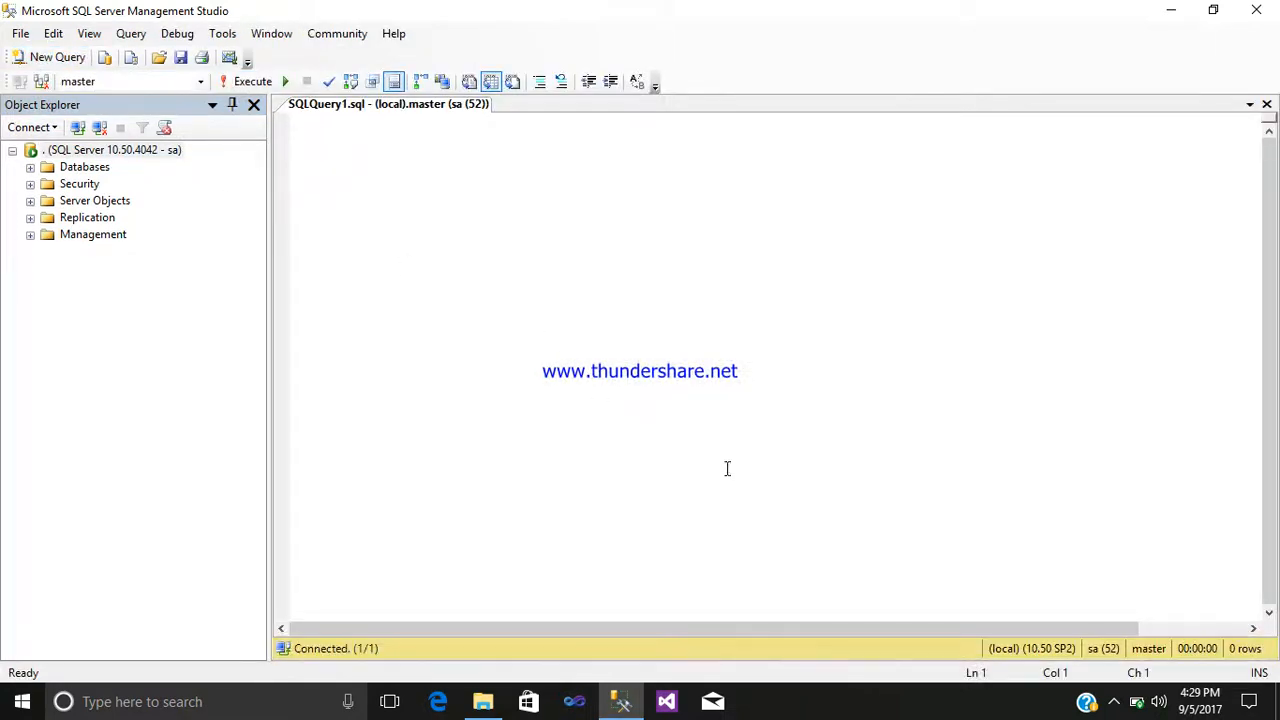
{"action": "type", "text": "crat"}
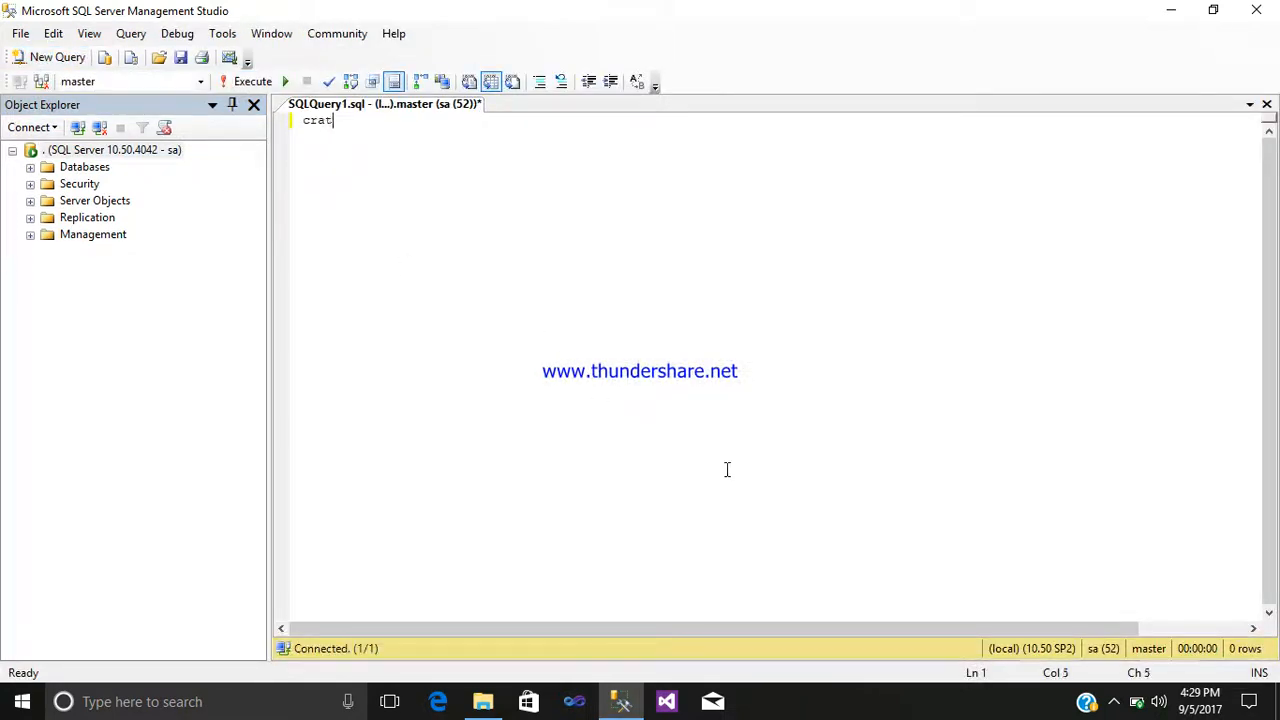
{"action": "type", "text": "e"}
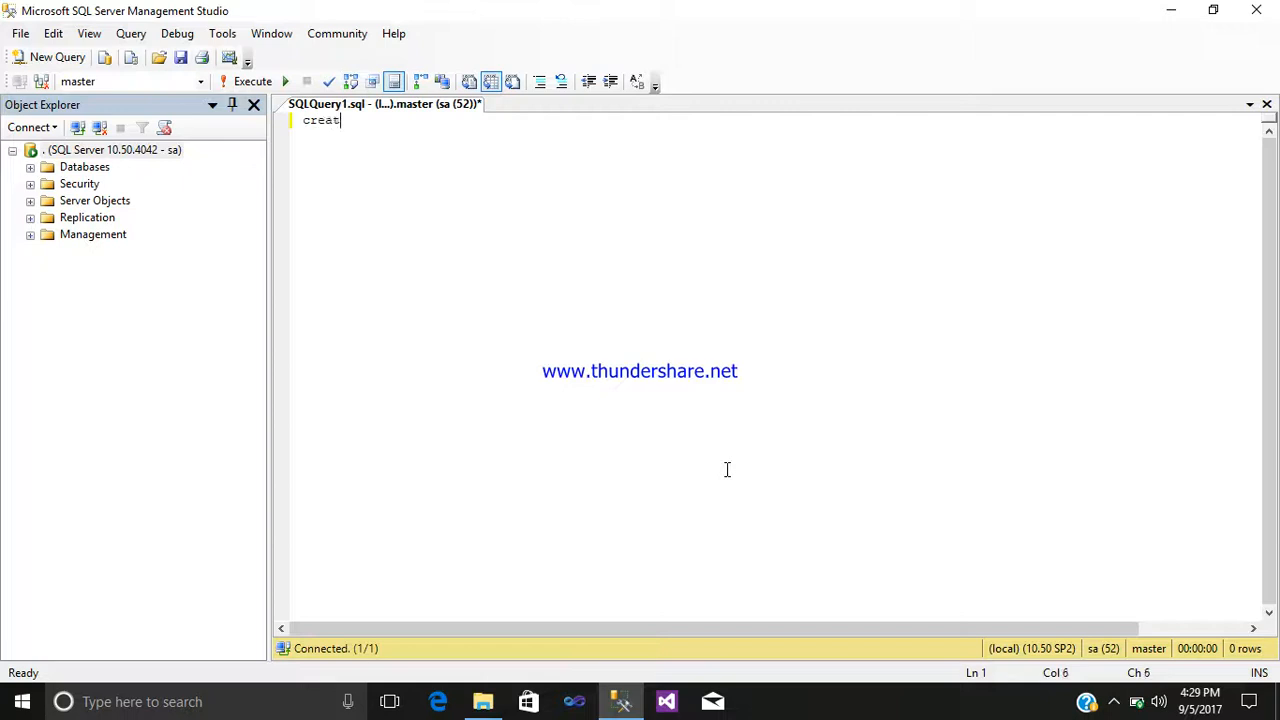
{"action": "type", "text": "e dat"}
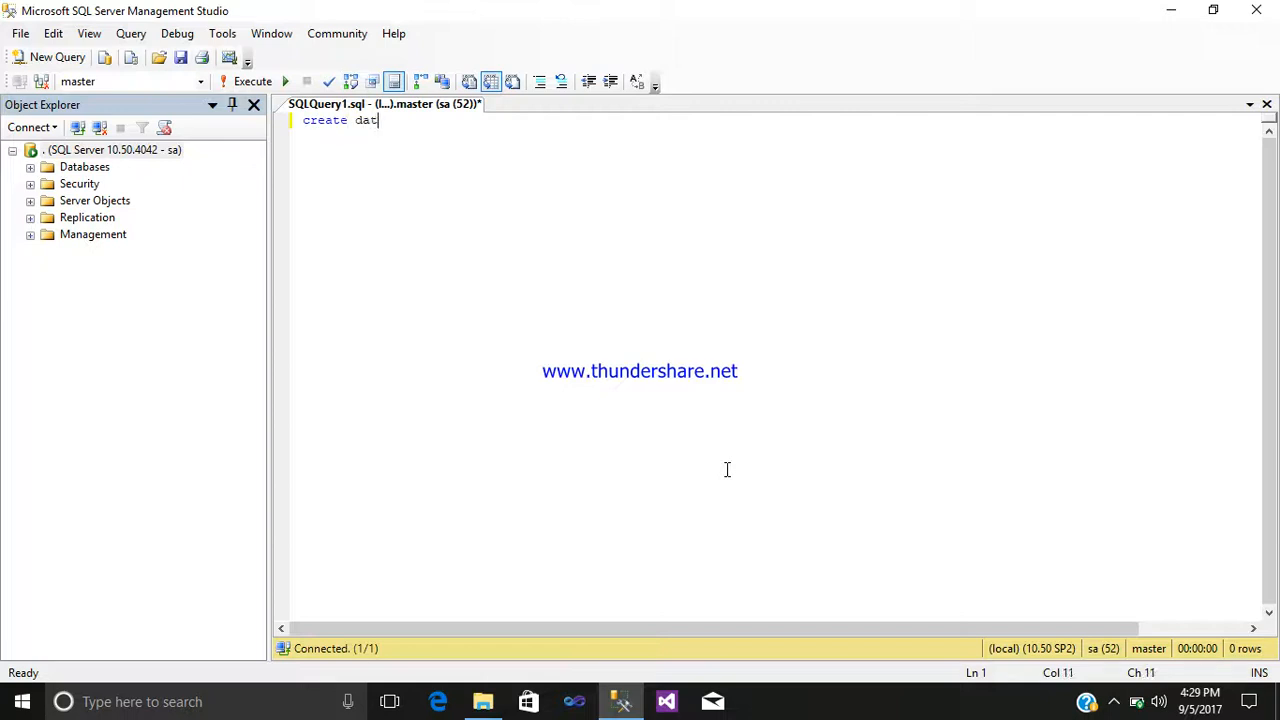
{"action": "type", "text": "abse"}
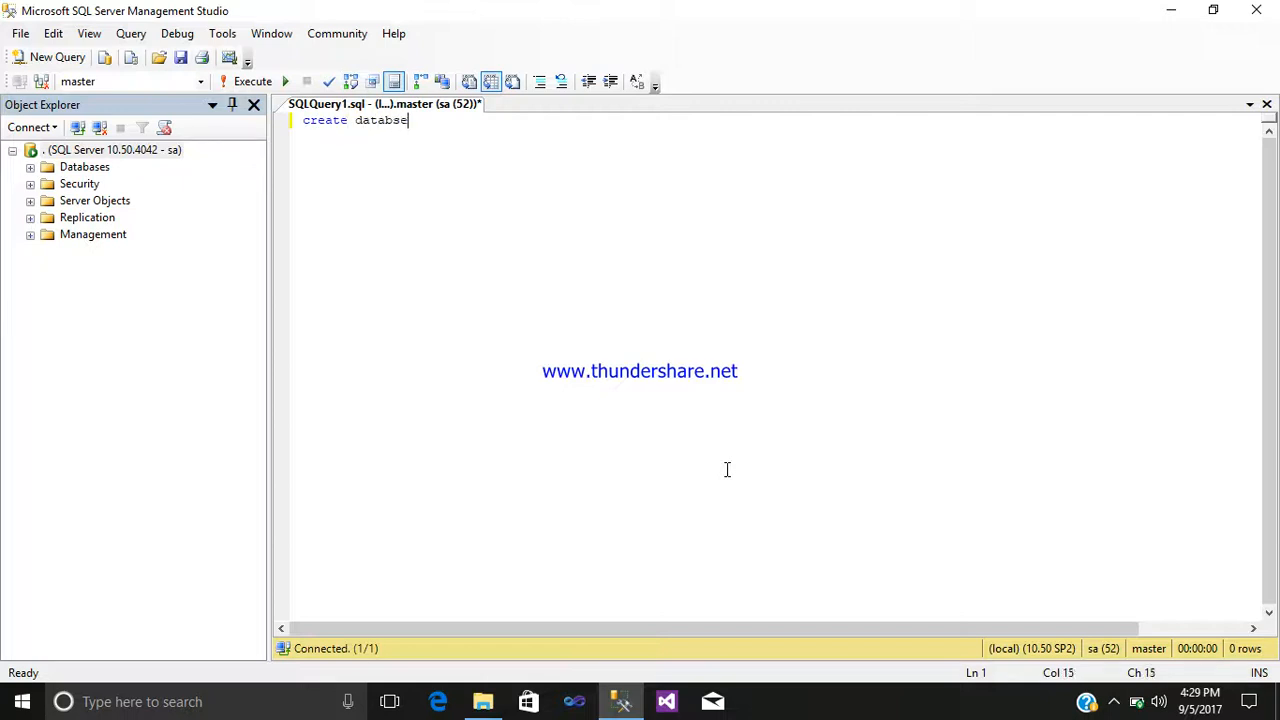
{"action": "type", "text": "e"}
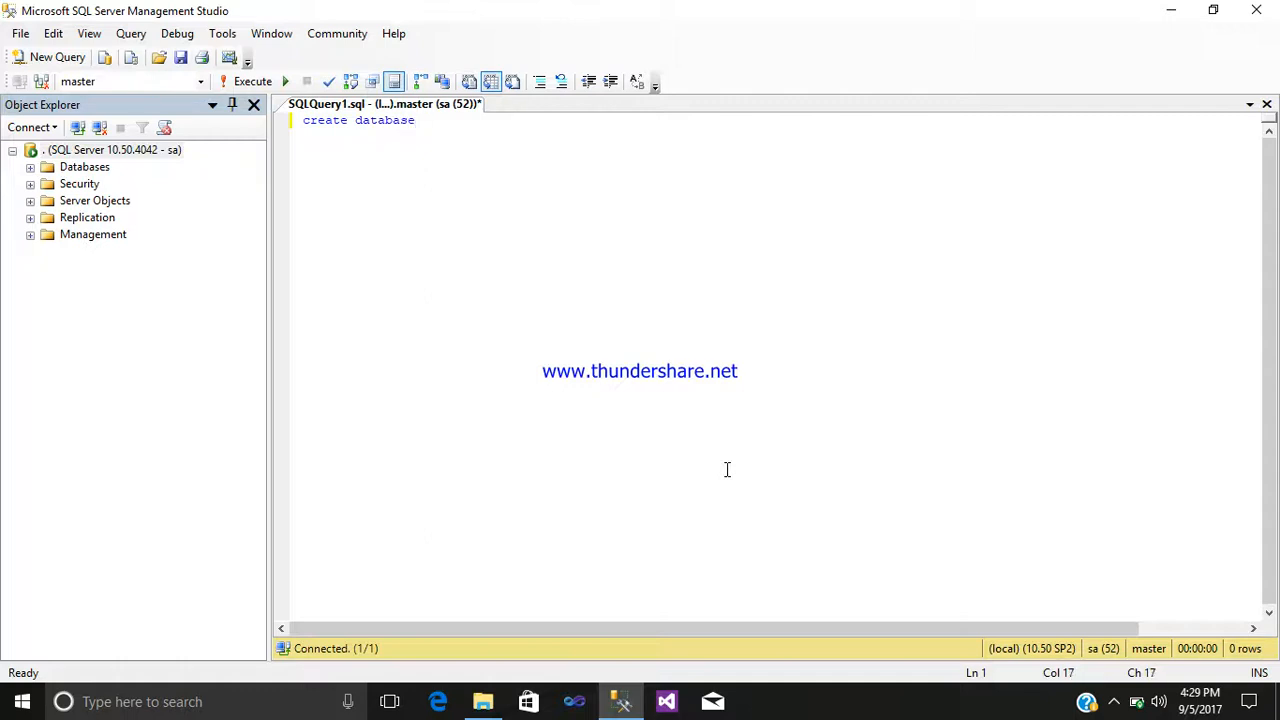
{"action": "type", "text": "c"}
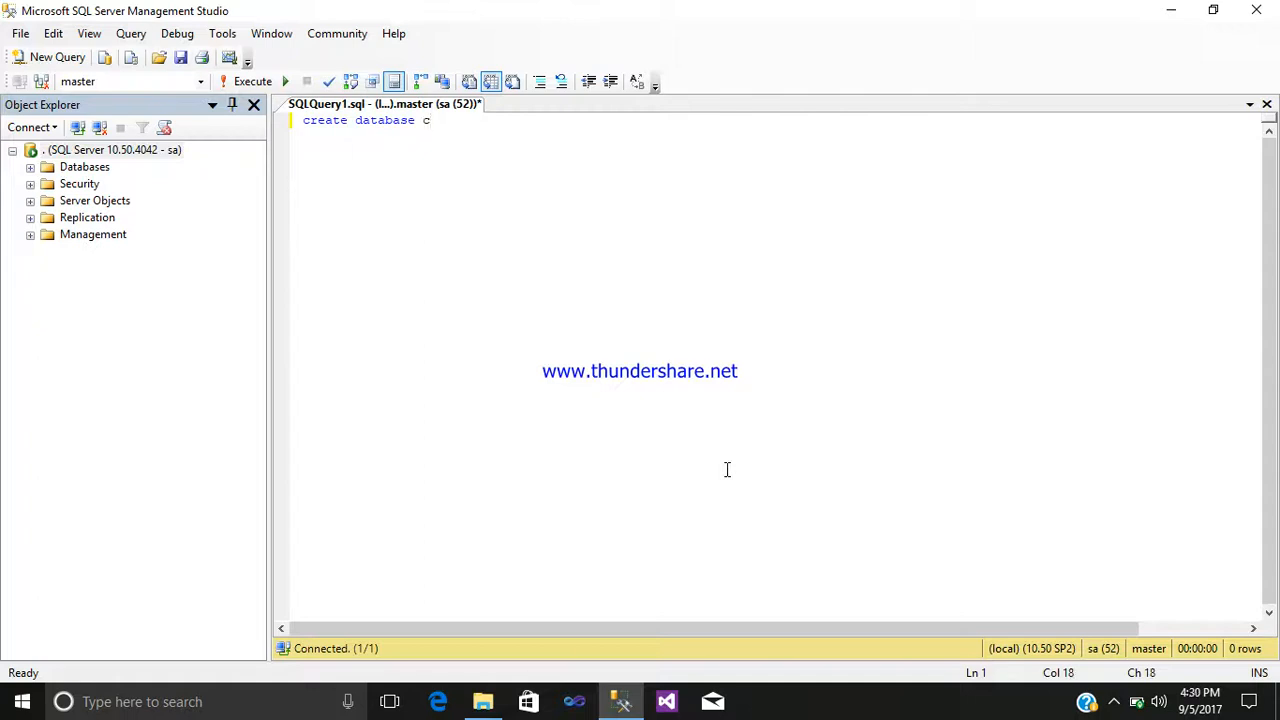
{"action": "type", "text": "ou"}
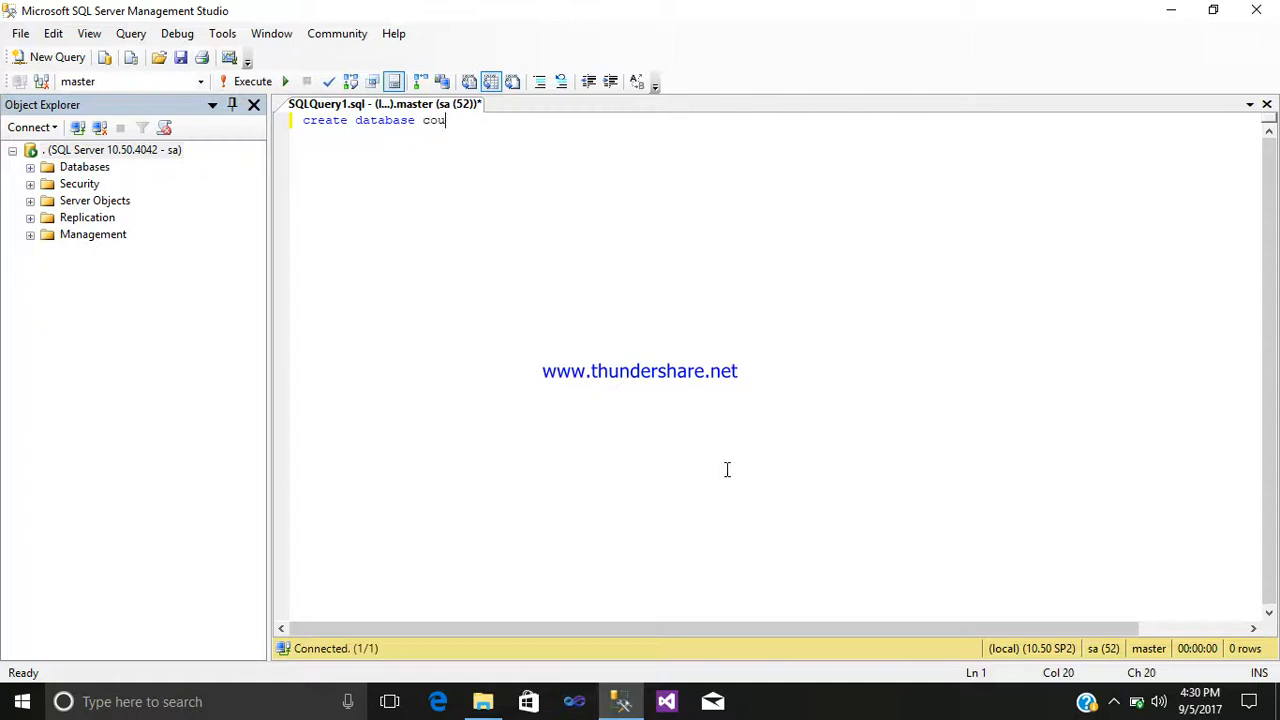
{"action": "type", "text": "t"}
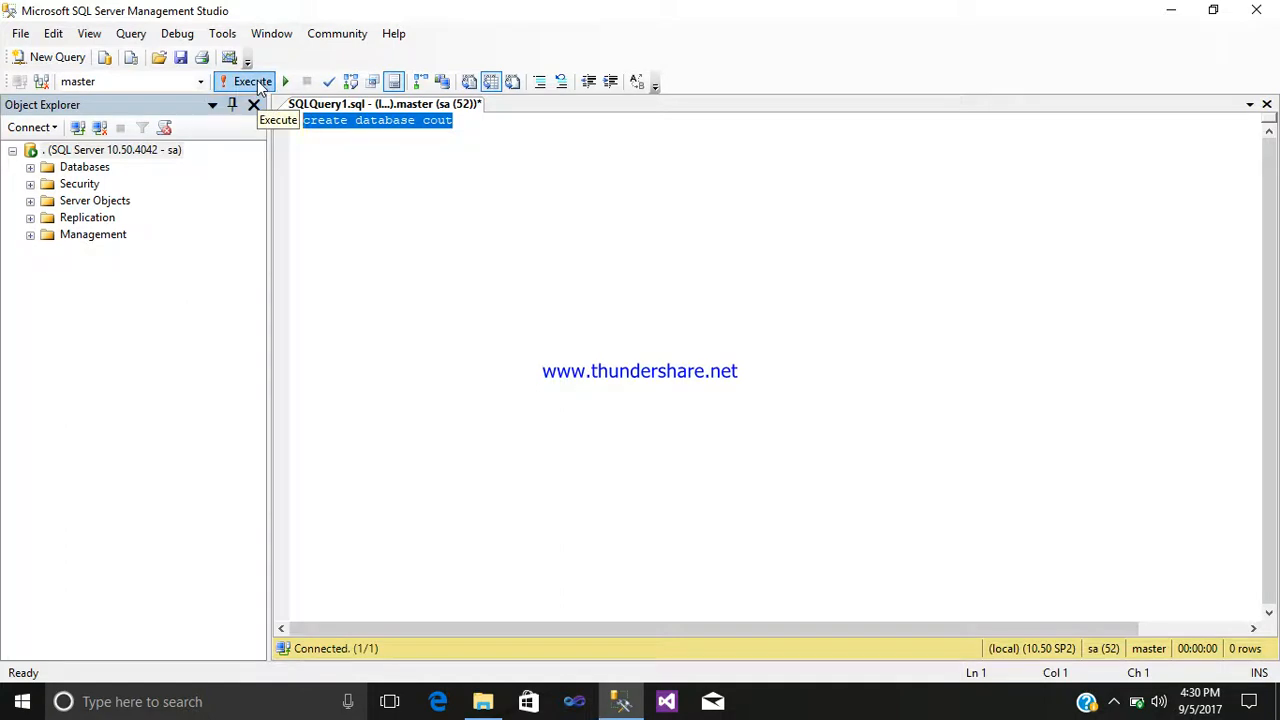
Execute 'create database cout' and confirm the 'Command completed successfully' message
{"action": "left_click", "coordinate": [245, 81]}
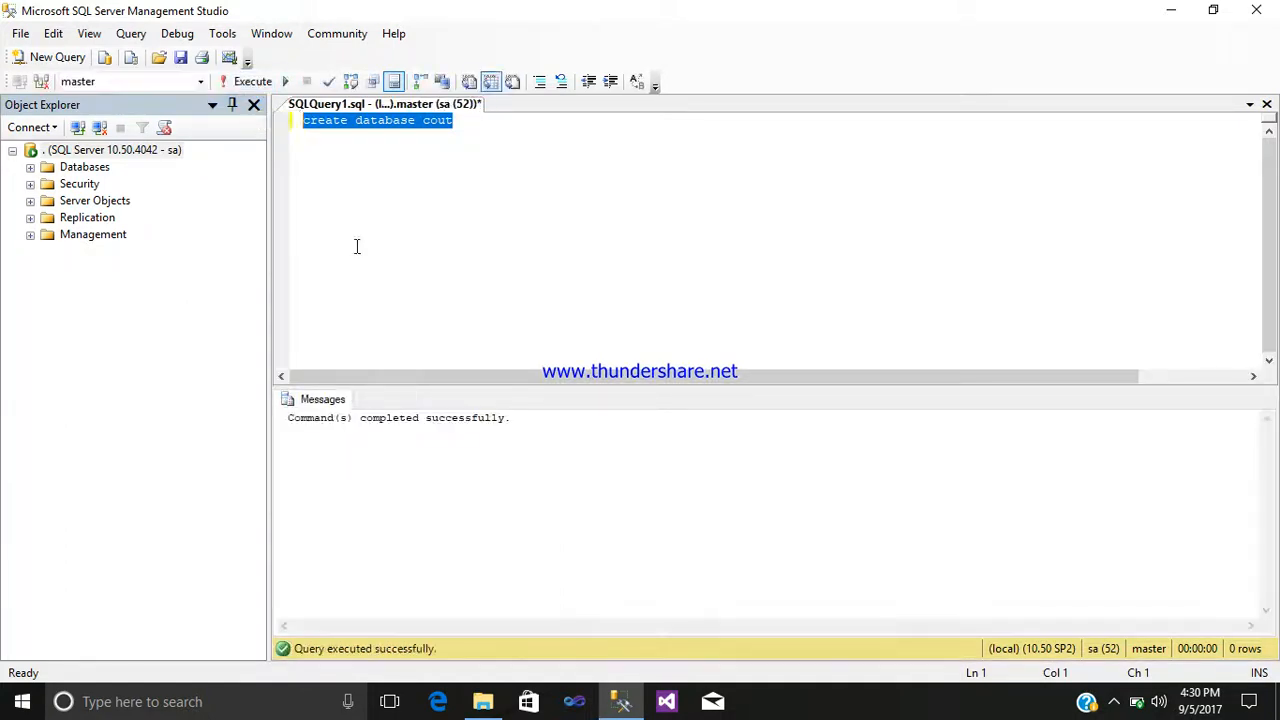
{"action": "mouse_move", "coordinate": [339, 250]}
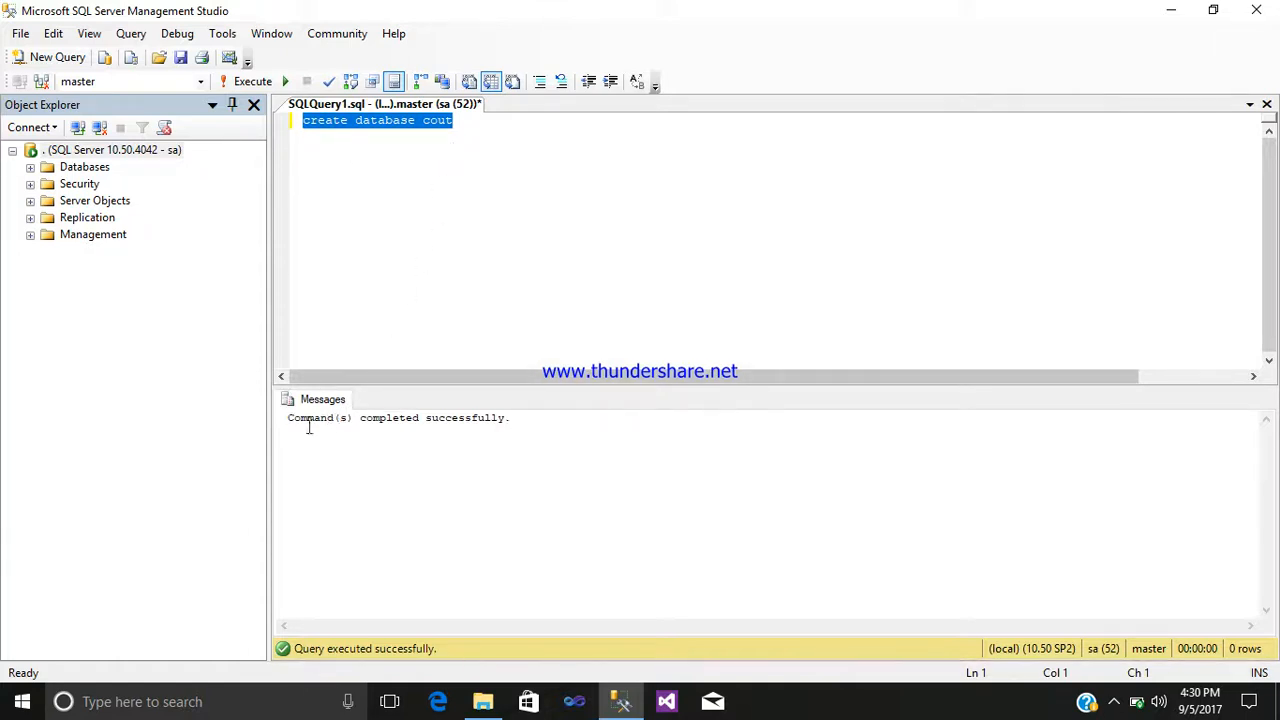
{"action": "double_click", "coordinate": [307, 417]}
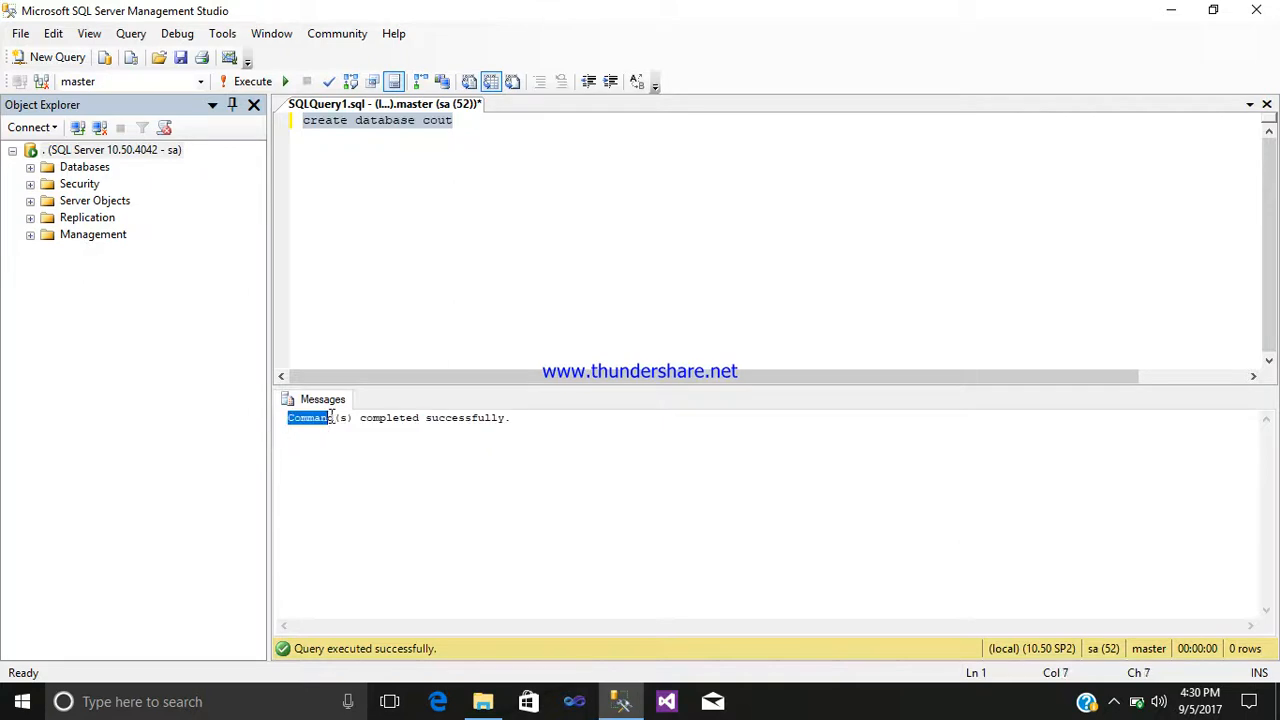
{"action": "left_click", "coordinate": [483, 120]}
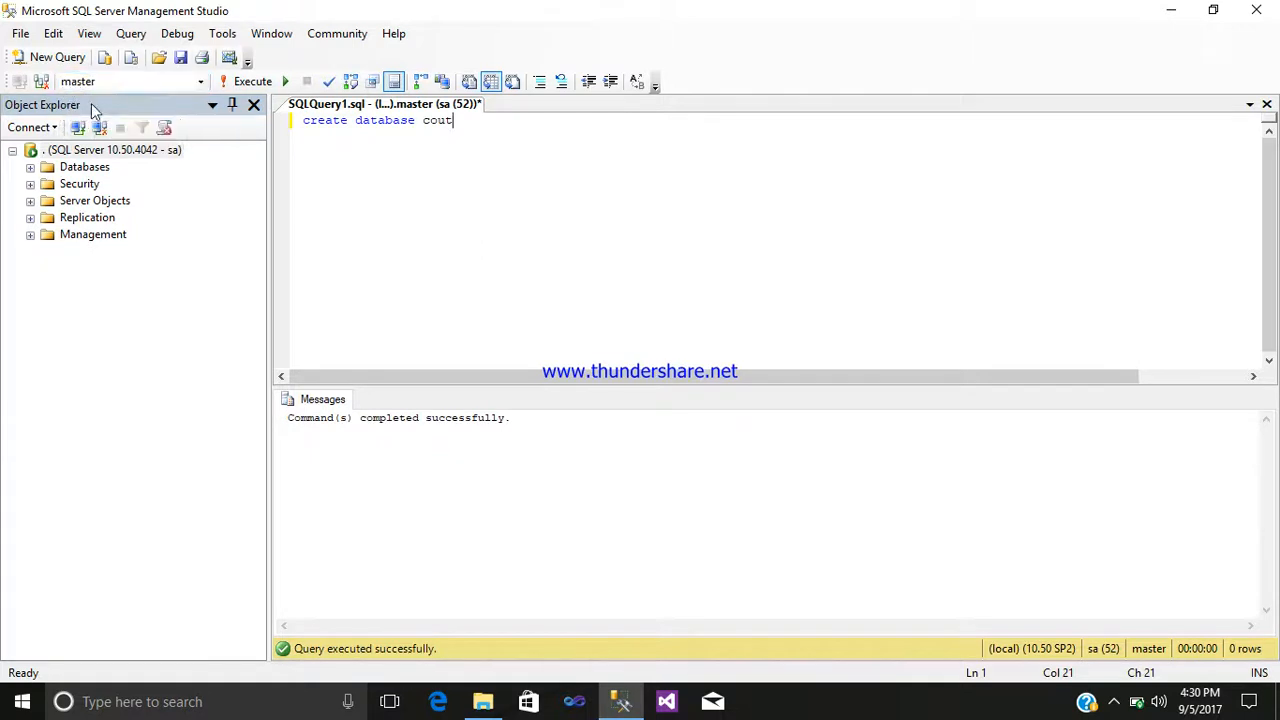
Switch the query window's database from master to cout
{"action": "left_click", "coordinate": [200, 81]}
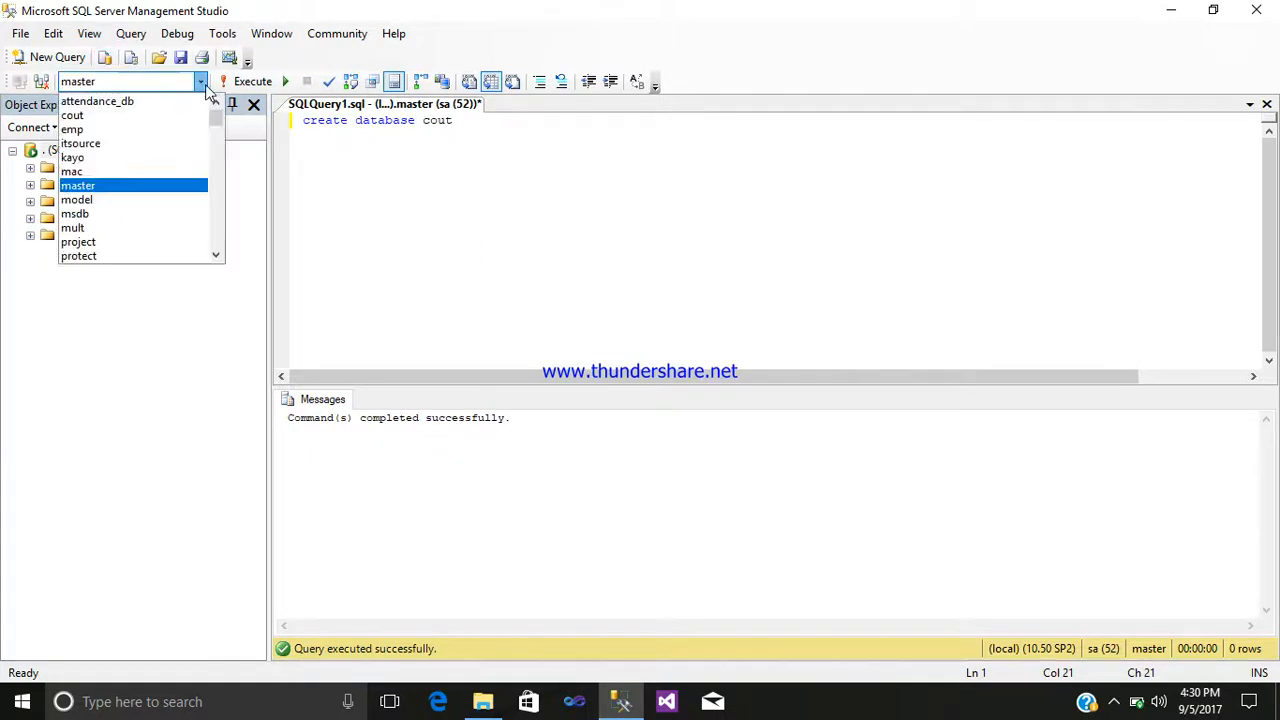
{"action": "scroll", "scroll_direction": "down", "scroll_amount": 3}
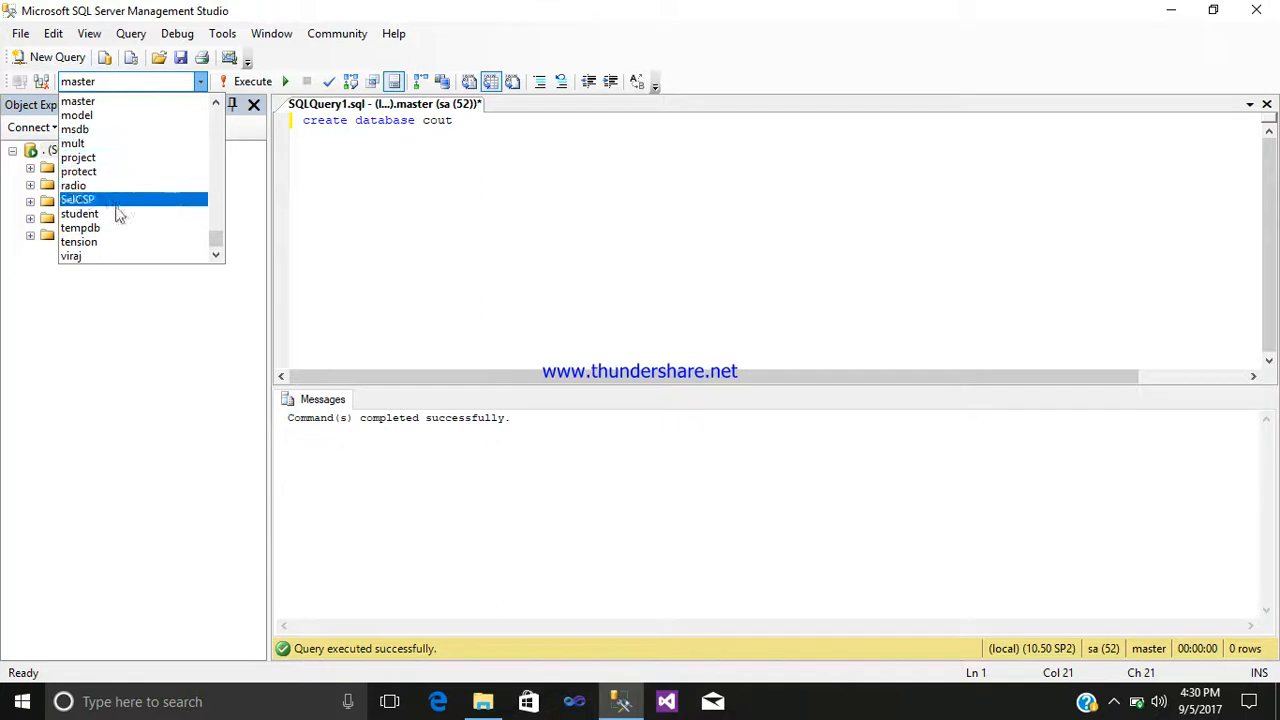
{"action": "scroll", "scroll_direction": "up", "scroll_amount": 3}
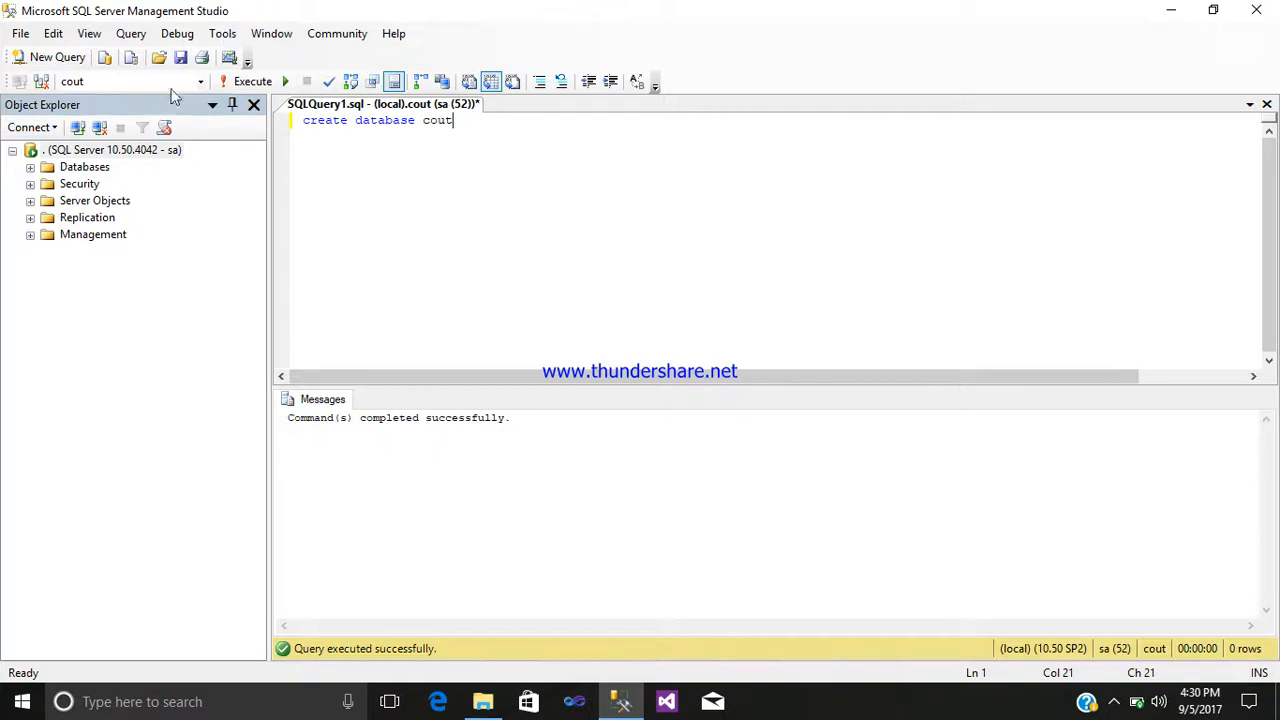
{"action": "mouse_move", "coordinate": [310, 65]}
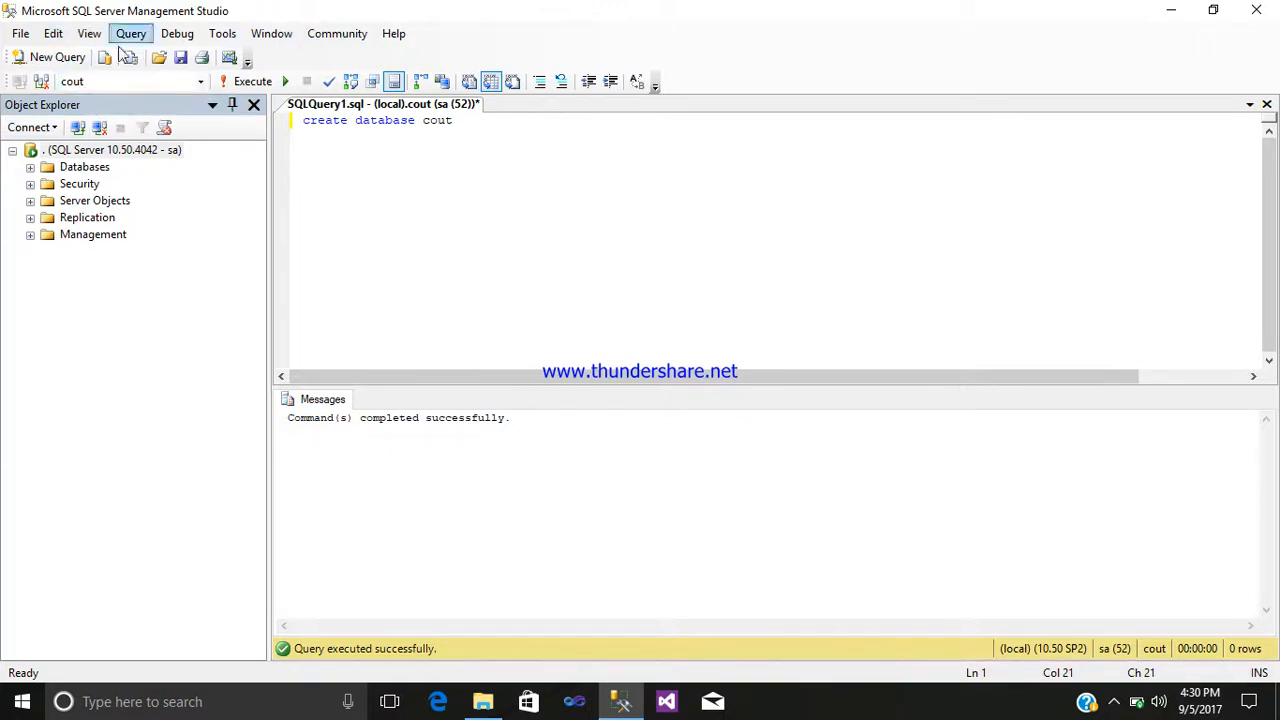
{"action": "mouse_move", "coordinate": [477, 135]}
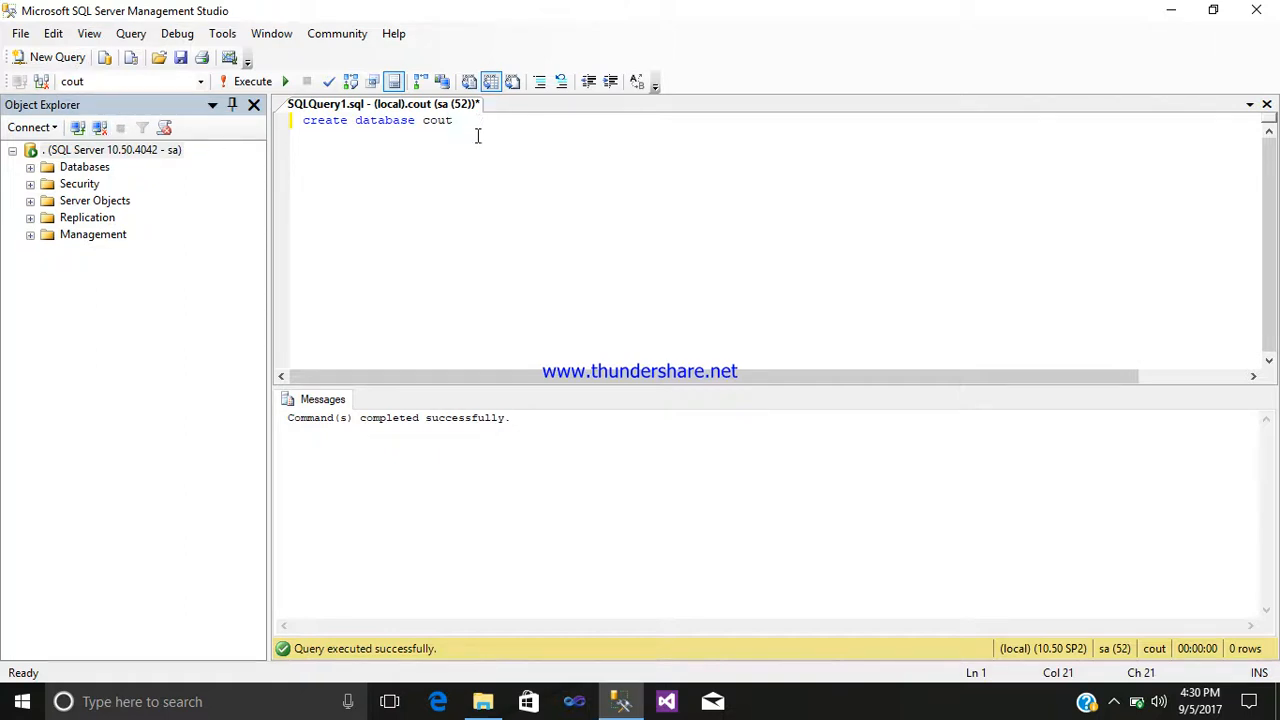
On a new line, start the 'create table viewer' statement with its parentheses
{"action": "key", "text": "Return"}
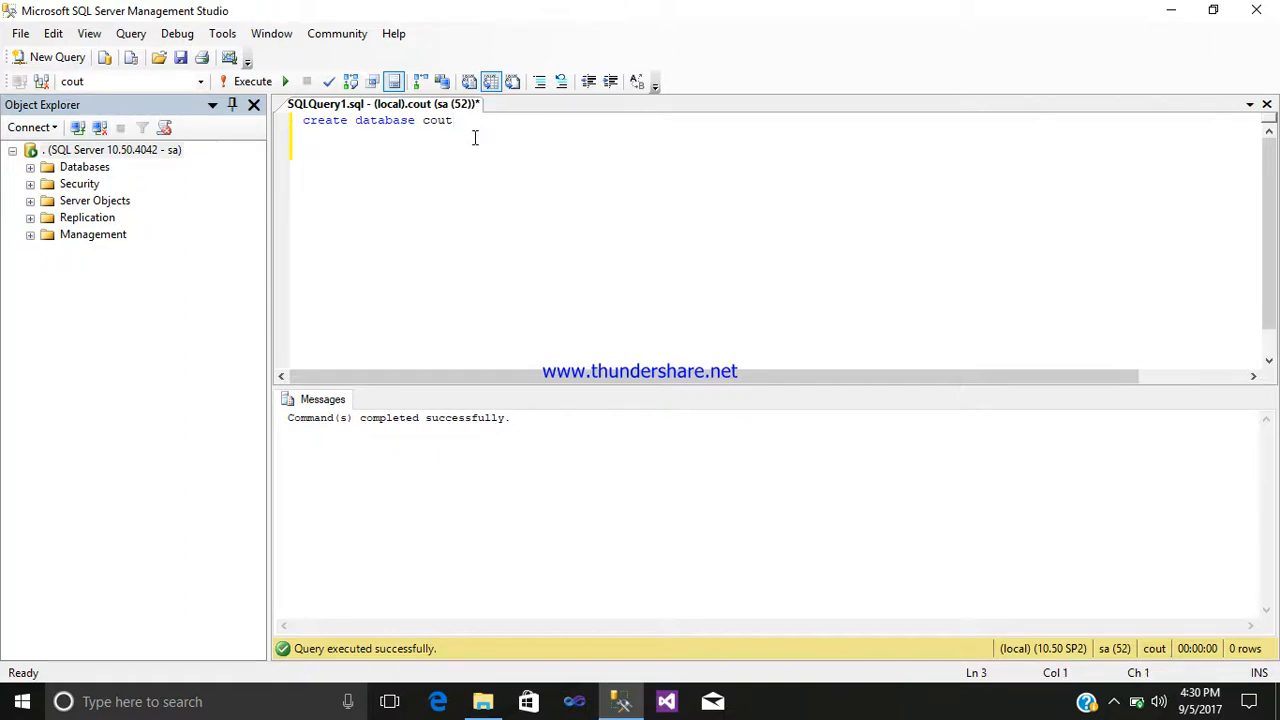
{"action": "type", "text": "cr"}
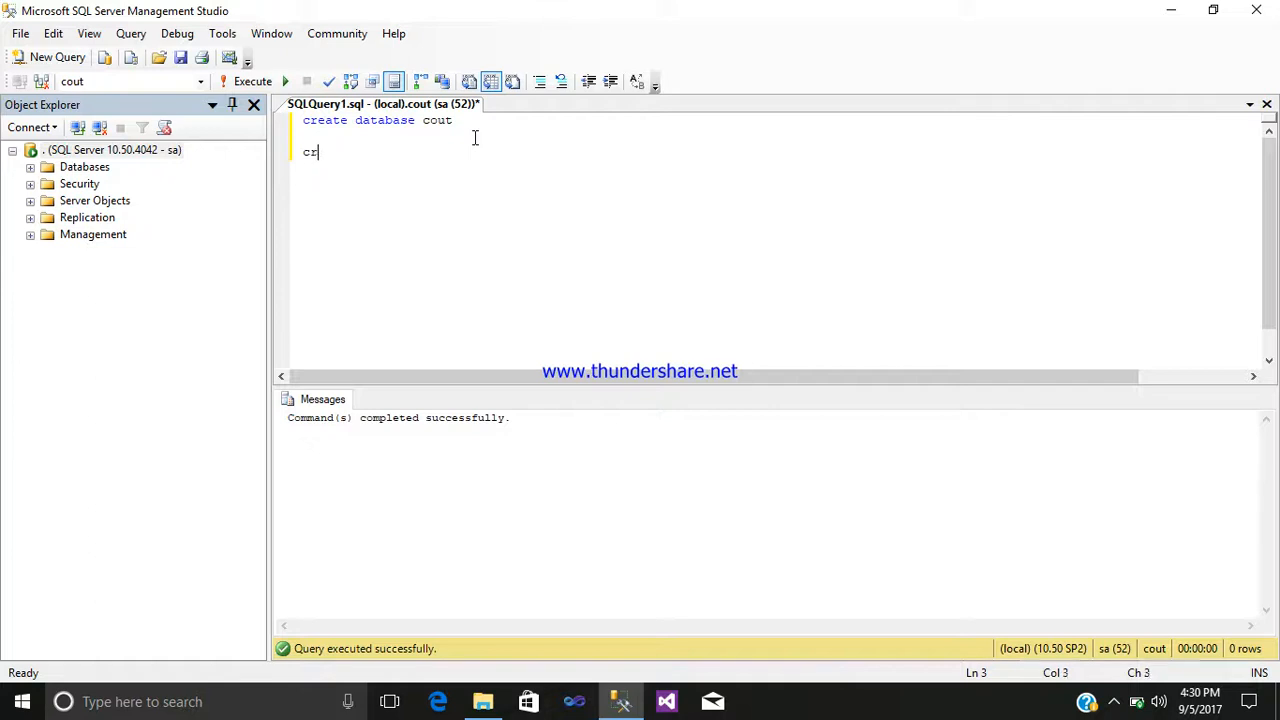
{"action": "type", "text": "eate"}
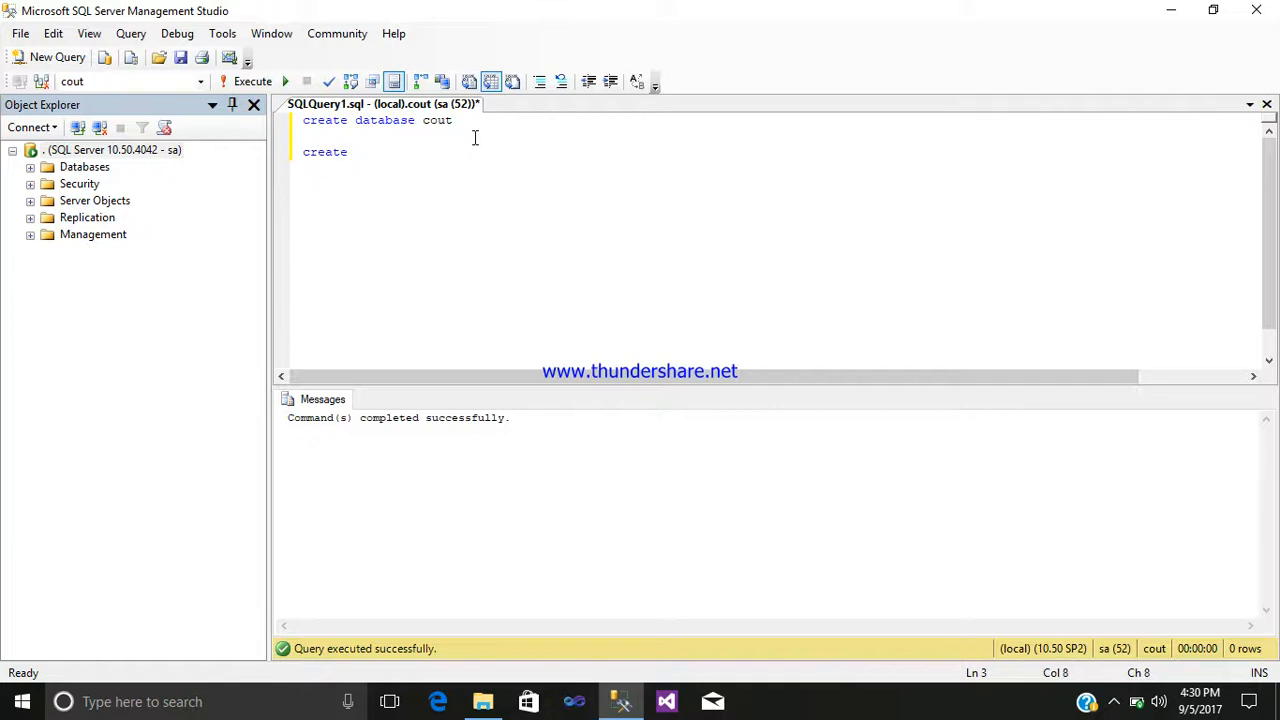
{"action": "type", "text": "table"}
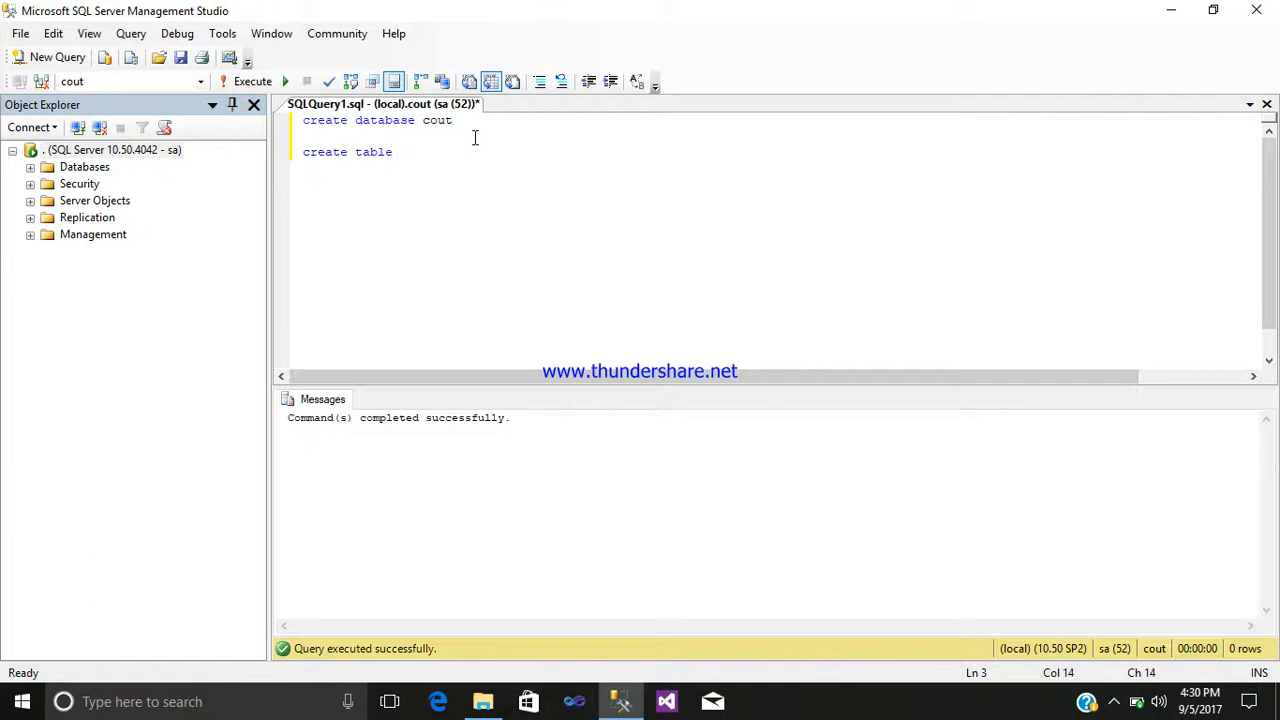
{"action": "type", "text": "v"}
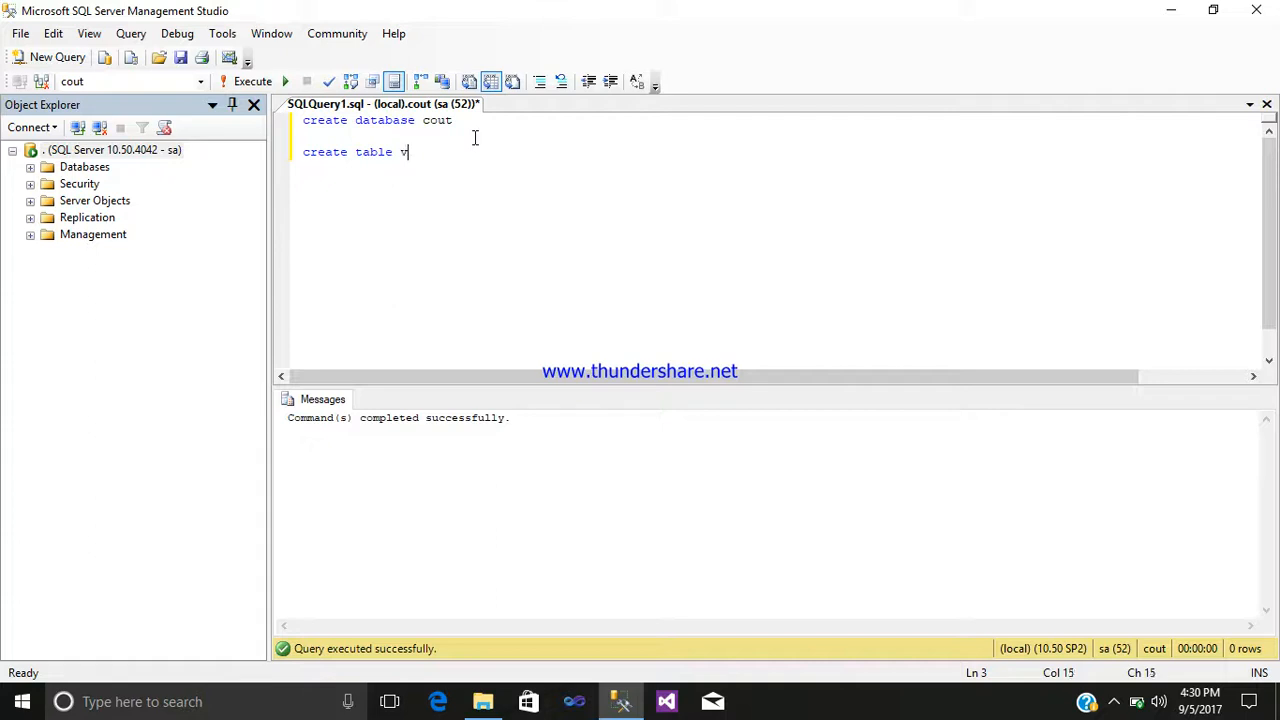
{"action": "type", "text": "iwer"}
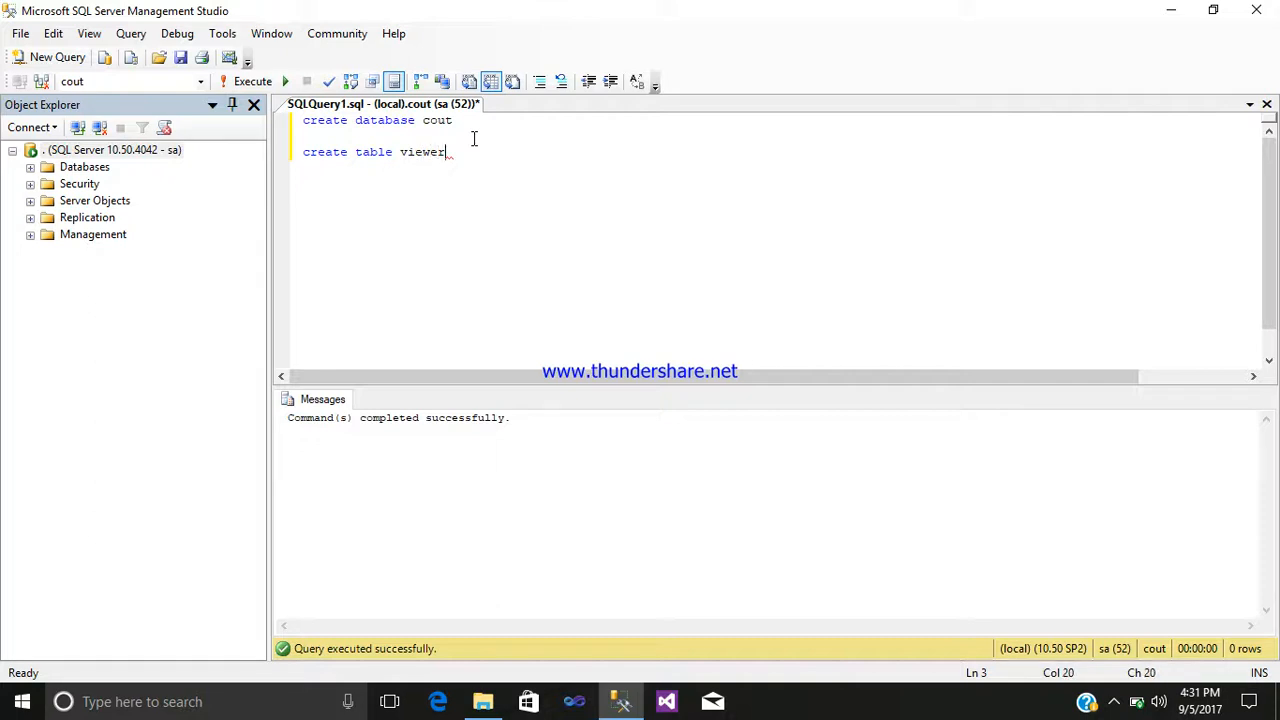
{"action": "key", "text": "Return"}
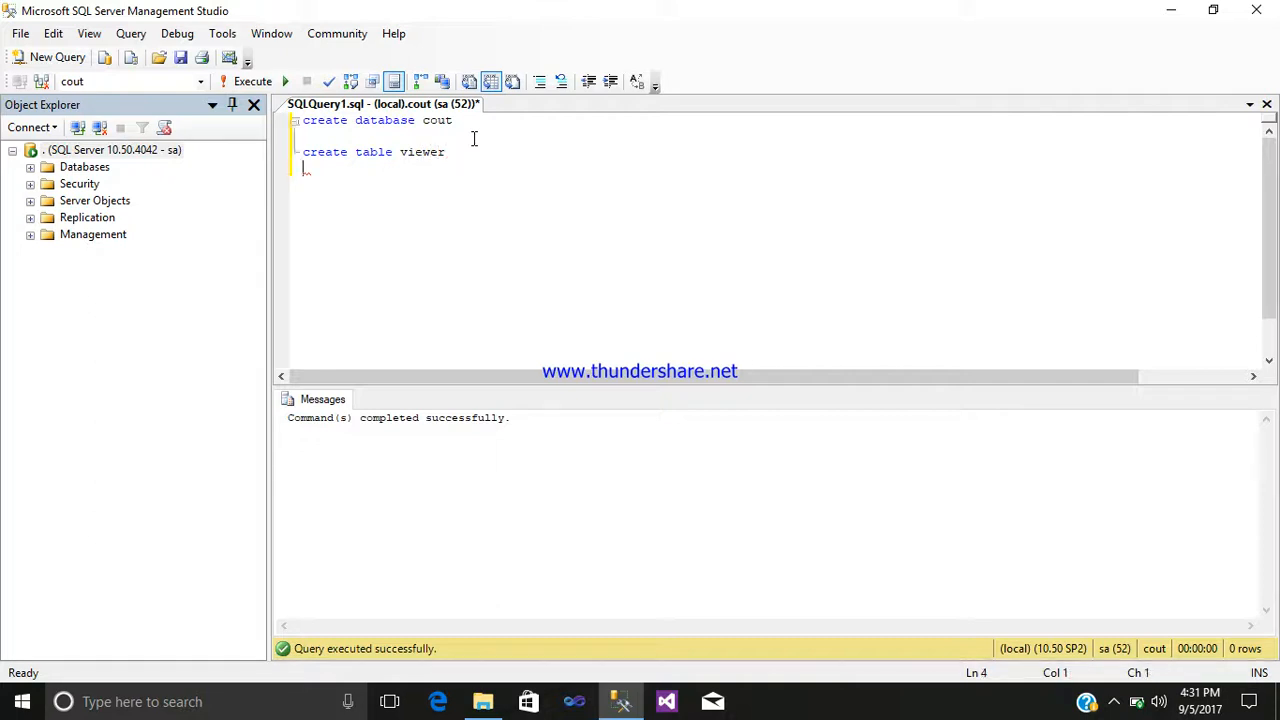
{"action": "type", "text": "("}
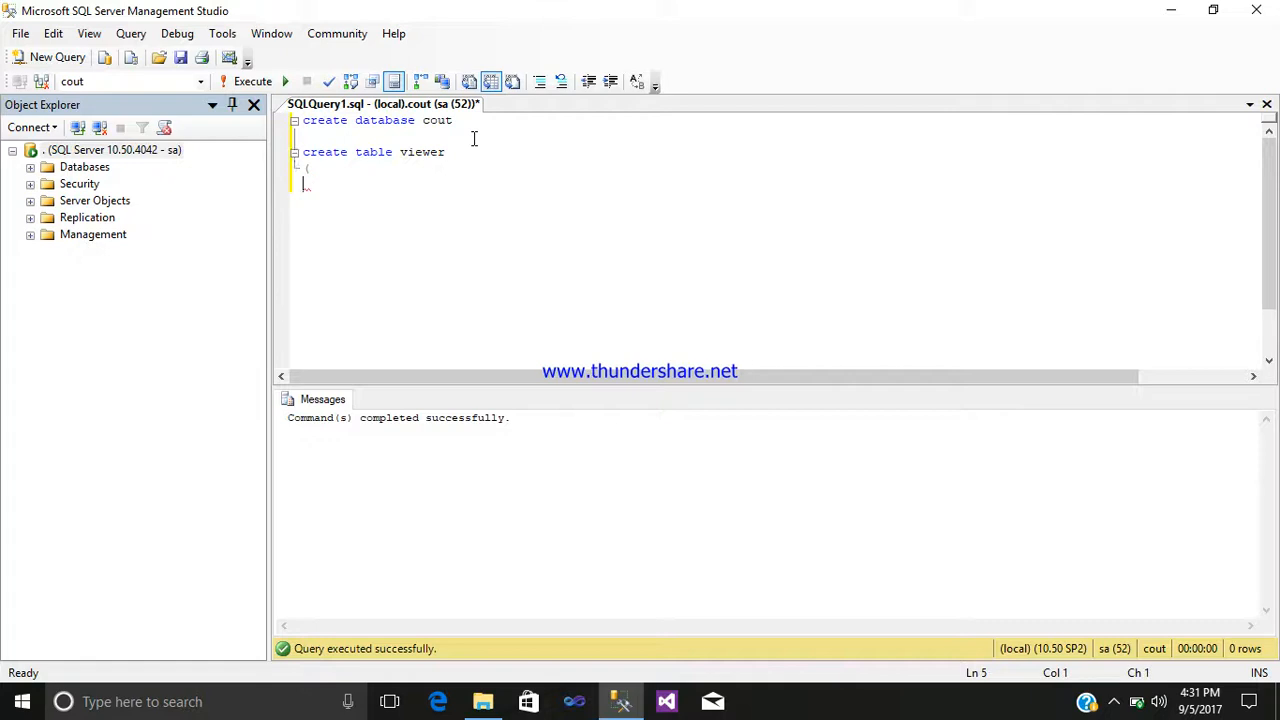
{"action": "type", "text": ");"}
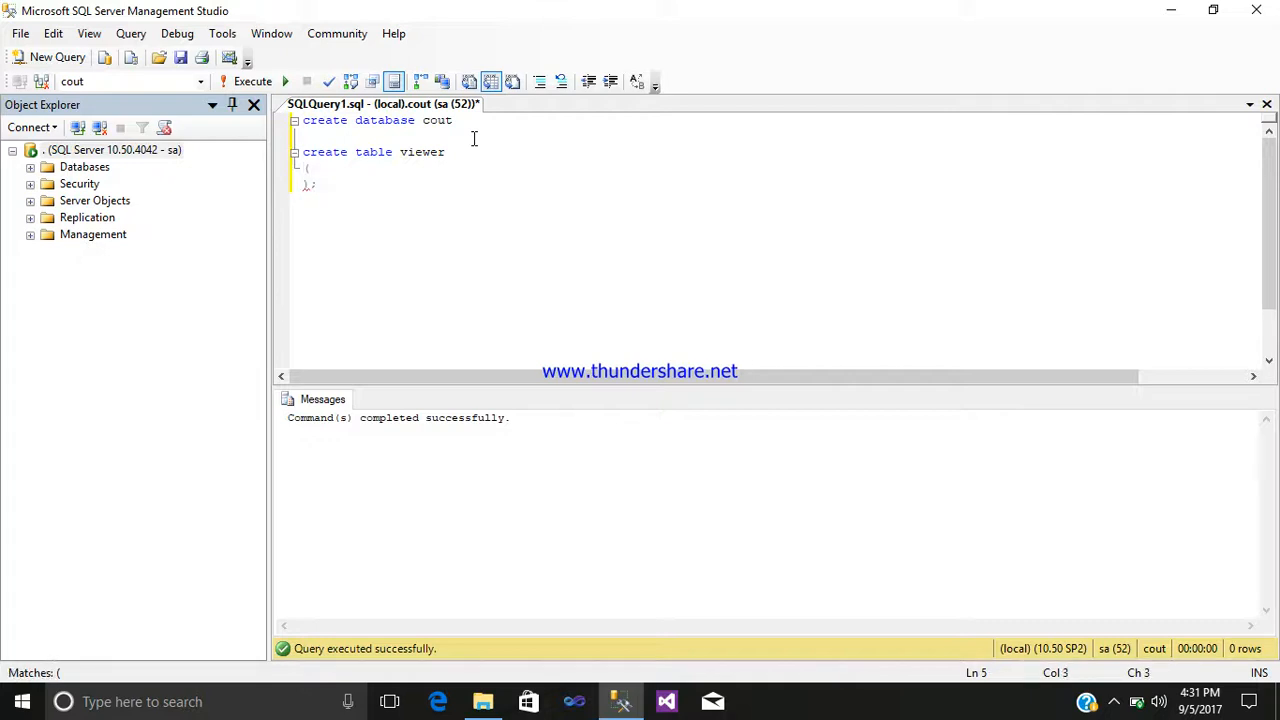
Define the vid int NOT NULL PRIMARY KEY column
{"action": "type", "text": "vi"}
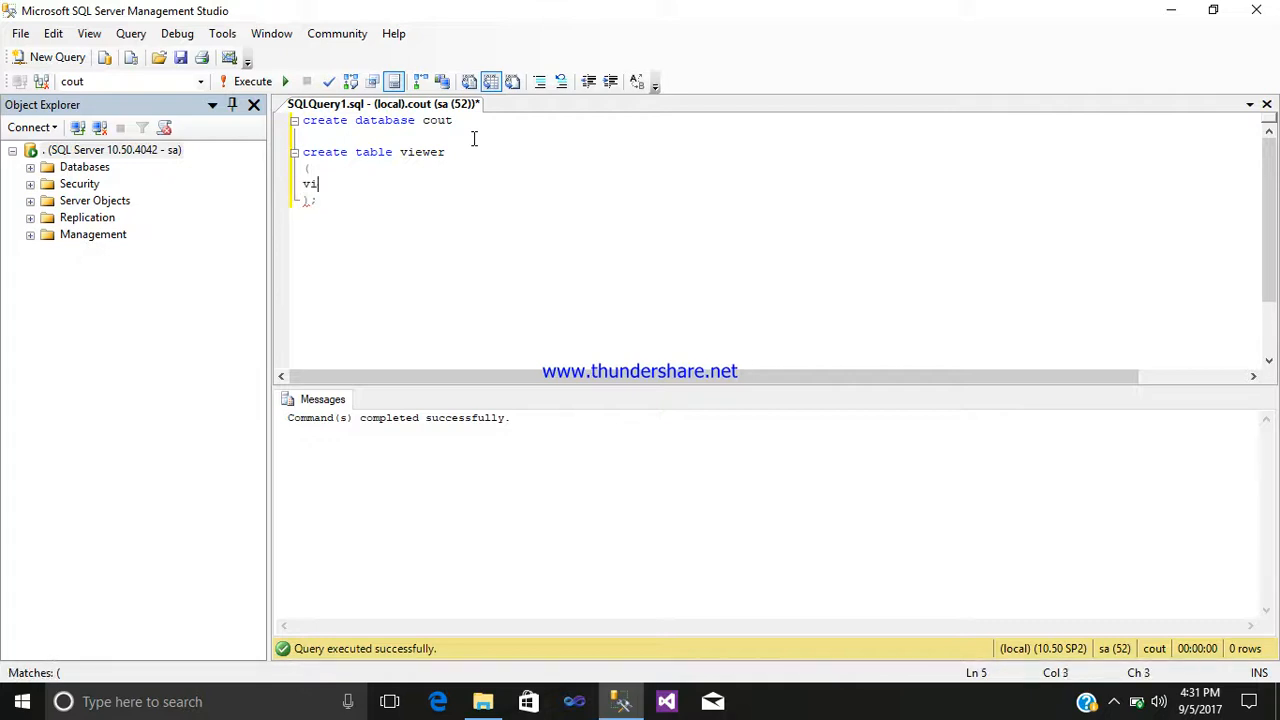
{"action": "type", "text": "d"}
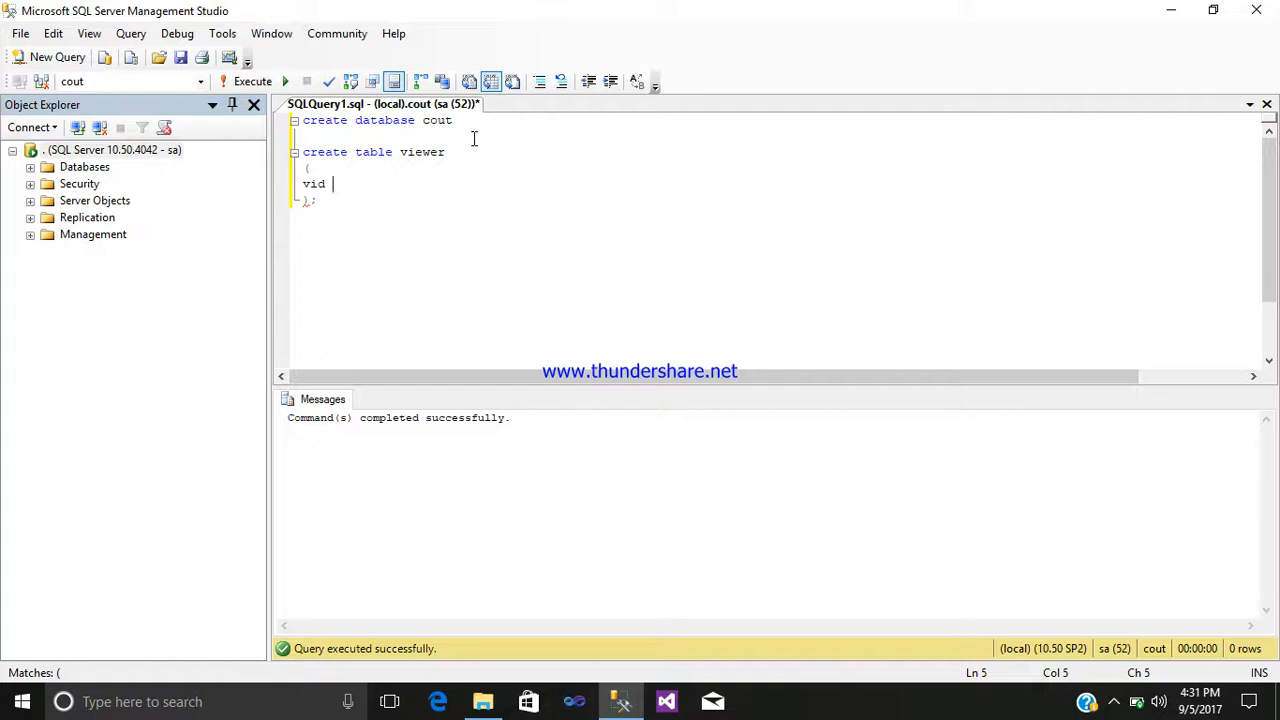
{"action": "type", "text": "i"}
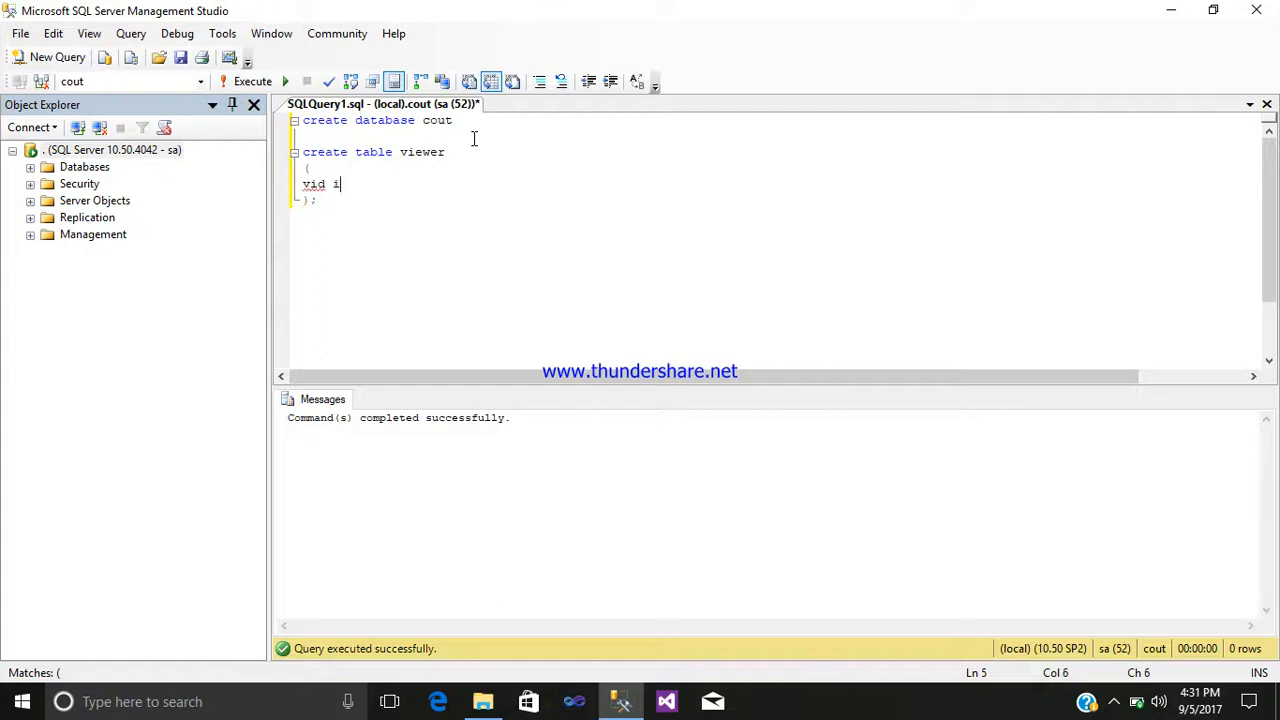
{"action": "type", "text": "nt"}
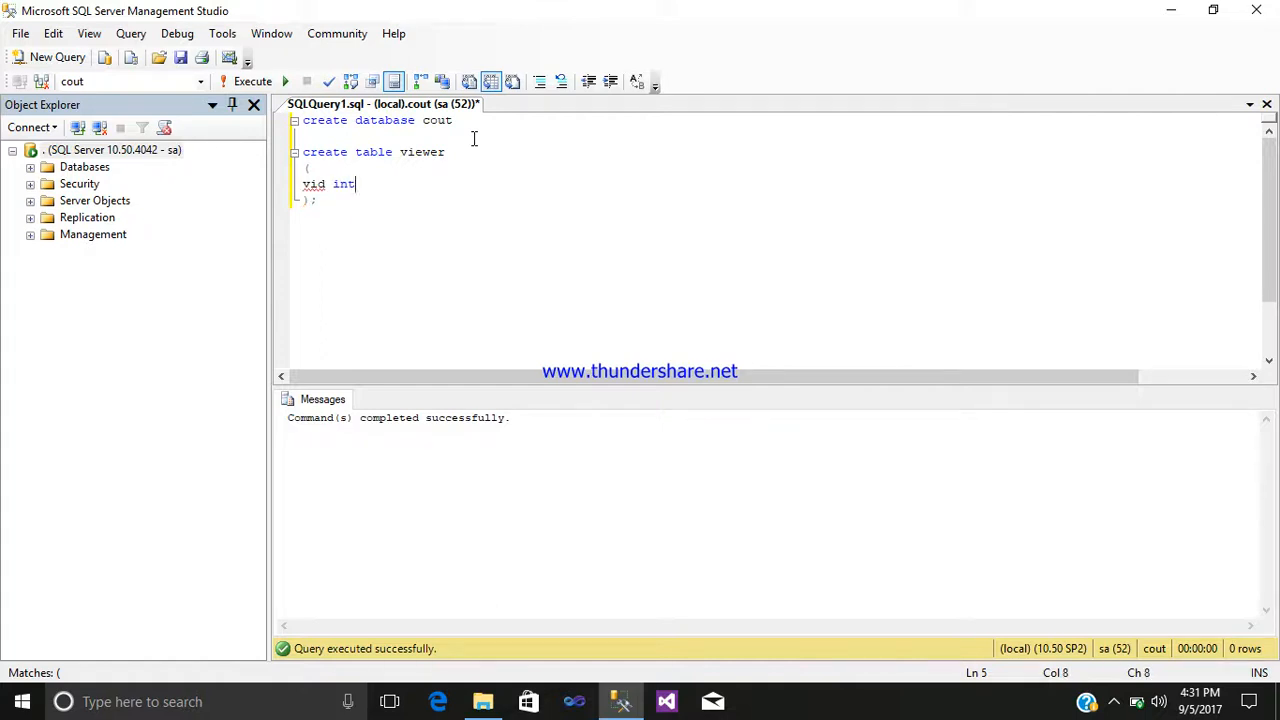
{"action": "type", "text": "NOT"}
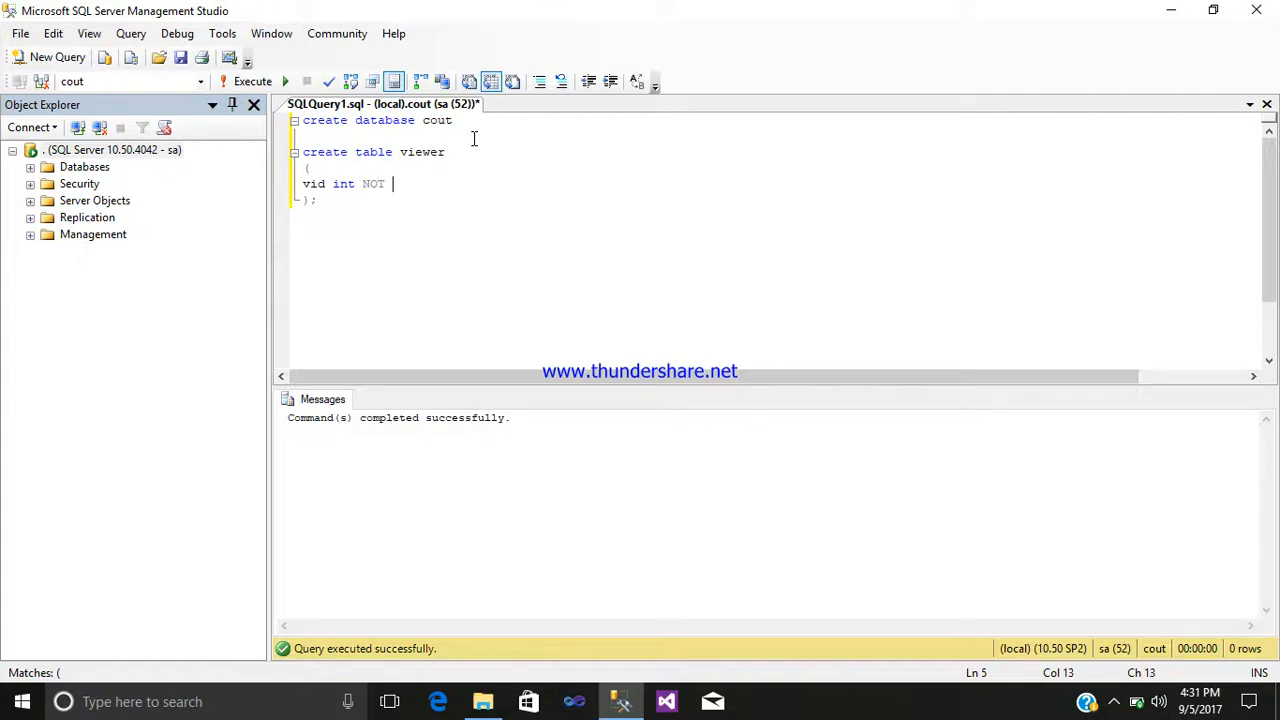
{"action": "type", "text": "NULL"}
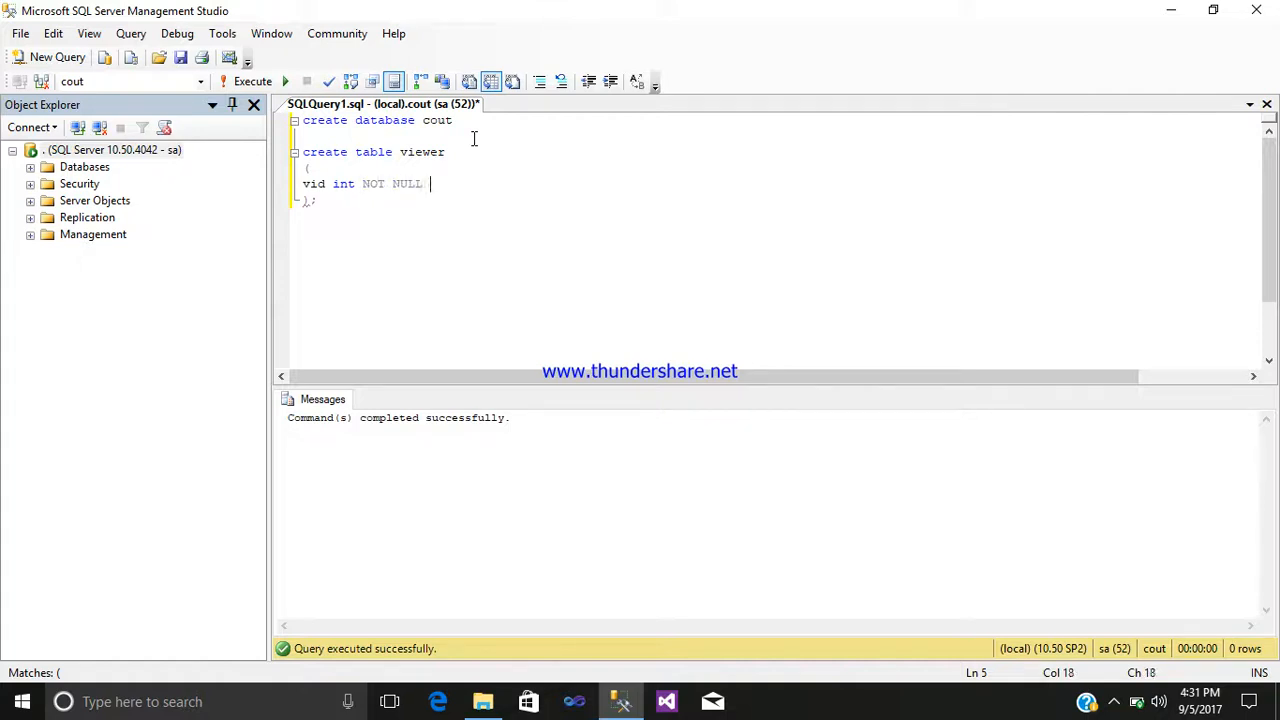
{"action": "type", "text": "PRIMA"}
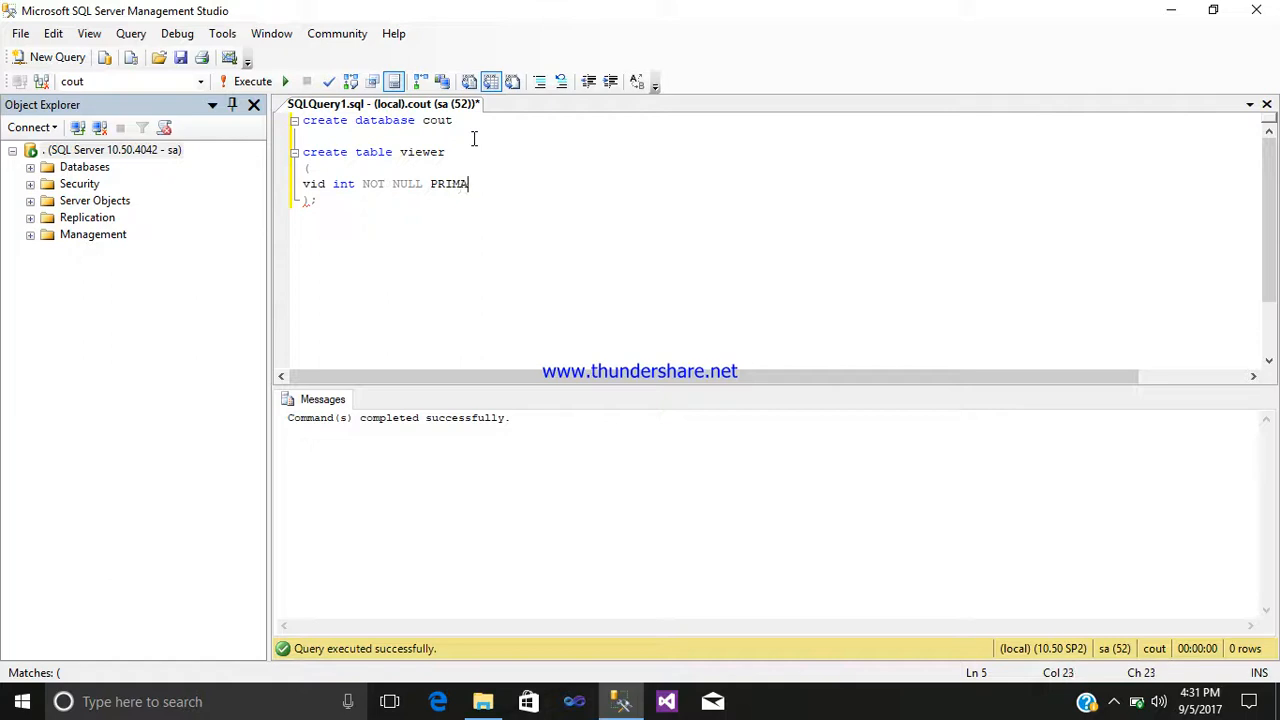
{"action": "type", "text": "RY KEY"}
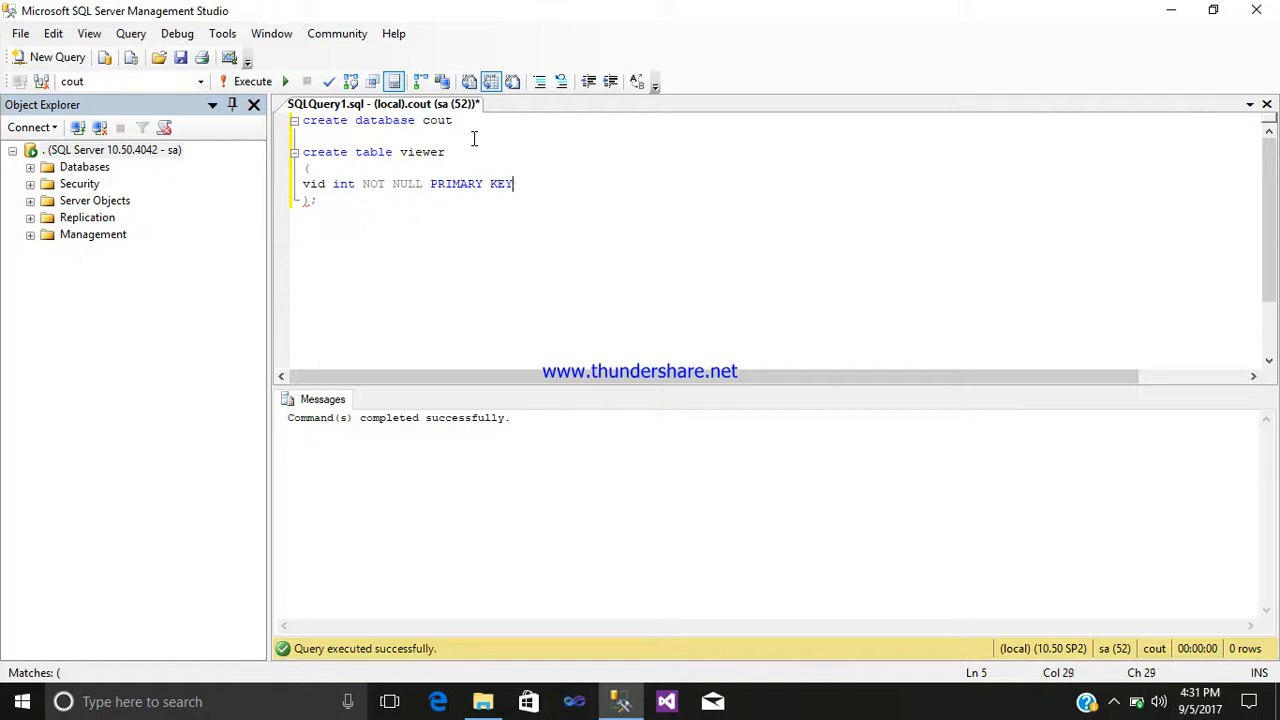
{"action": "type", "text": ","}
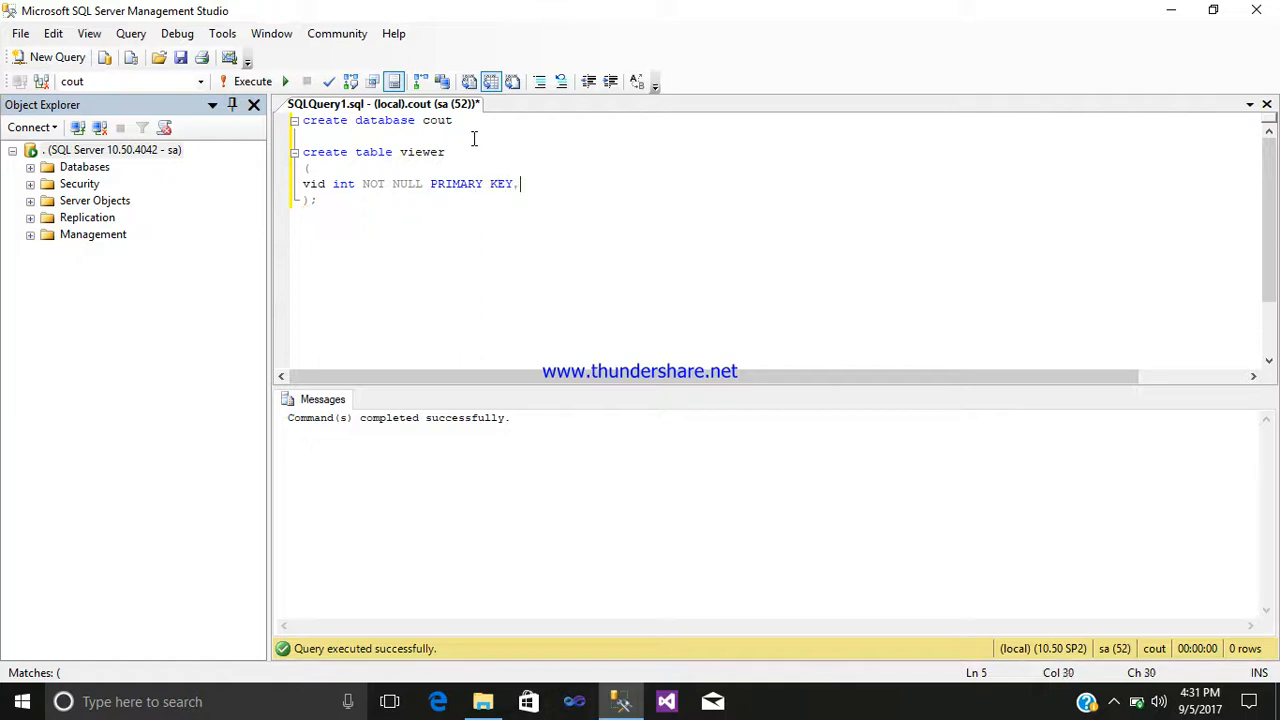
{"action": "key", "text": "Return"}
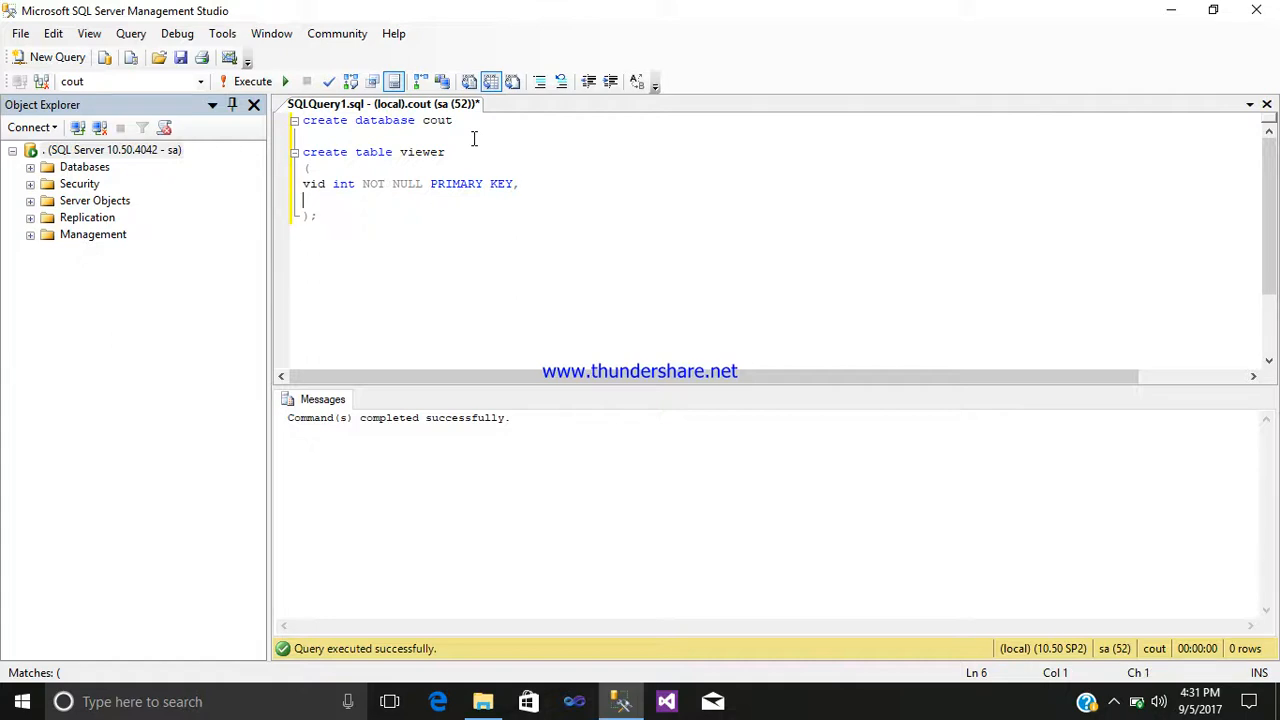
Add vname and vlocation columns as varchar(50) NULL
{"action": "type", "text": "vanm"}
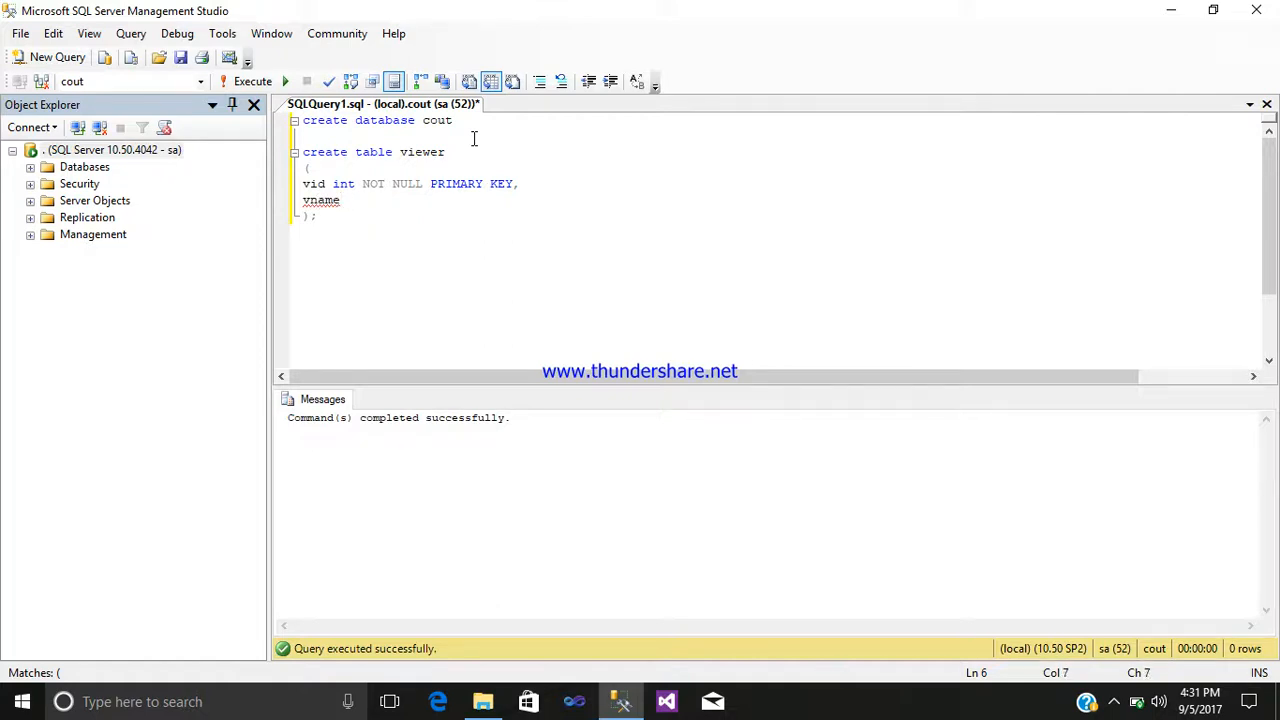
{"action": "type", "text": "varchar"}
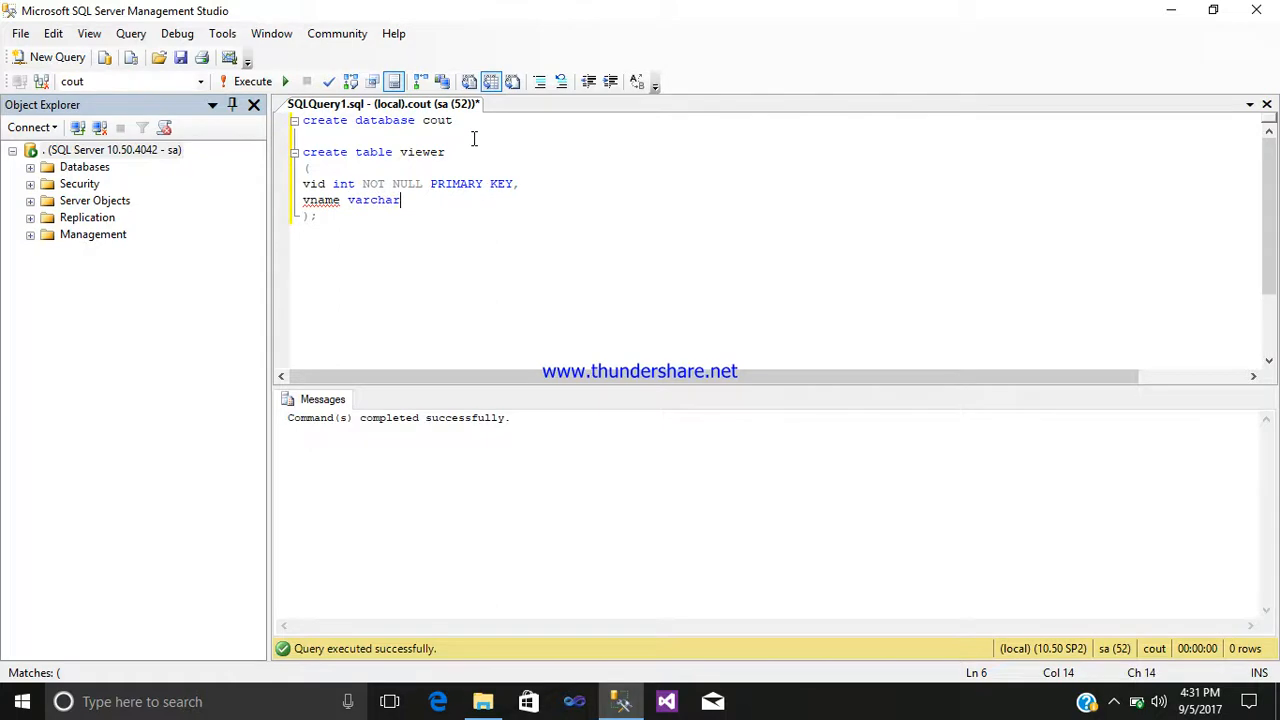
{"action": "type", "text": "(5"}
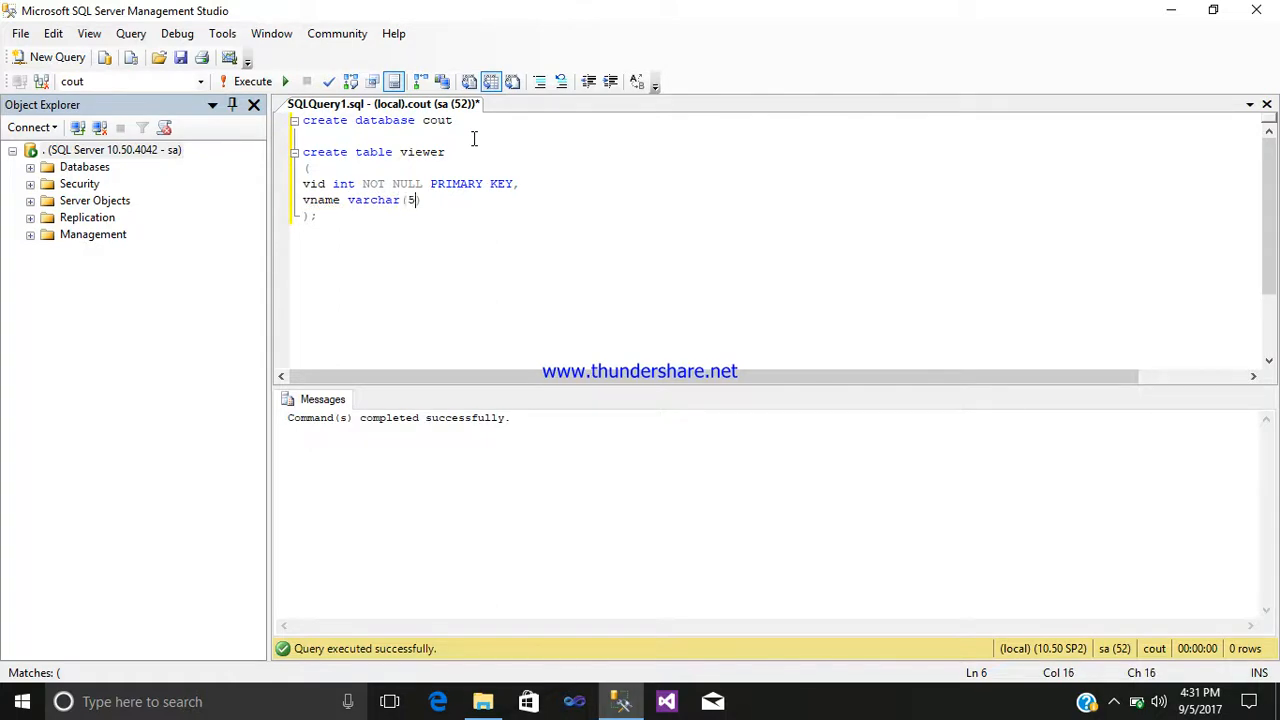
{"action": "type", "text": "0"}
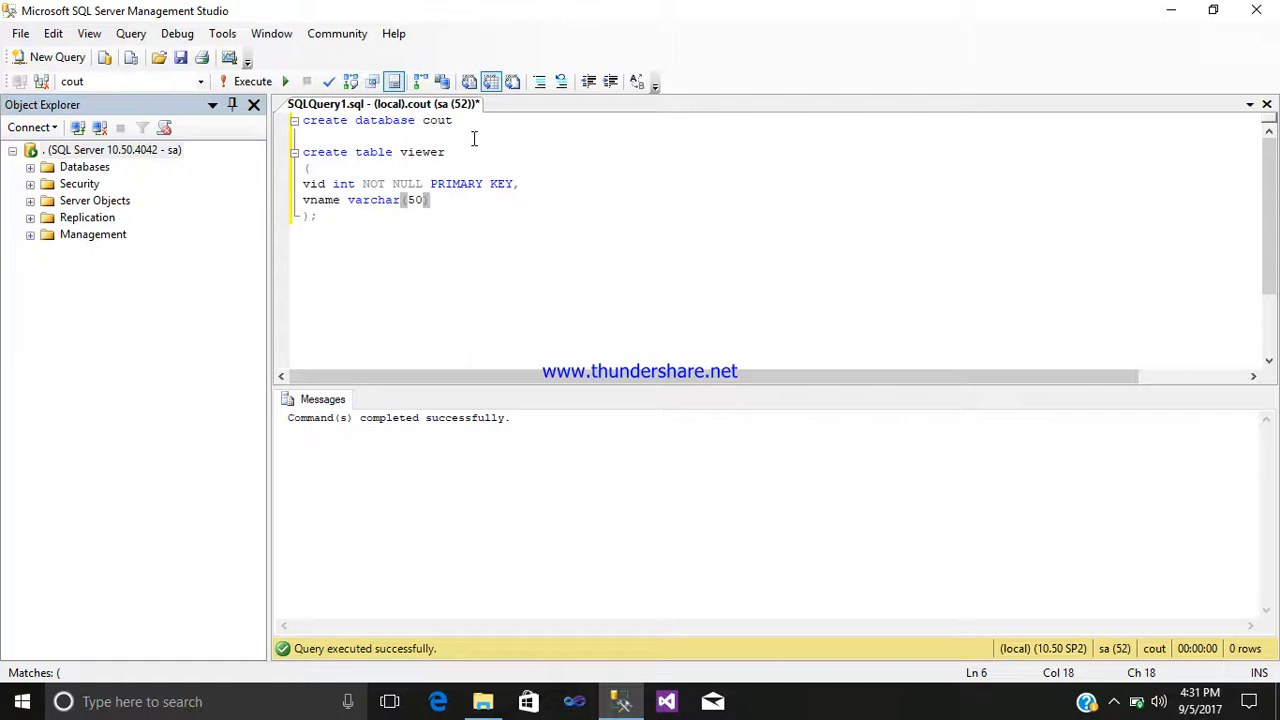
{"action": "type", "text": "NULL,"}
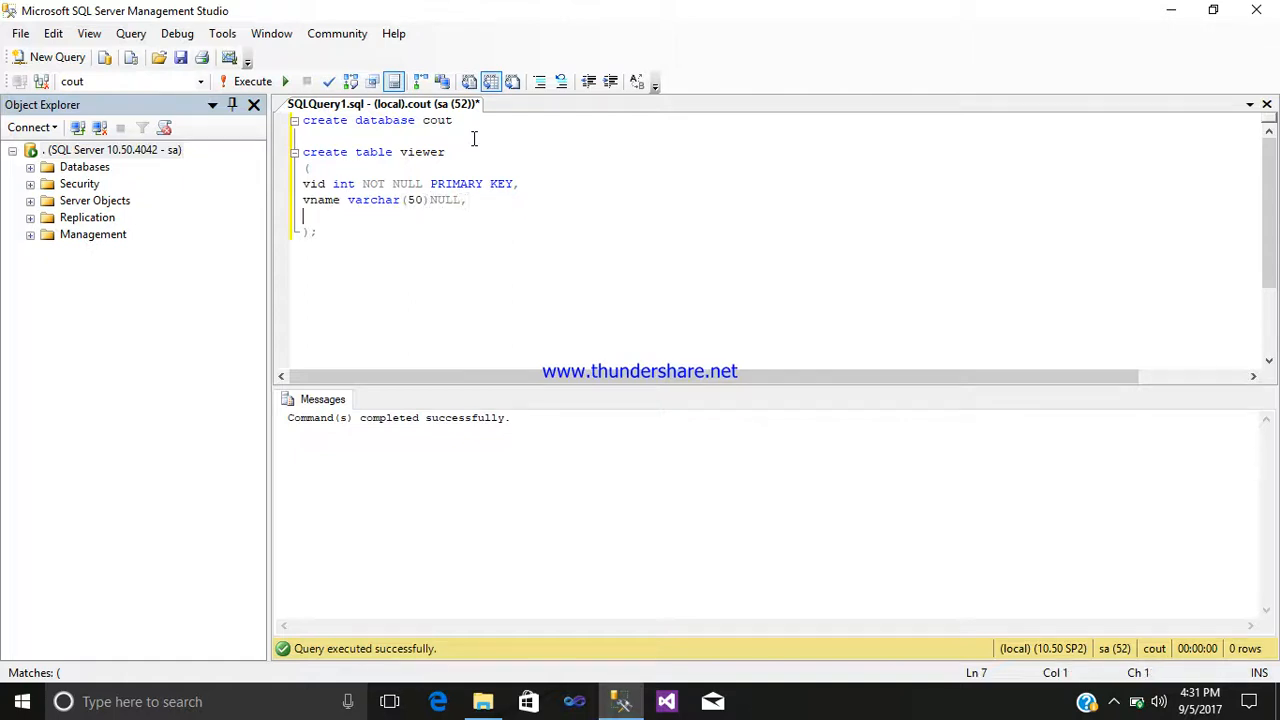
{"action": "type", "text": "vnam"}
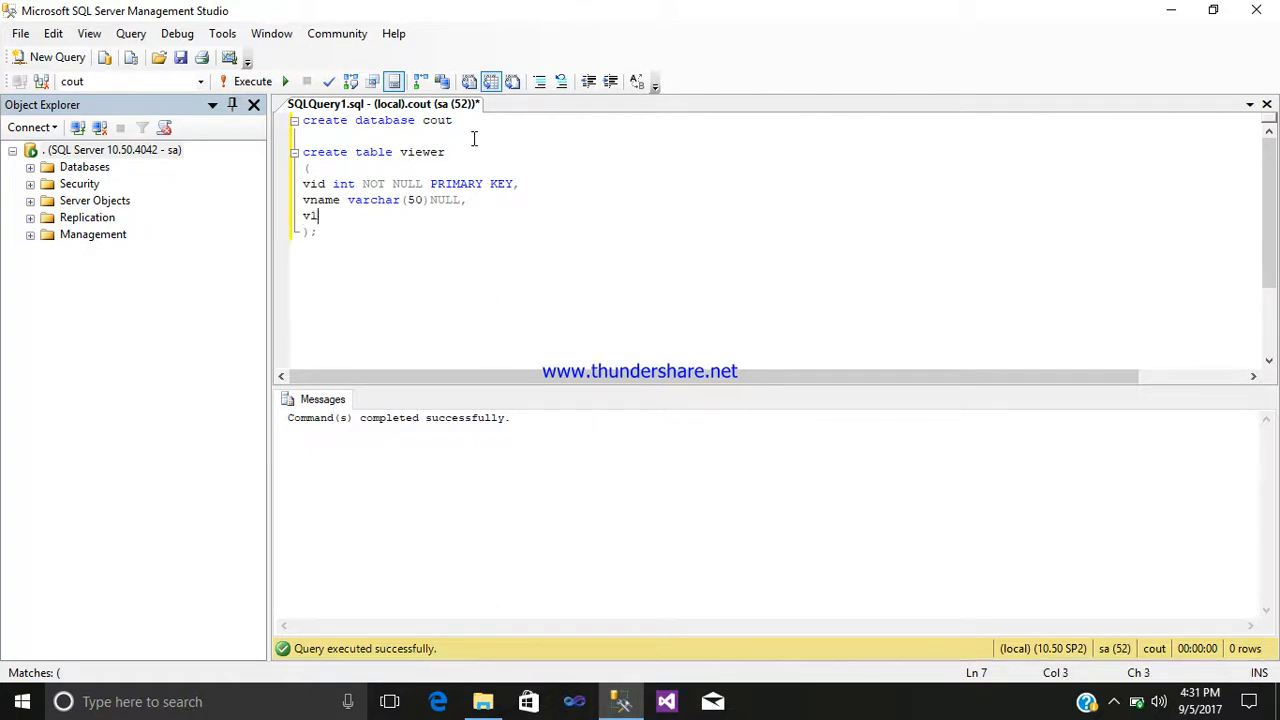
{"action": "type", "text": "location"}
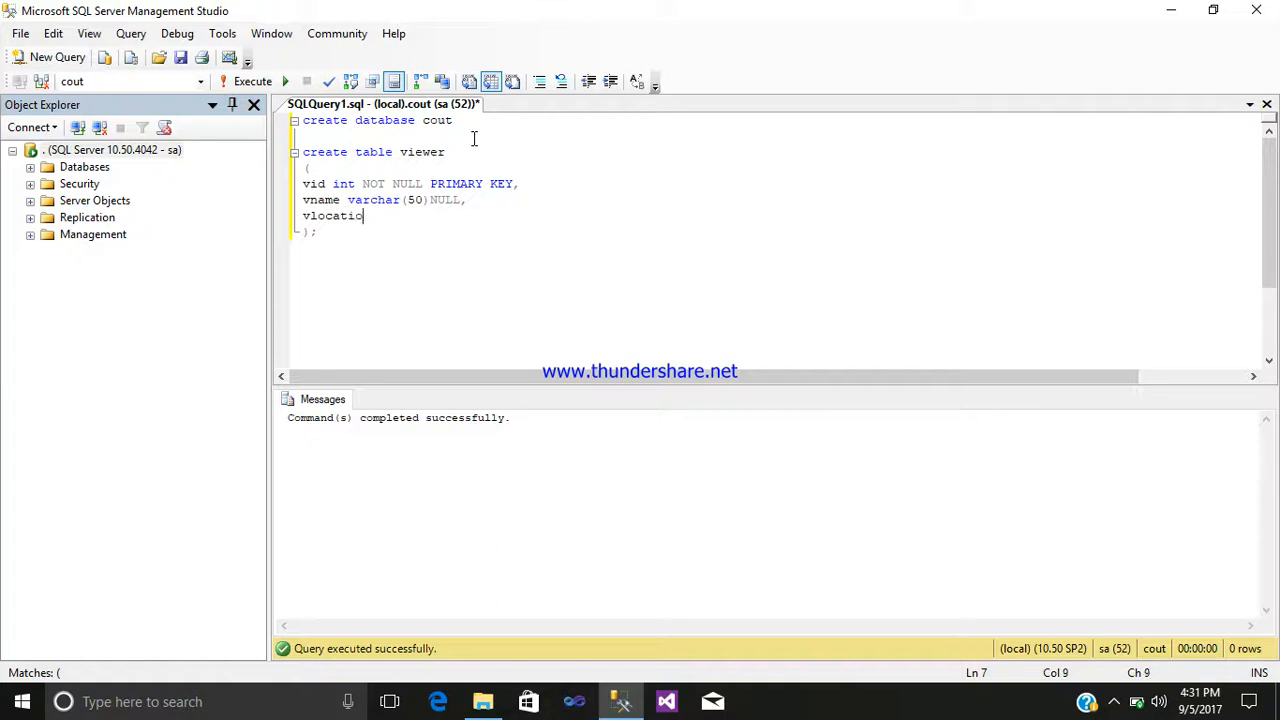
{"action": "type", "text": "n"}
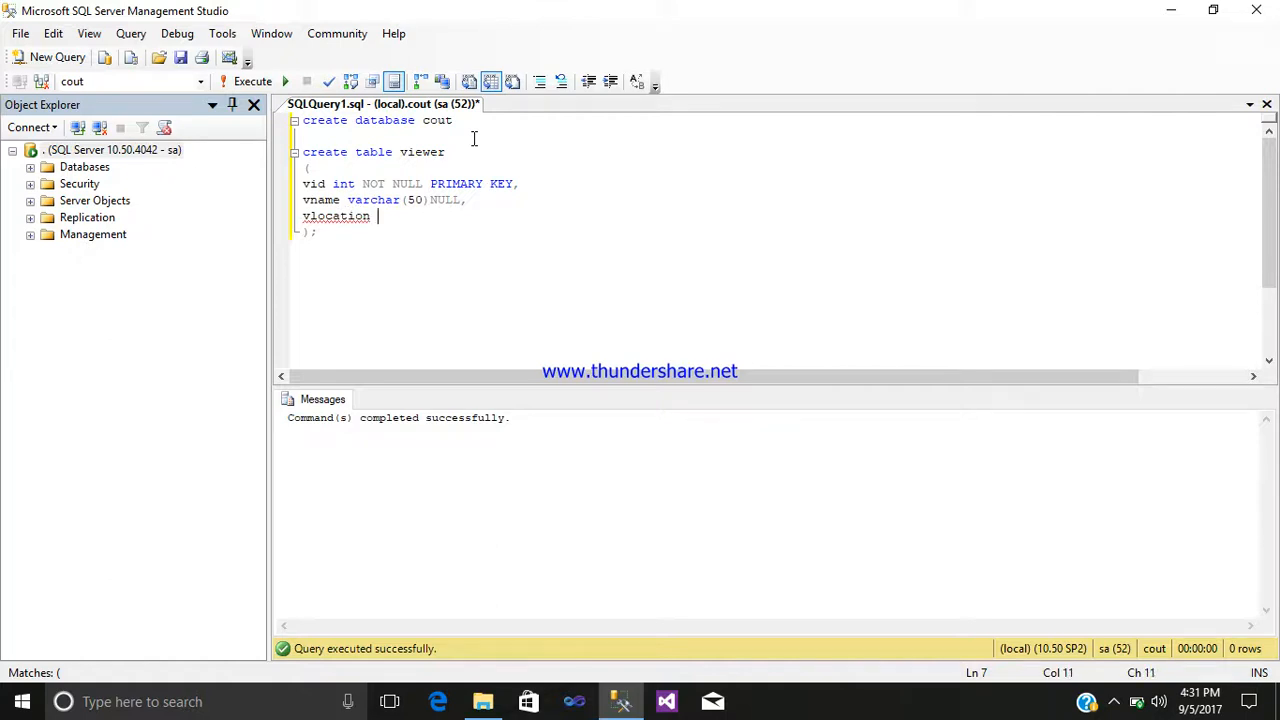
{"action": "type", "text": "varchar"}
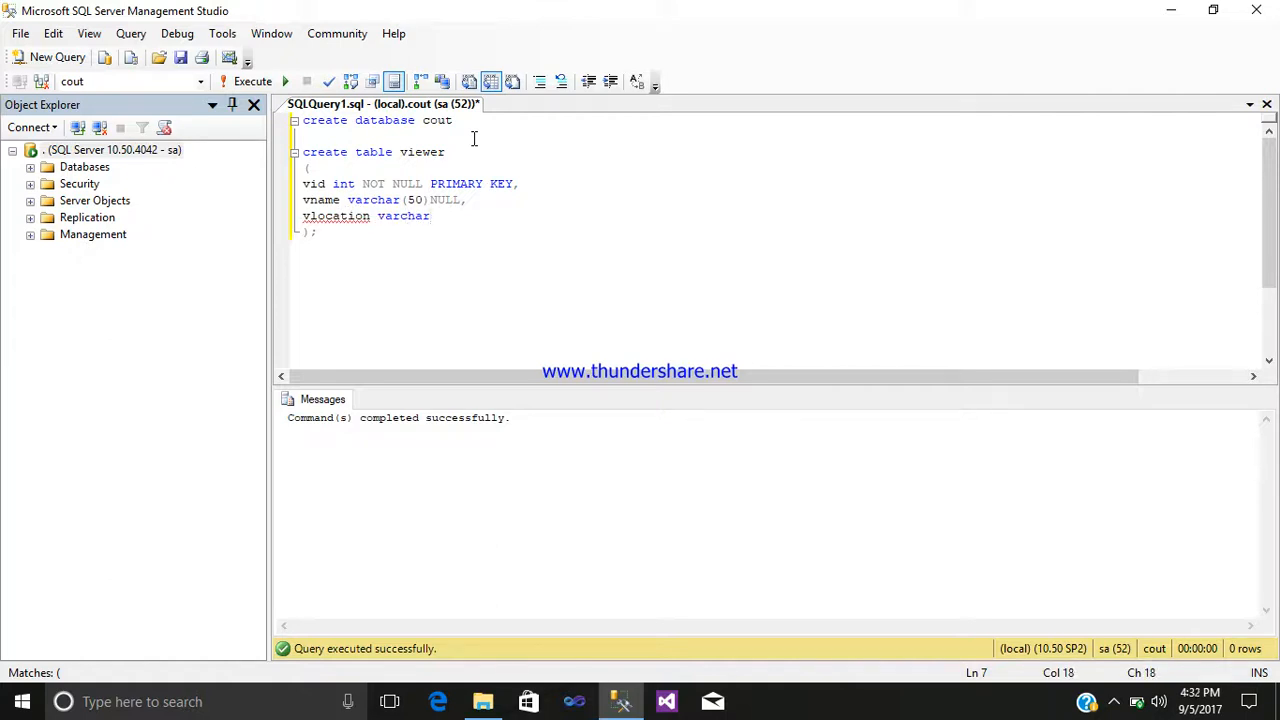
{"action": "type", "text": "(50"}
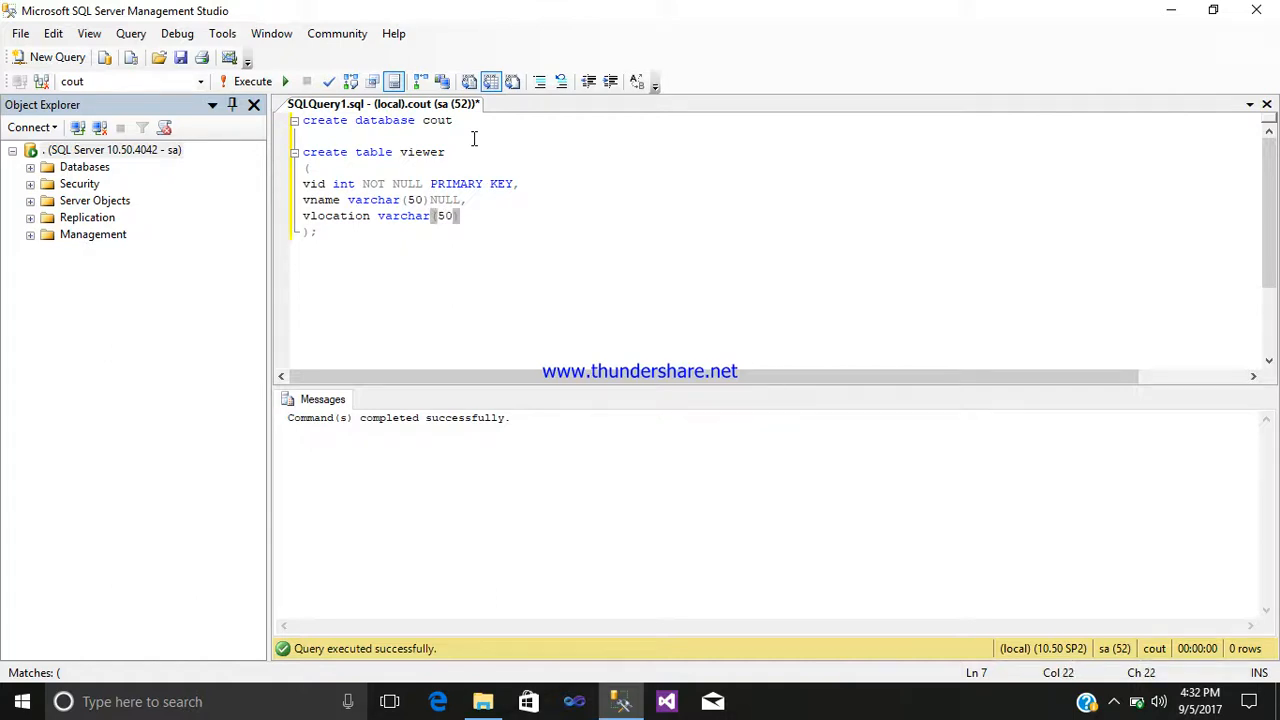
{"action": "type", "text": ")NULL"}
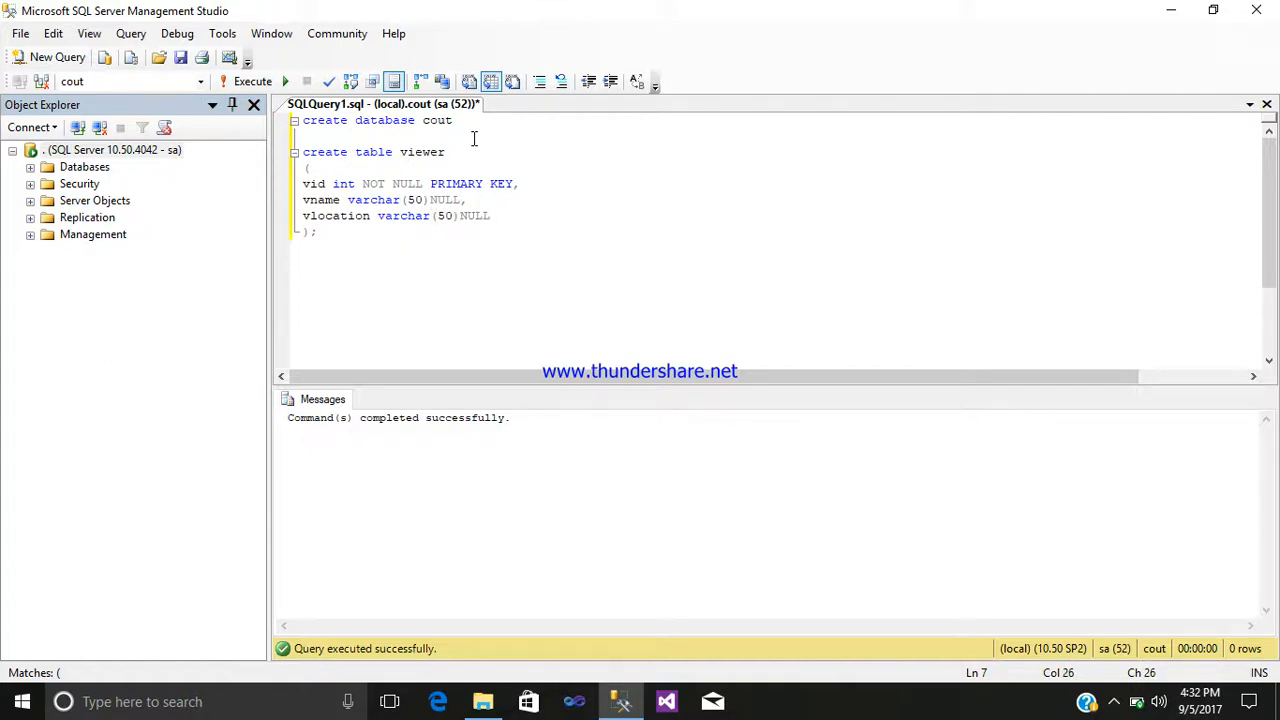
{"action": "type", "text": ","}
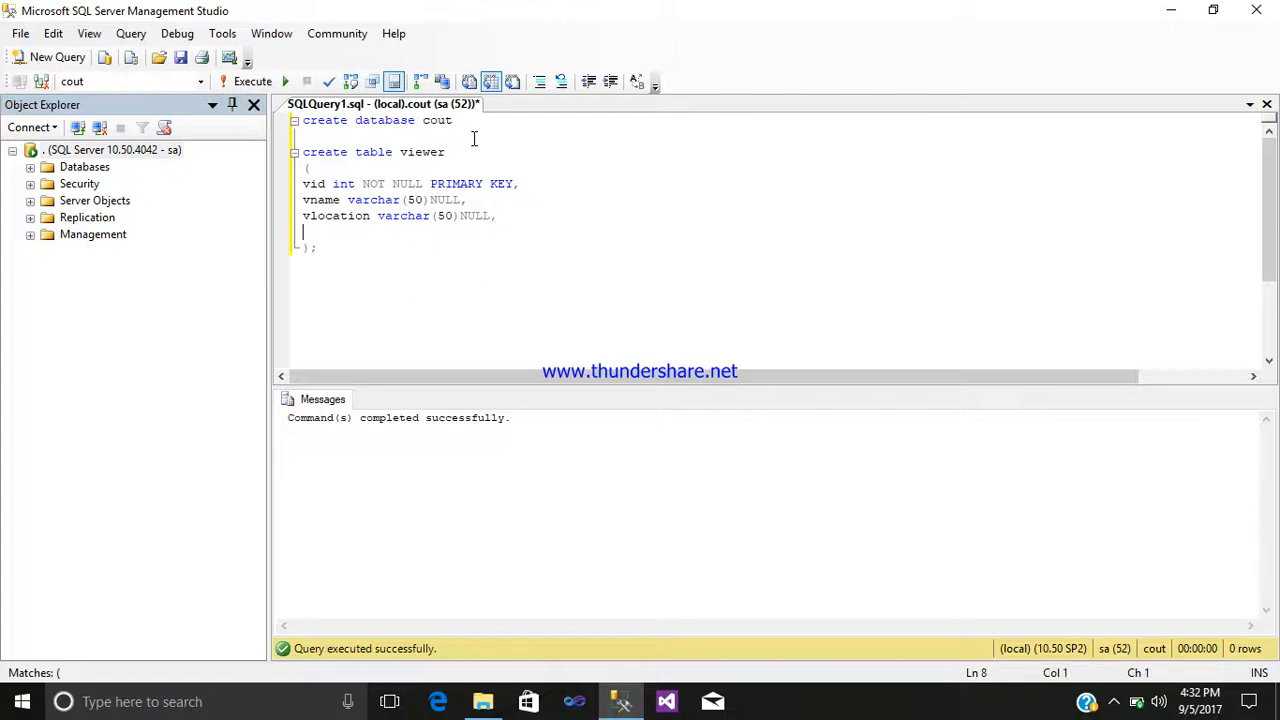
Add the vgender varchar(50) NULL column
{"action": "type", "text": "v"}
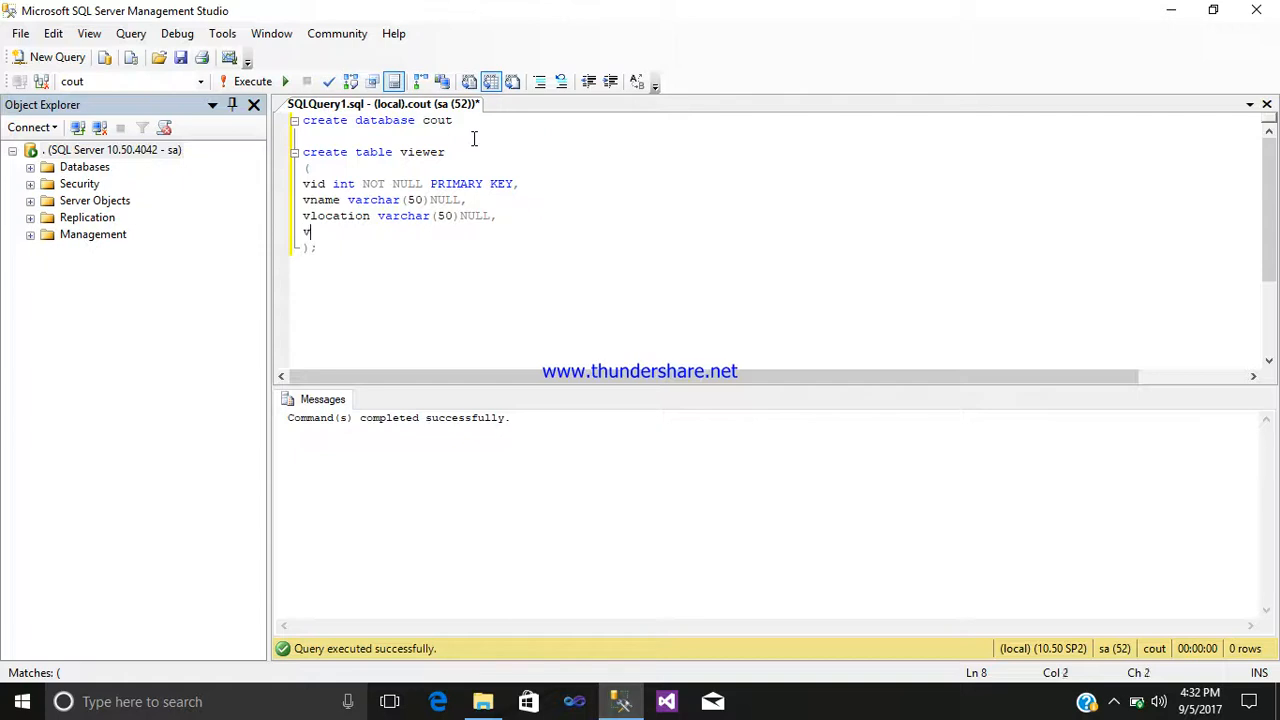
{"action": "type", "text": "g"}
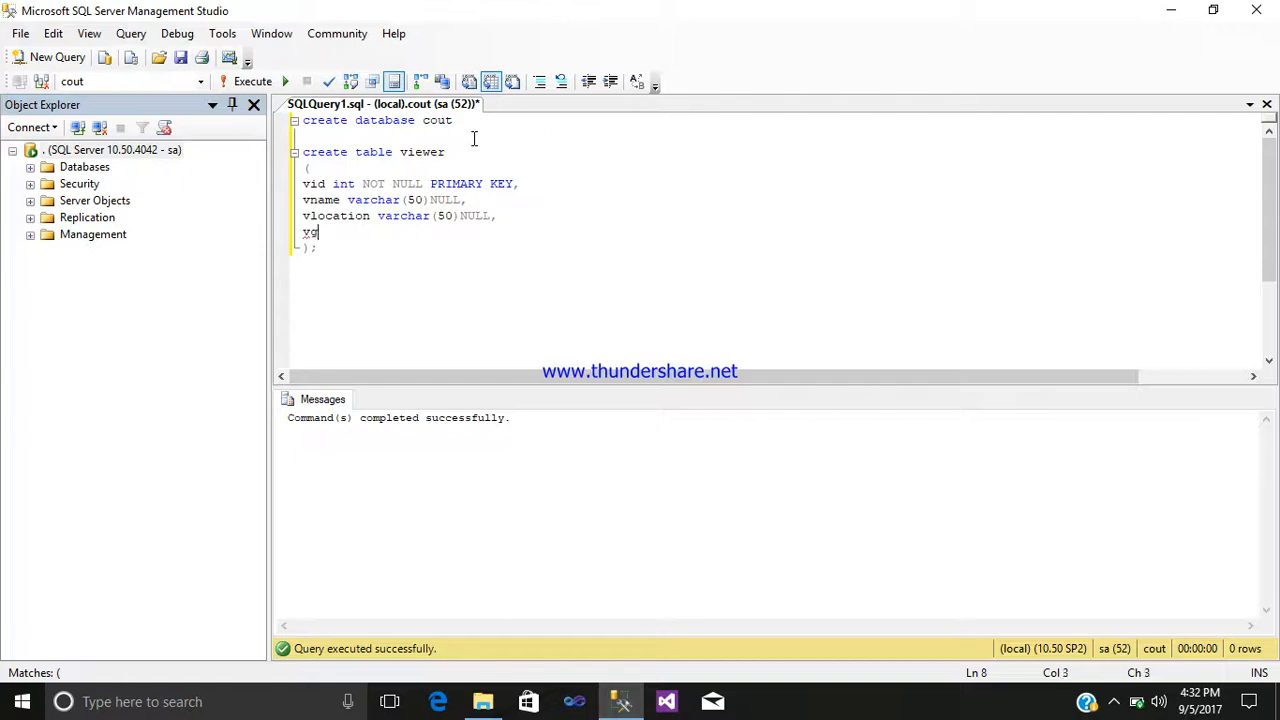
{"action": "type", "text": "ender"}
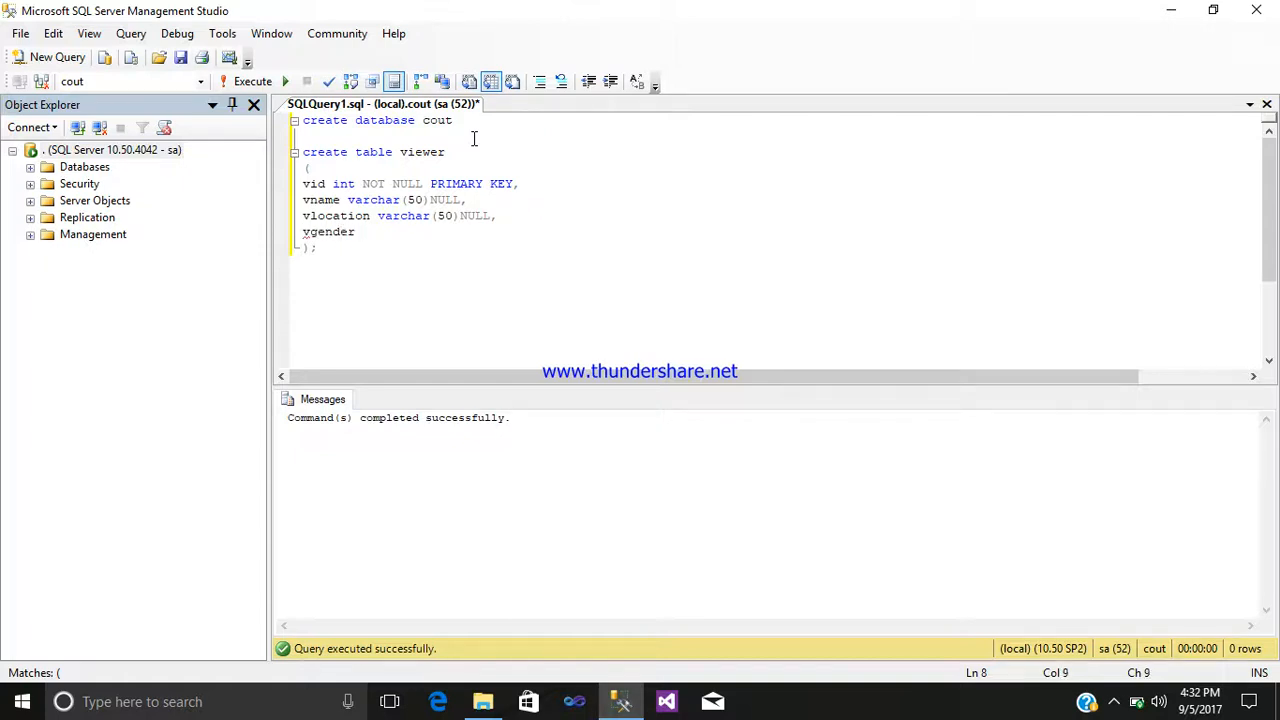
{"action": "type", "text": "varchar"}
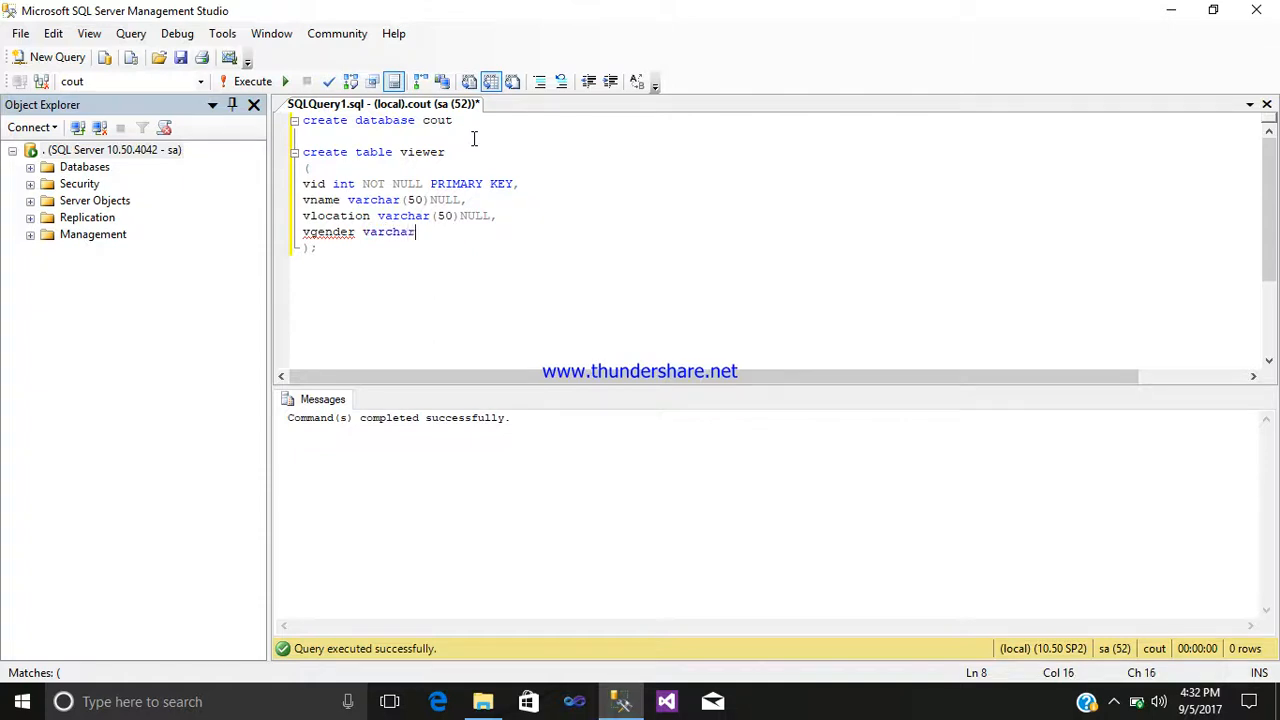
{"action": "type", "text": "(50)"}
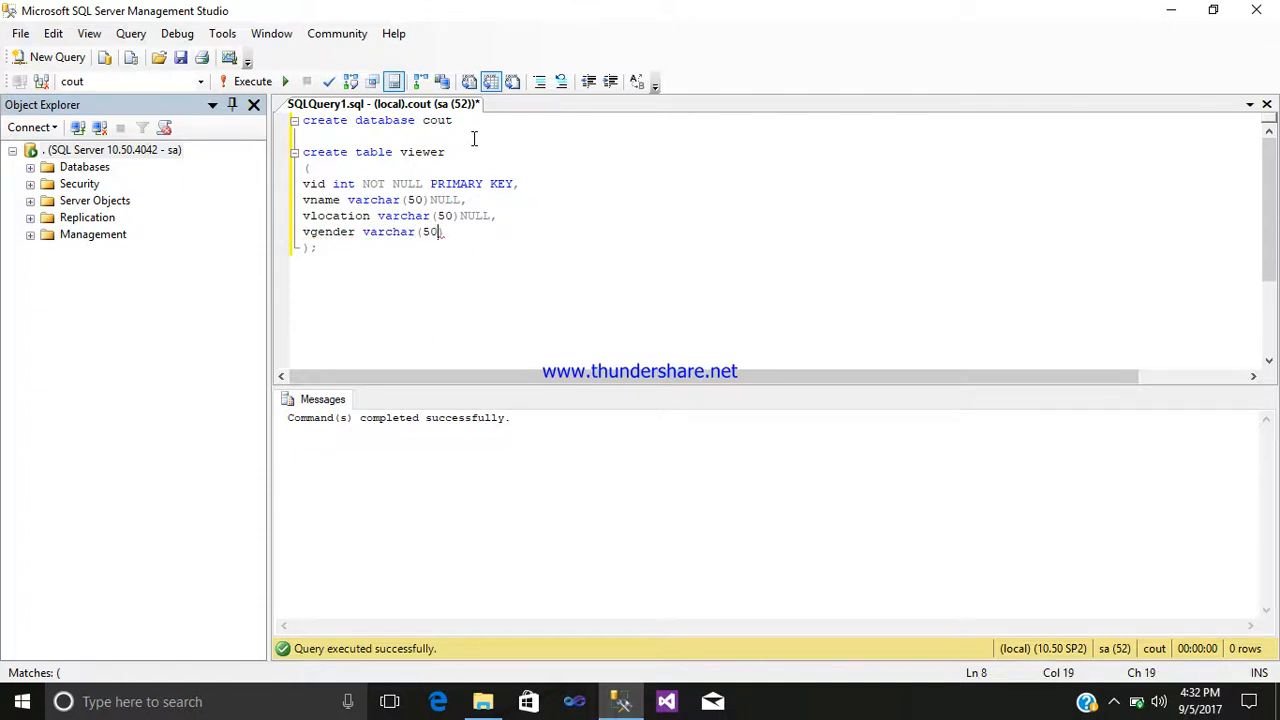
{"action": "type", "text": "N"}
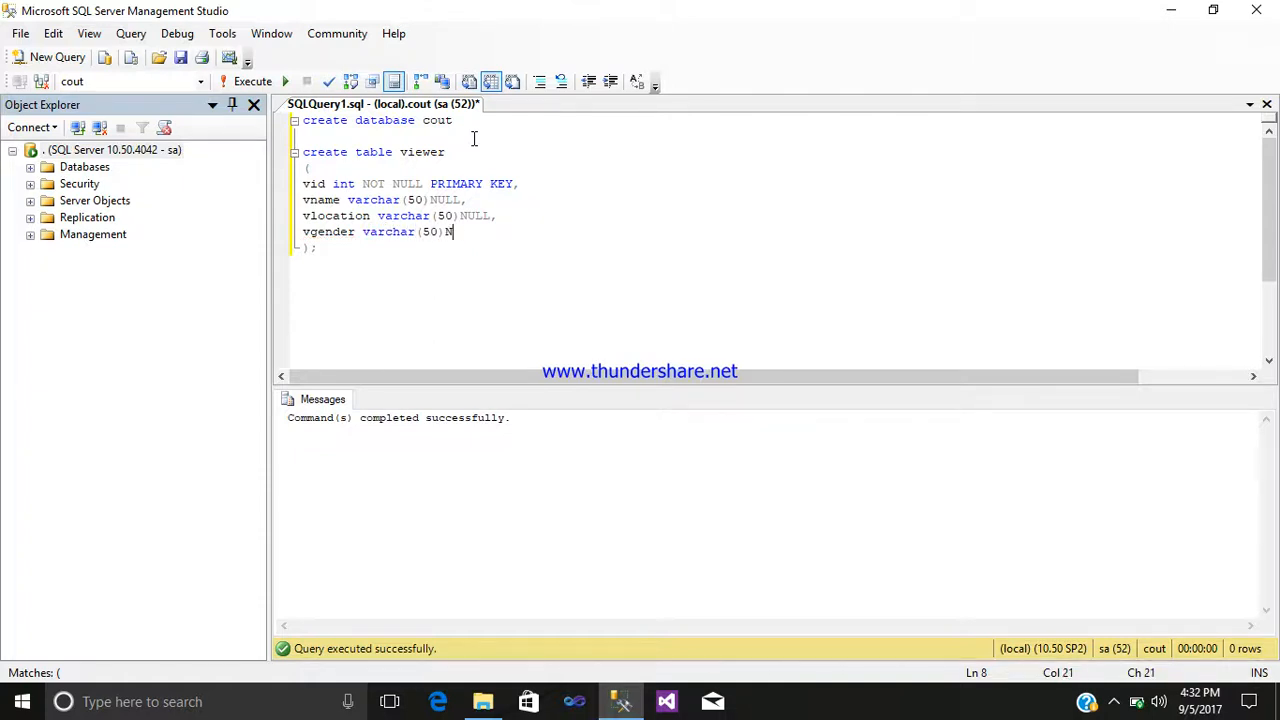
{"action": "type", "text": "ULL,"}
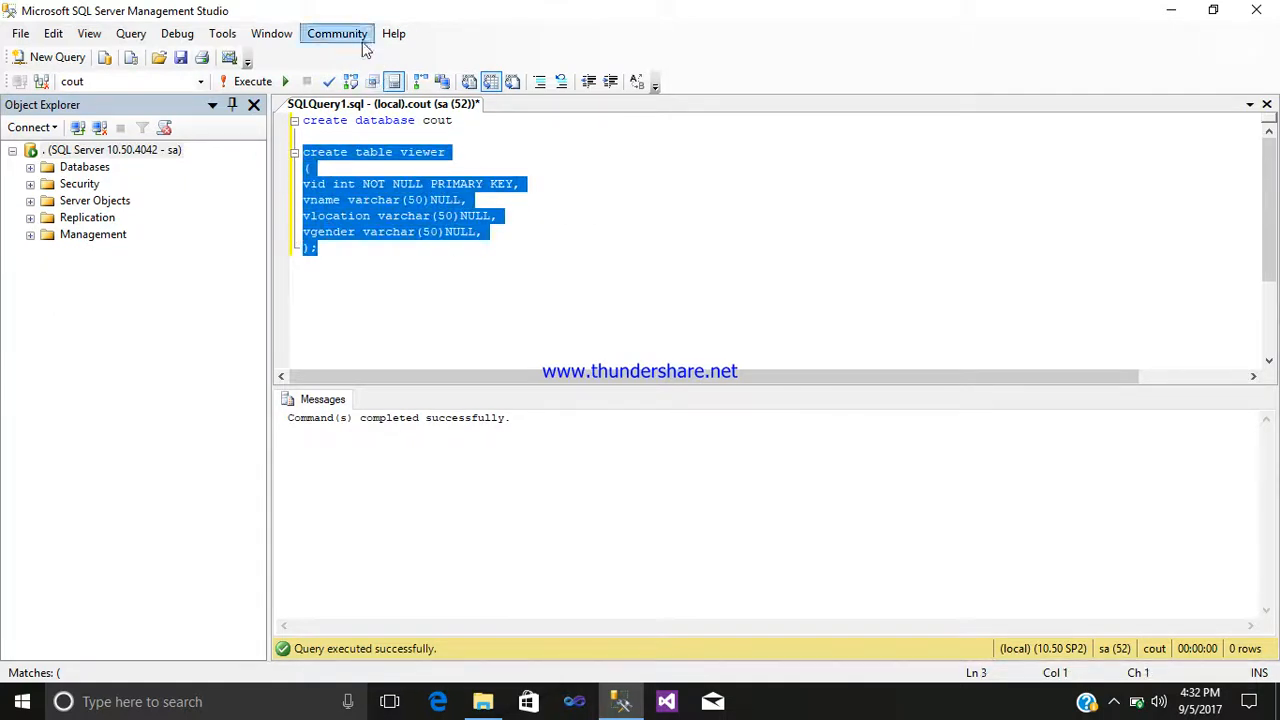
{"action": "mouse_move", "coordinate": [353, 432]}
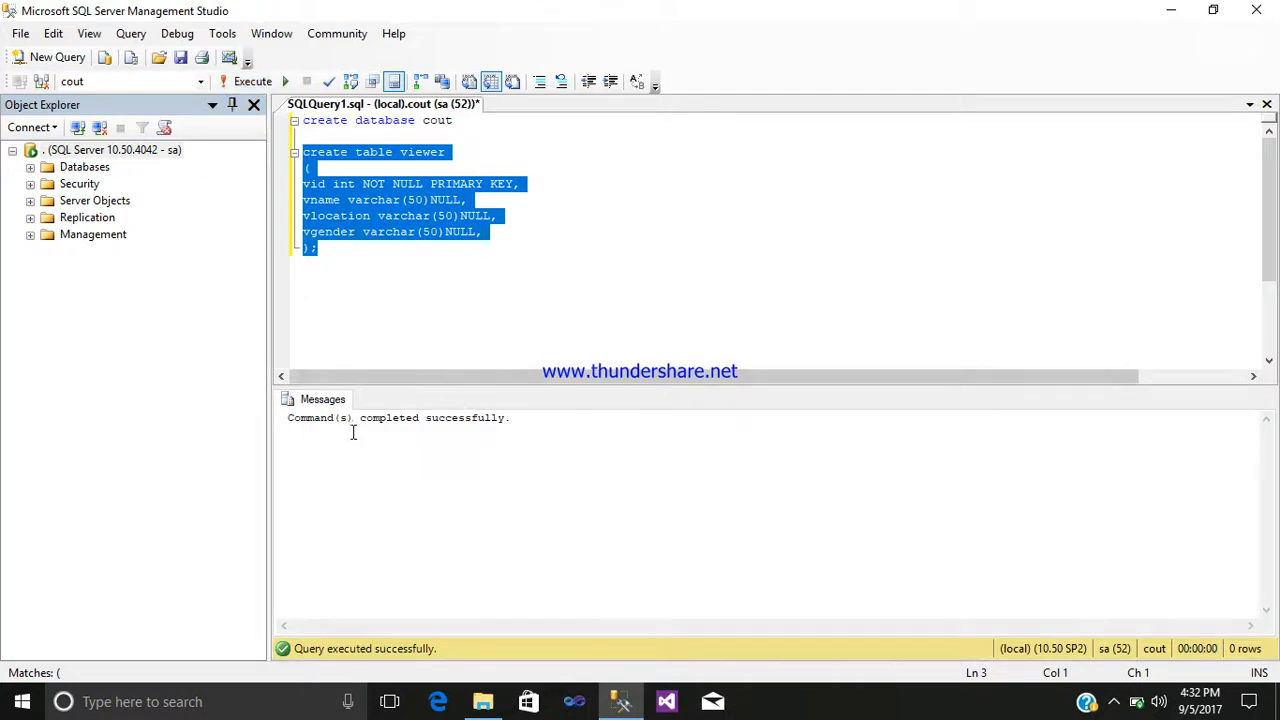
{"action": "left_click", "coordinate": [395, 277]}
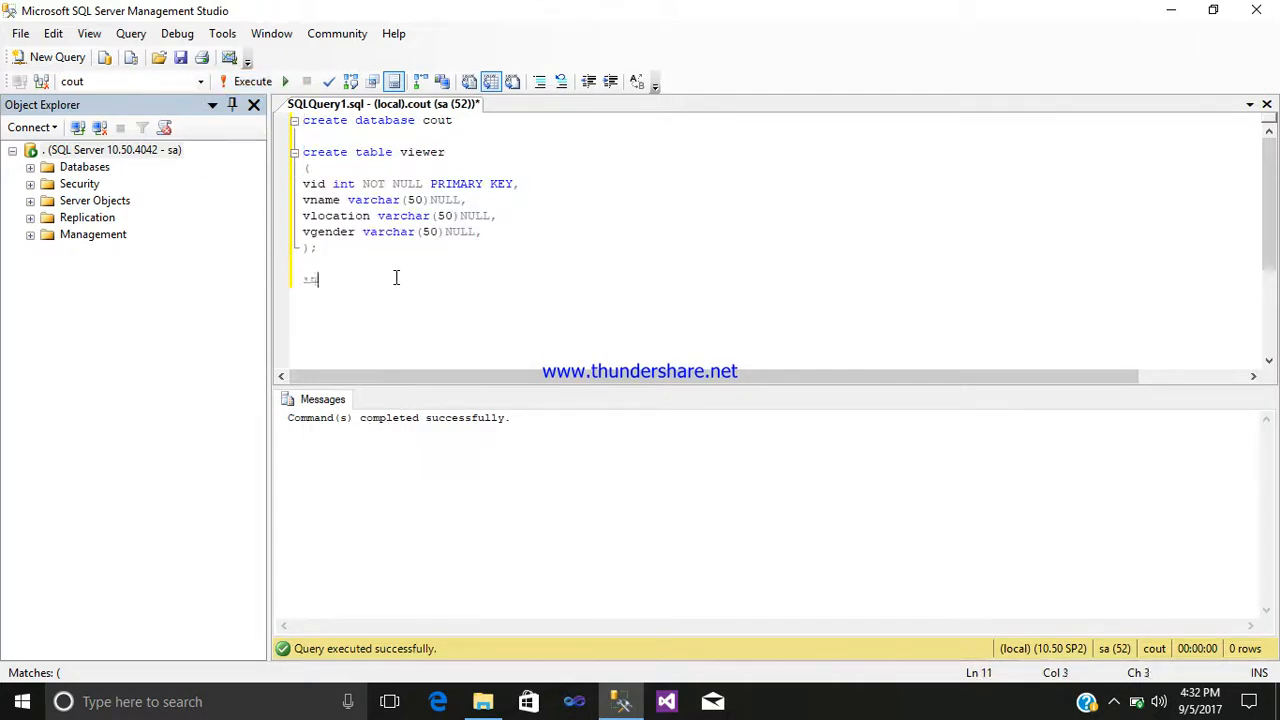
Start the statement 'insert into viewer values('
{"action": "type", "text": "insert"}
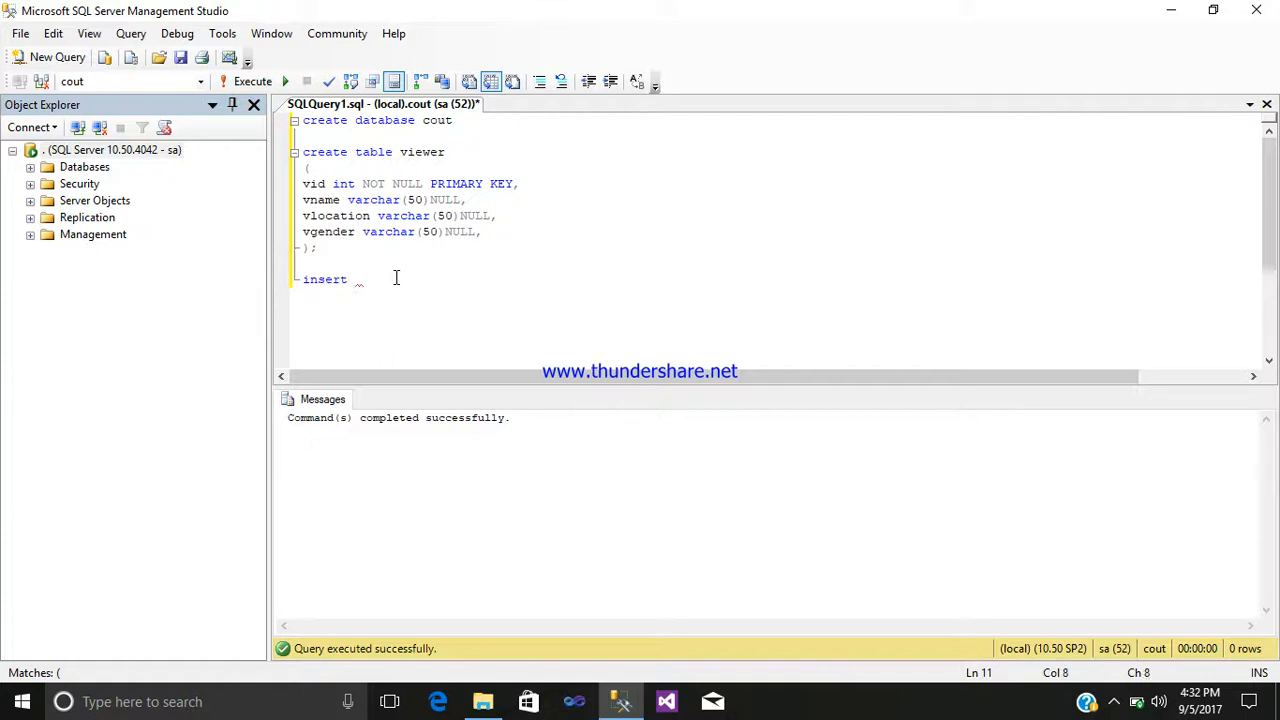
{"action": "type", "text": "int"}
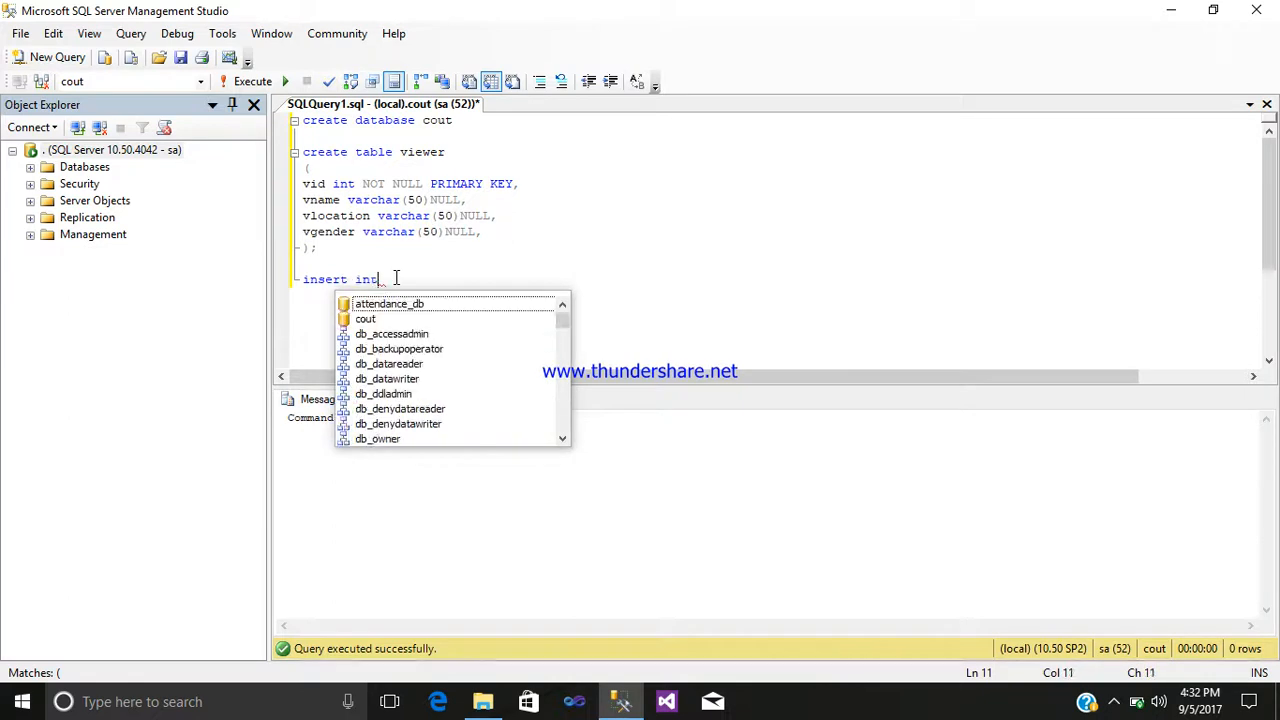
{"action": "type", "text": "o viewer"}
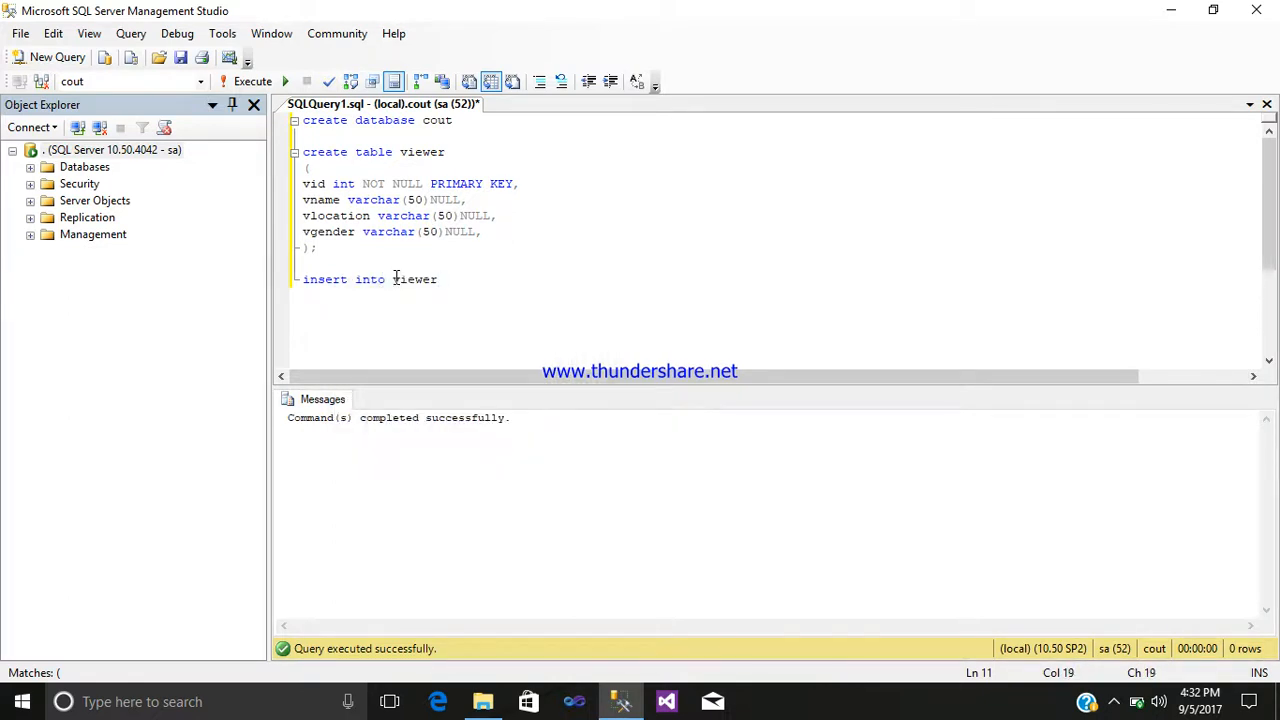
{"action": "type", "text": "valu"}
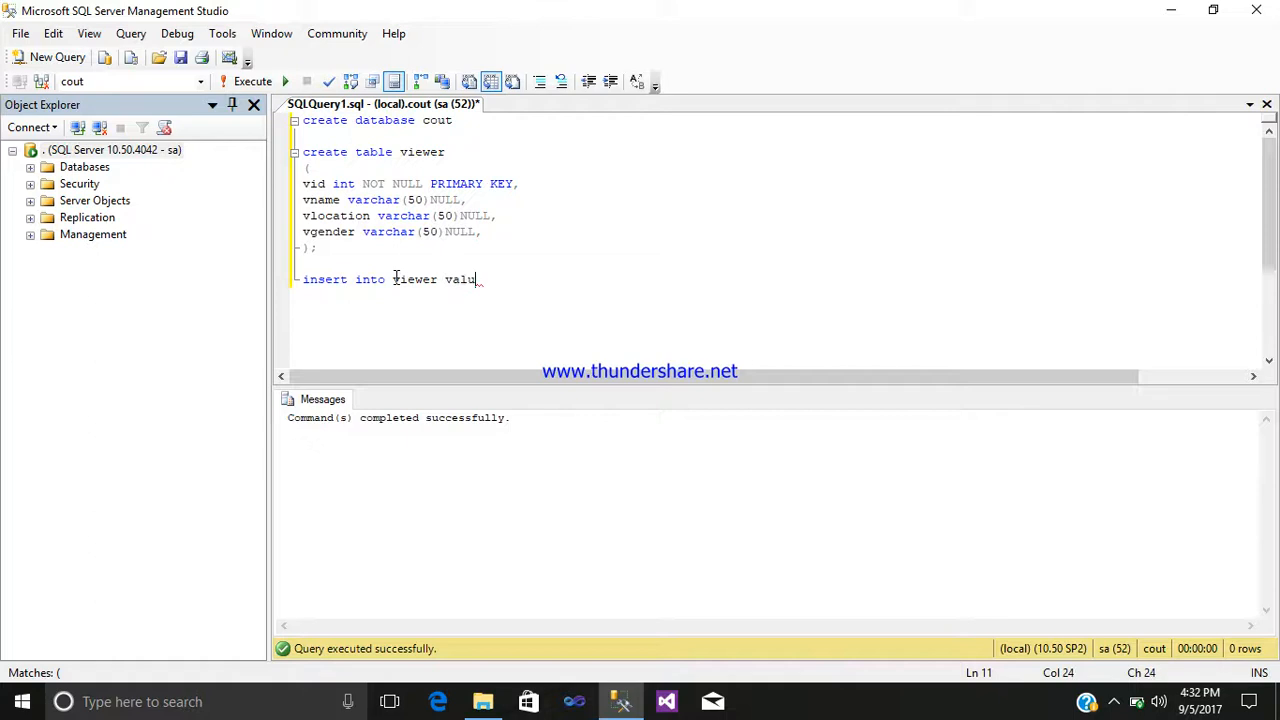
{"action": "type", "text": "es("}
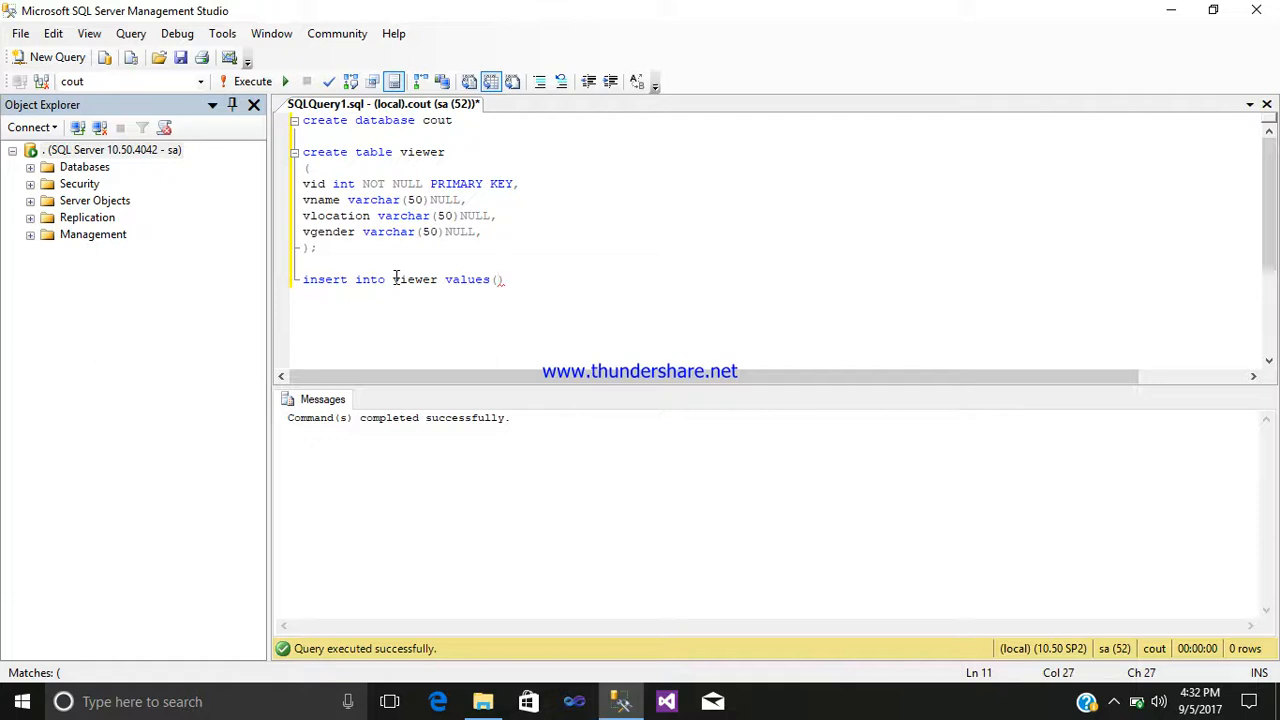
Fill in the values 1, 'VIRAJ', 'DADAR', 'MALE'
{"action": "type", "text": "1,"}
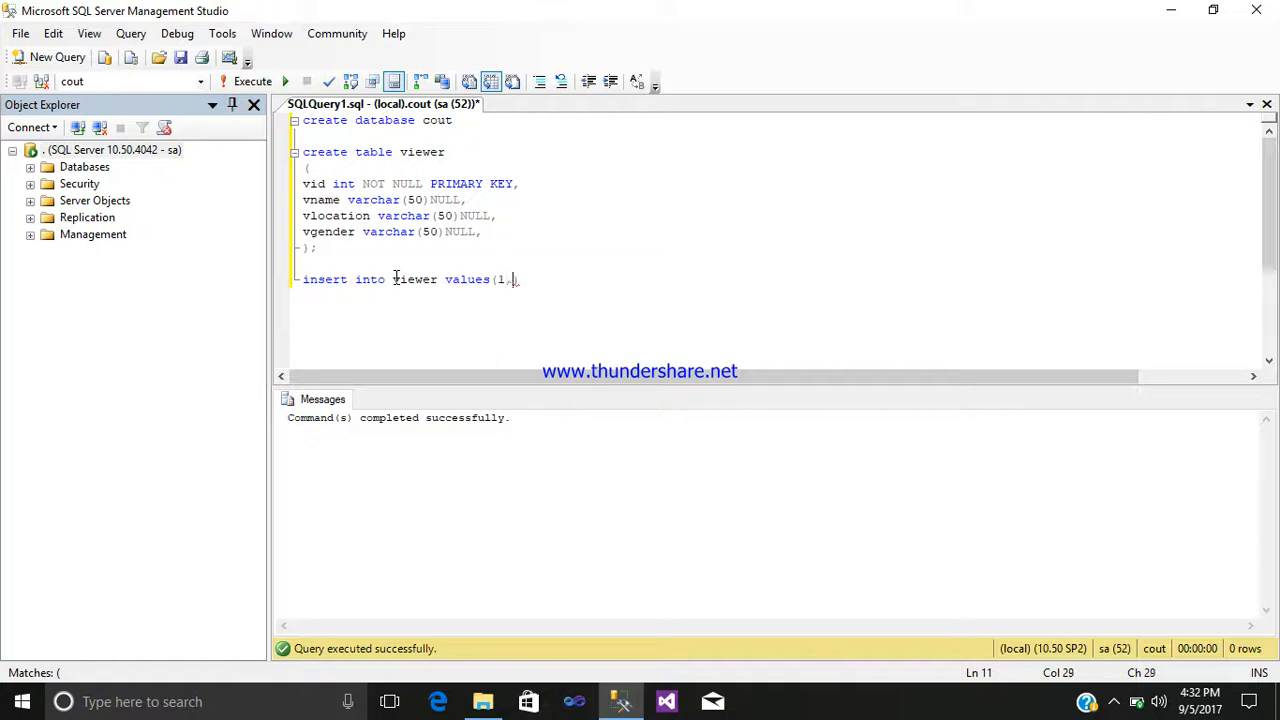
{"action": "type", "text": "'"}
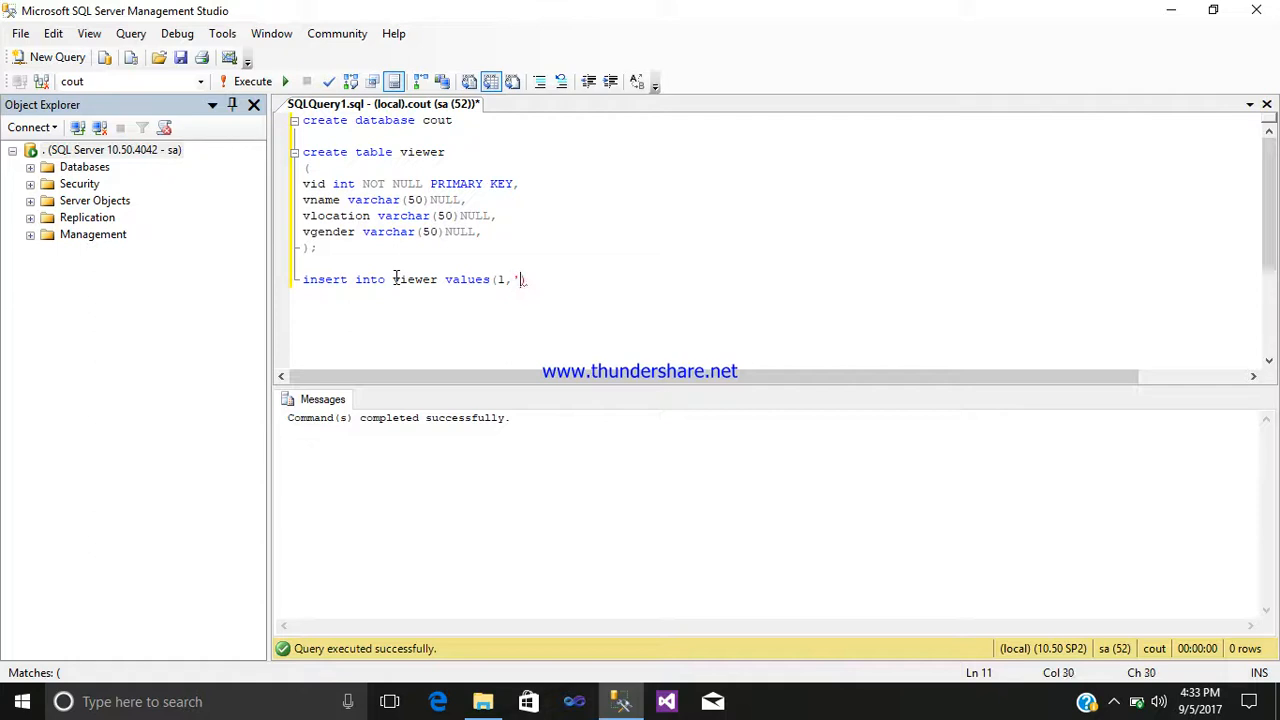
{"action": "type", "text": "'"}
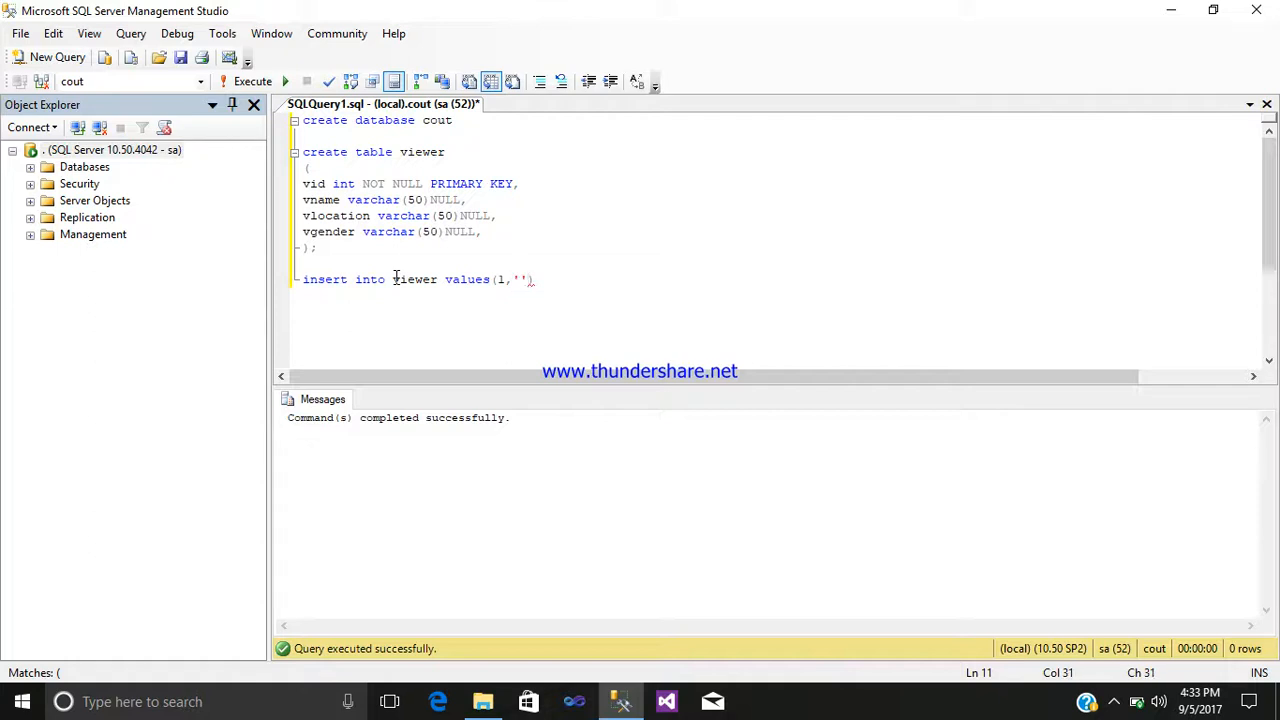
{"action": "type", "text": "VI"}
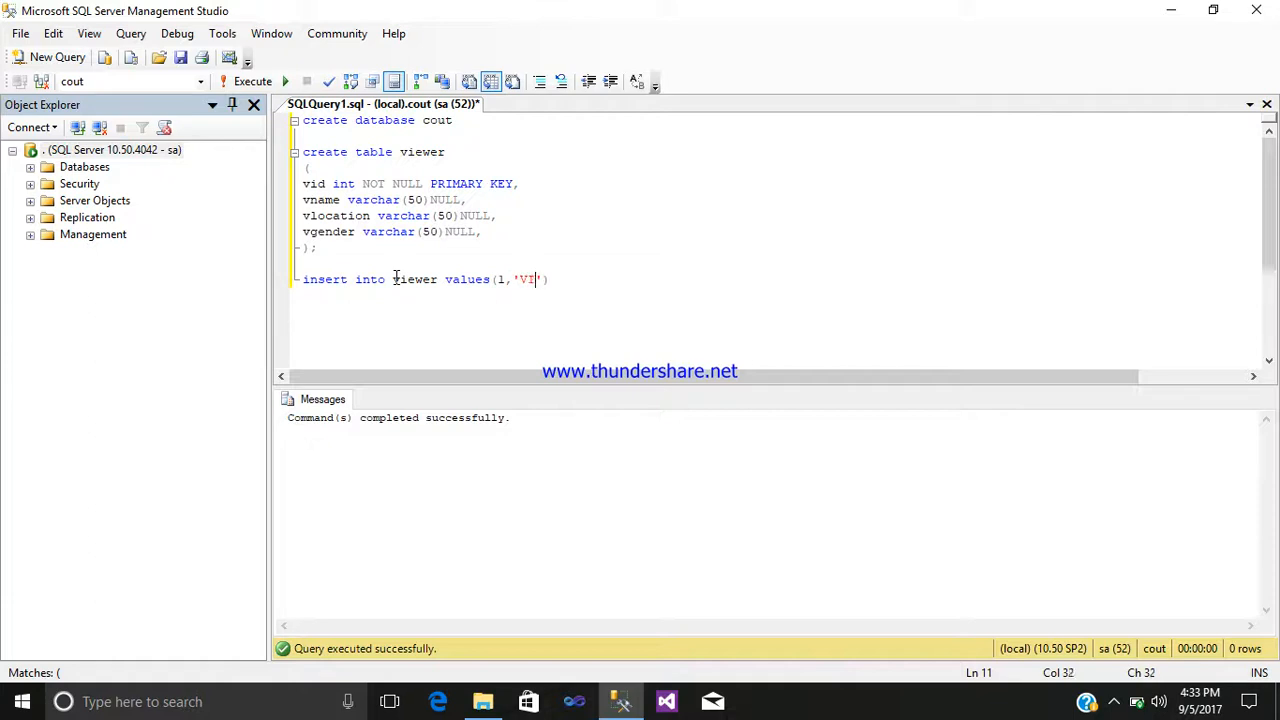
{"action": "type", "text": "RAJ"}
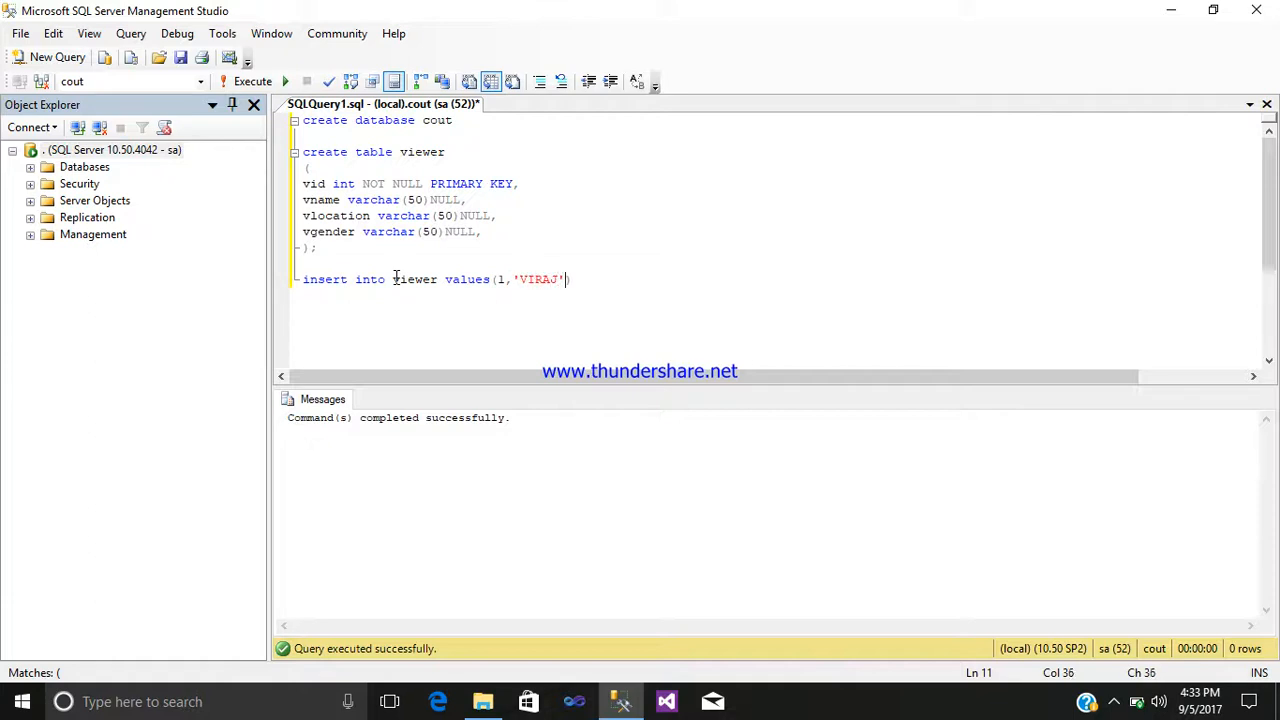
{"action": "type", "text": ",''"}
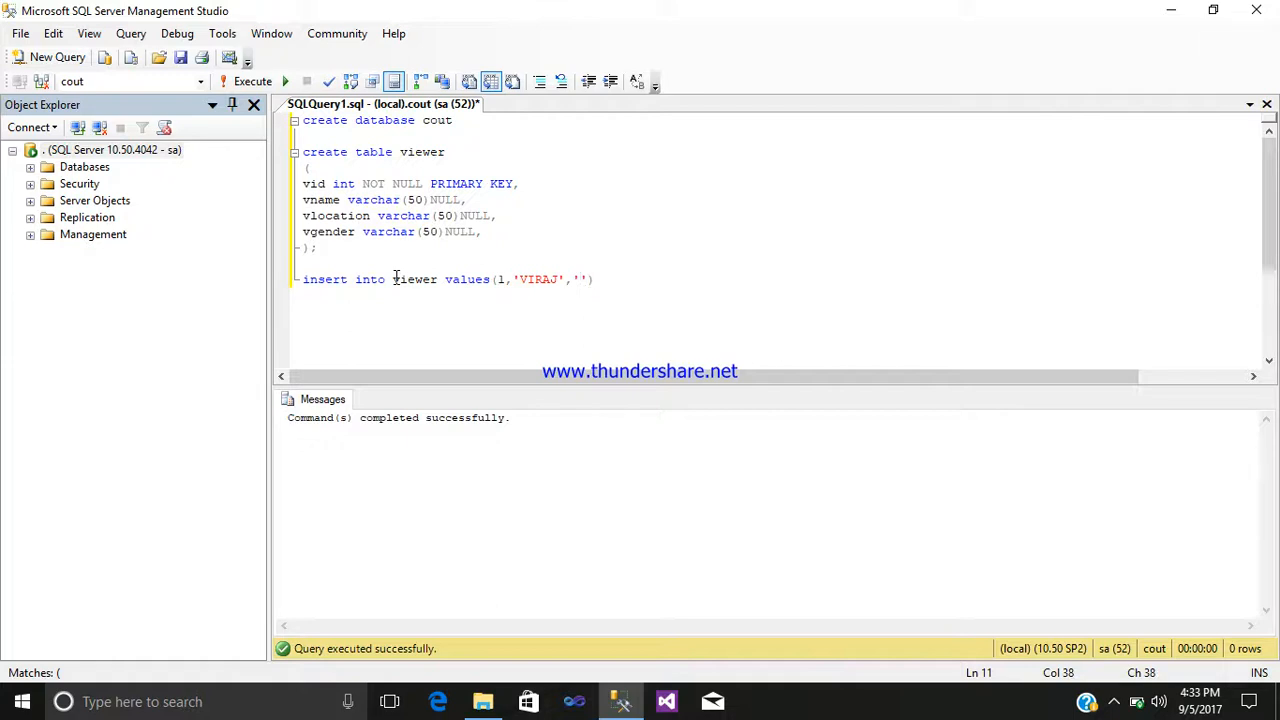
{"action": "type", "text": "DAD"}
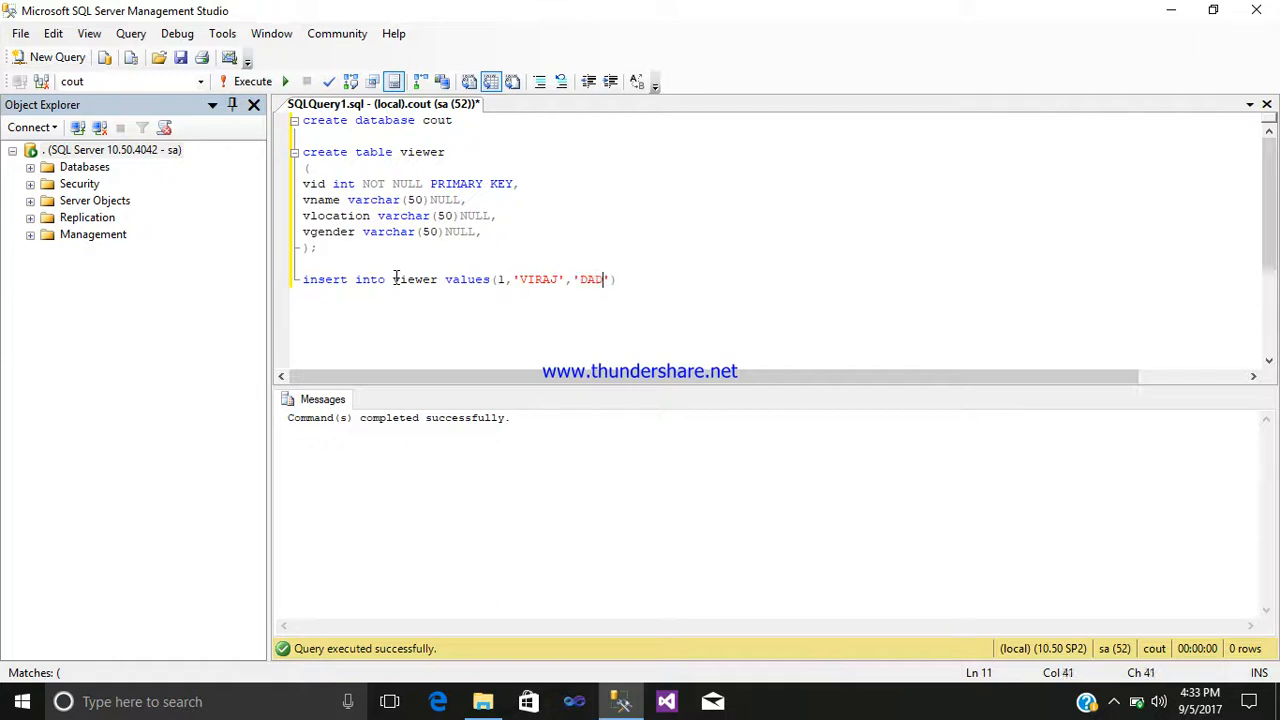
{"action": "type", "text": "AR"}
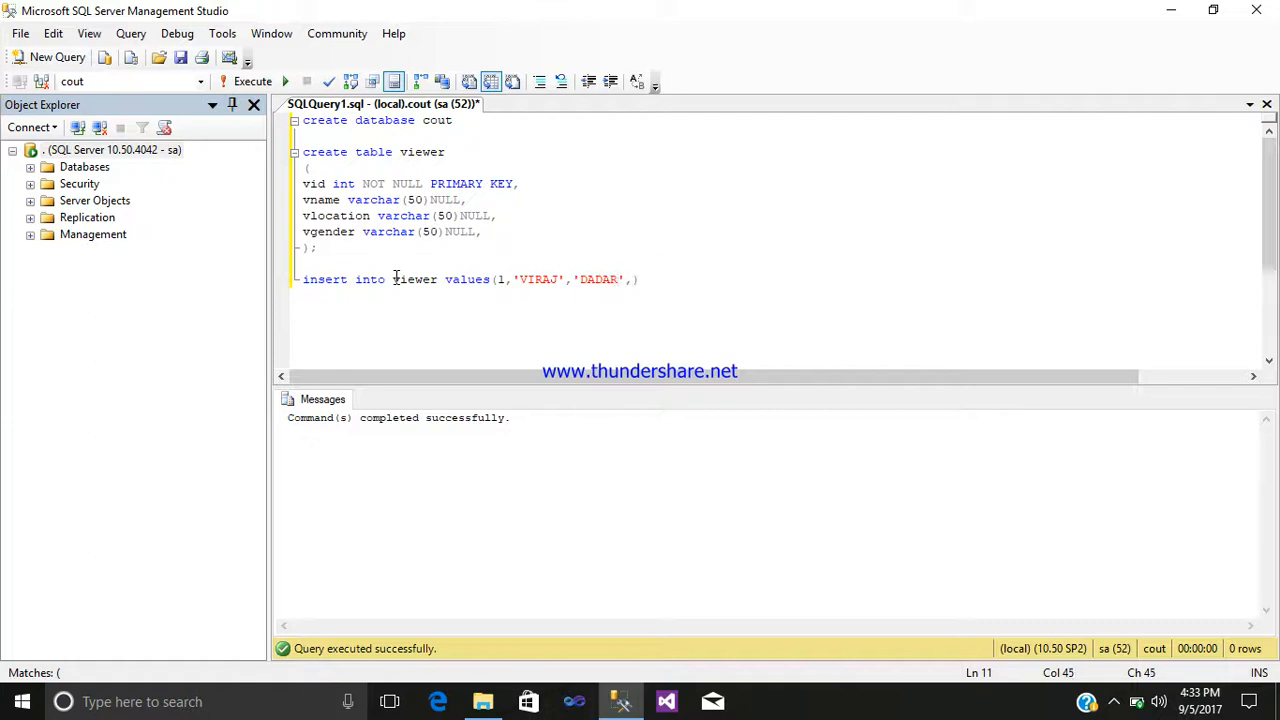
{"action": "type", "text": "''"}
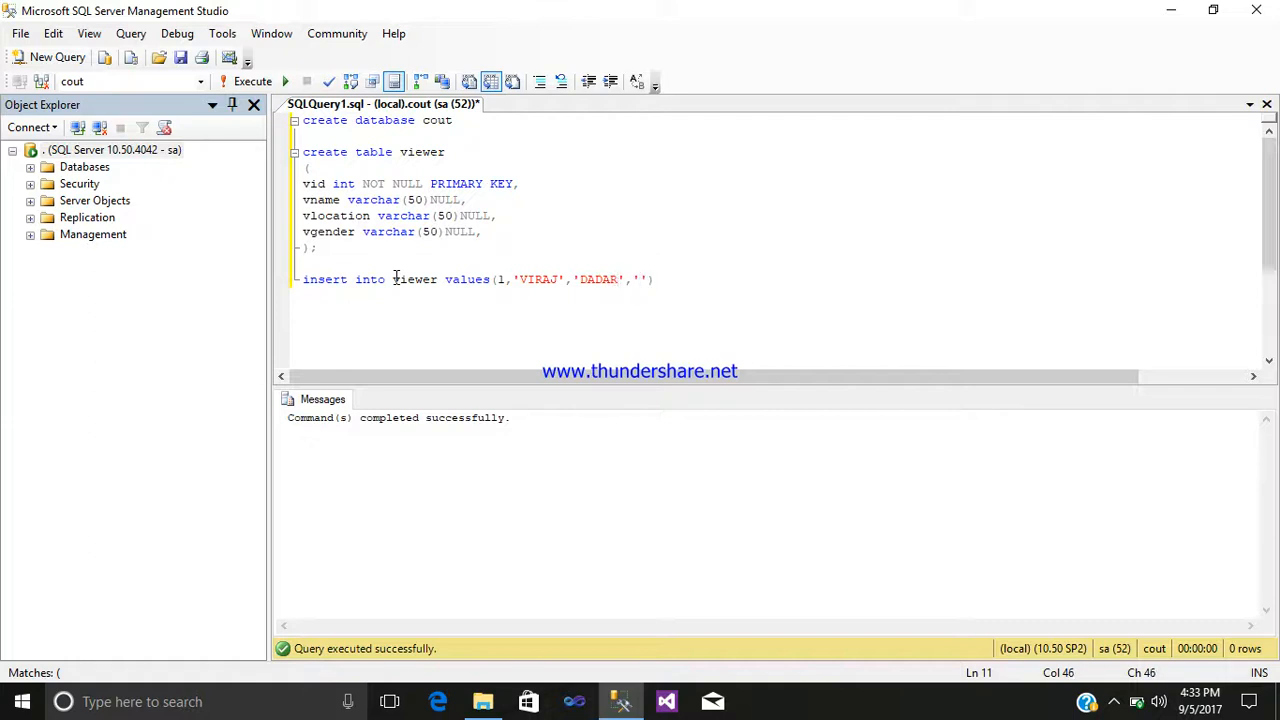
{"action": "type", "text": "MALE"}
{"action": "left_click", "coordinate": [500, 295]}
{"action": "type", "text": "inser"}
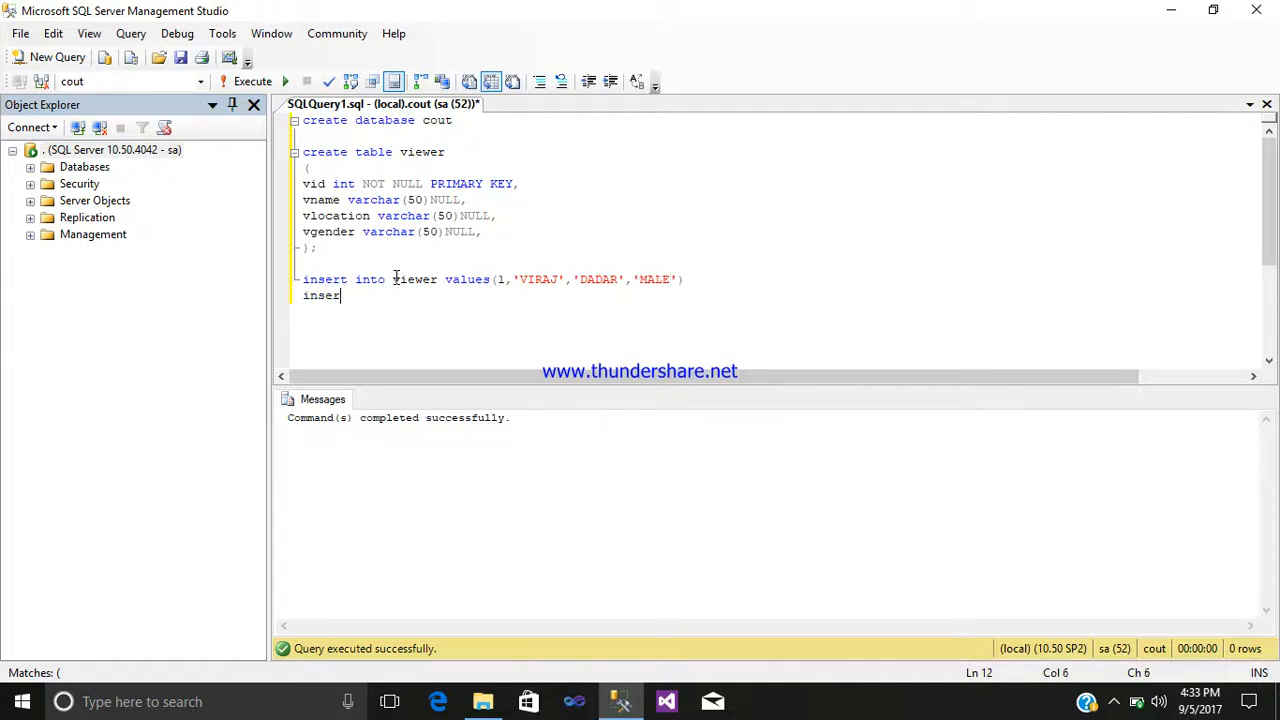
Complete the second insert with 2, 'RAJ', 'ANDHERI', 'MALE' and start a new line
{"action": "type", "text": "ib"}
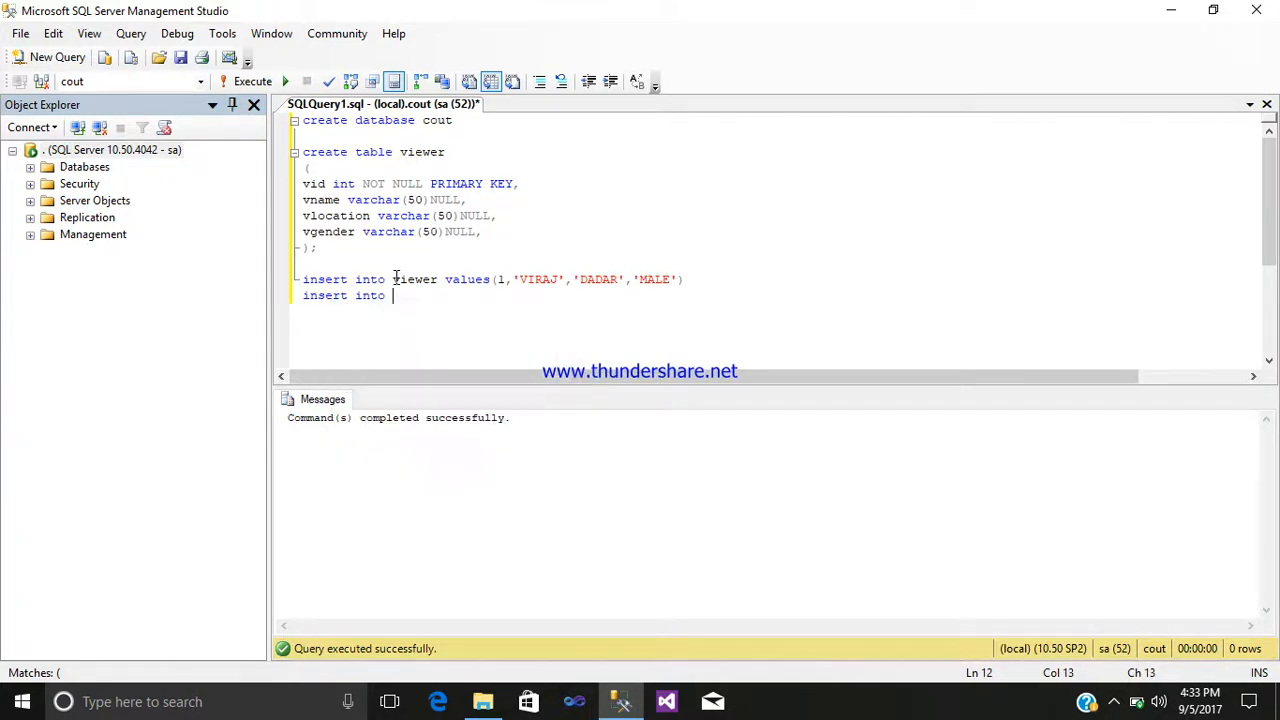
{"action": "type", "text": "viewer values"}
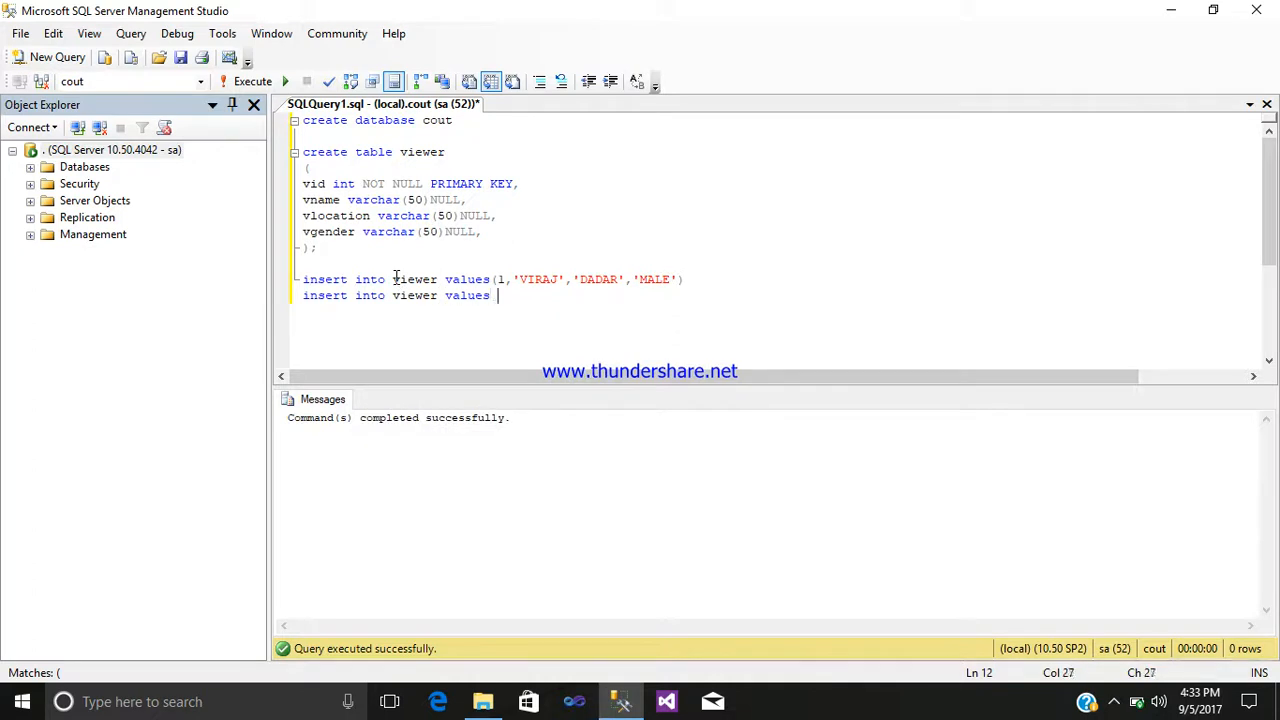
{"action": "type", "text": "("}
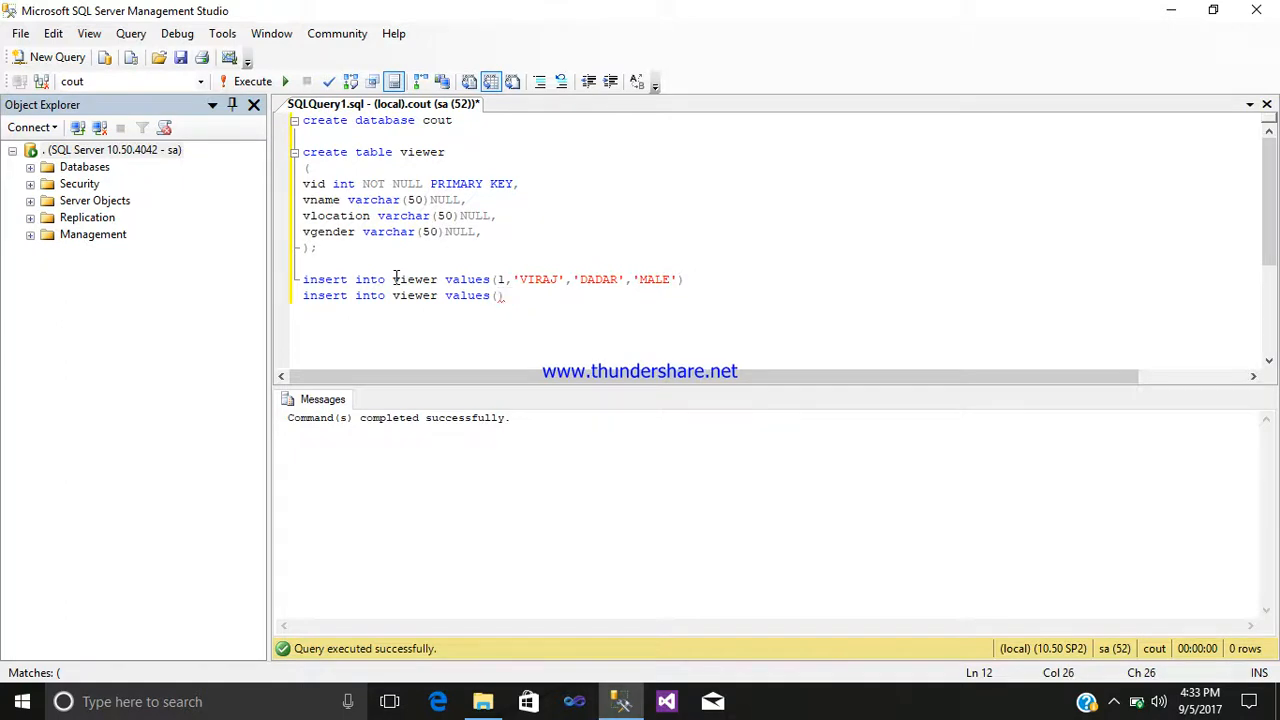
{"action": "type", "text": "2"}
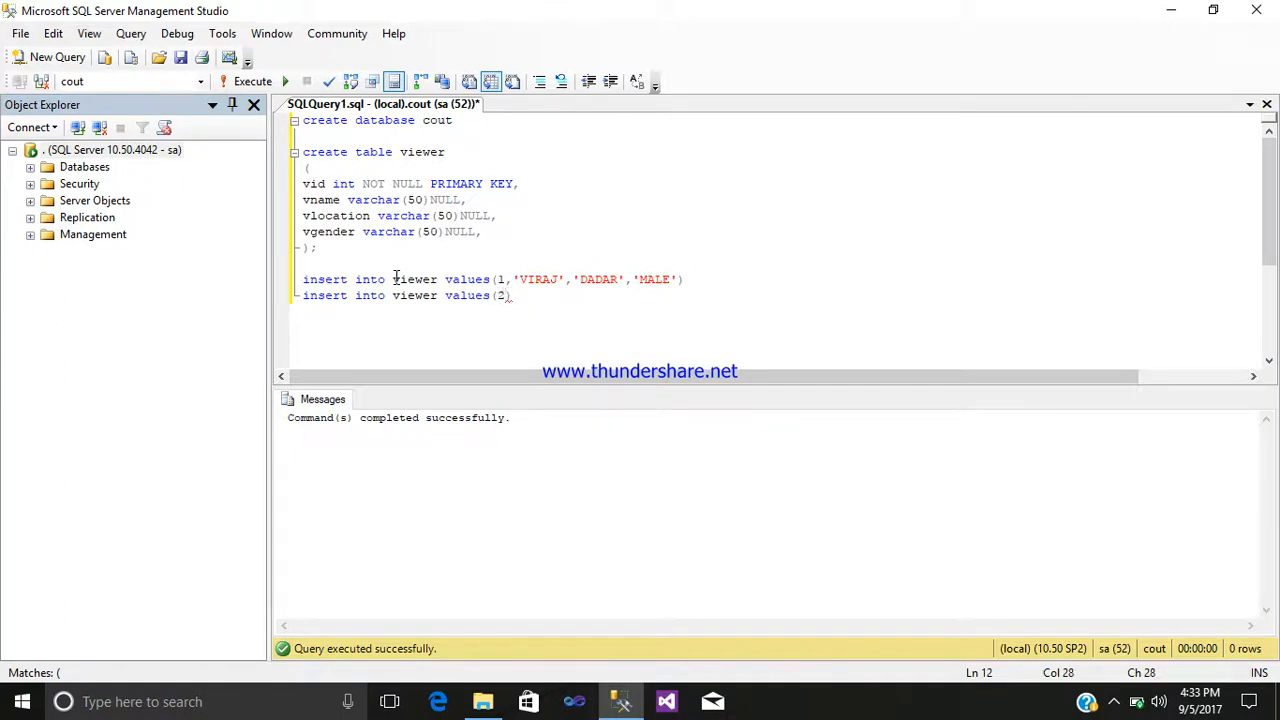
{"action": "type", "text": ",'"}
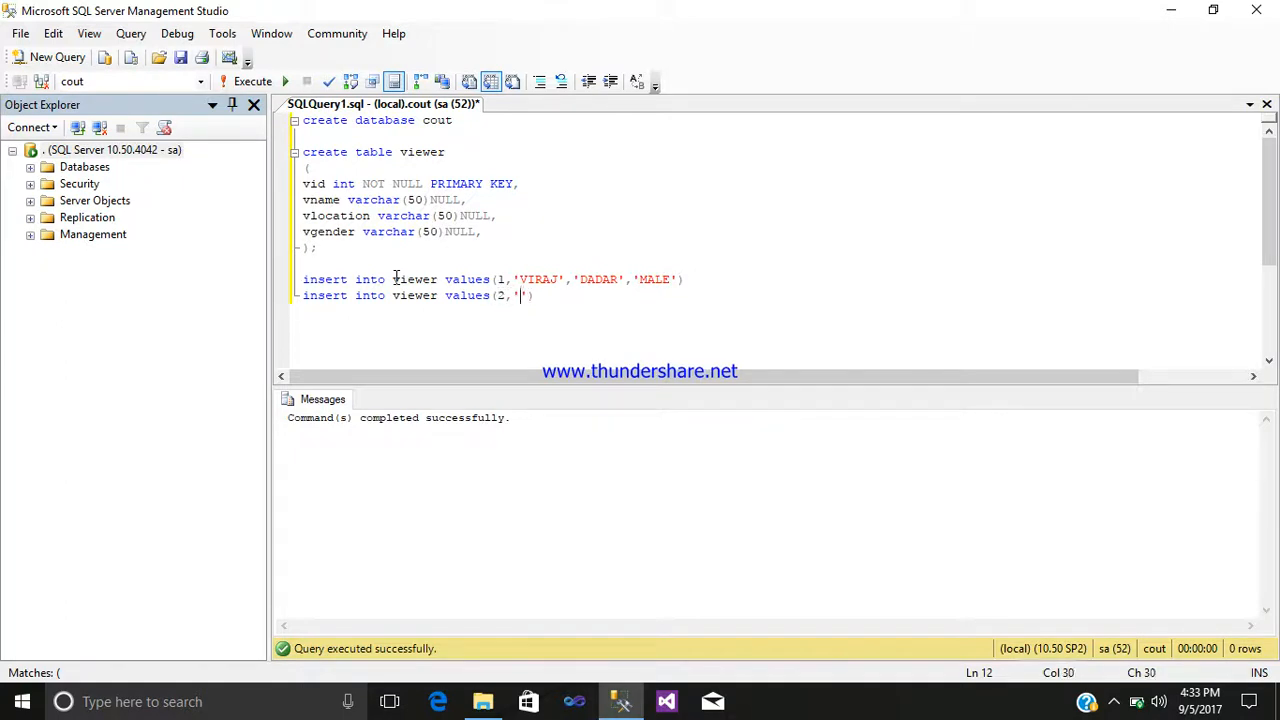
{"action": "type", "text": "RAJ"}
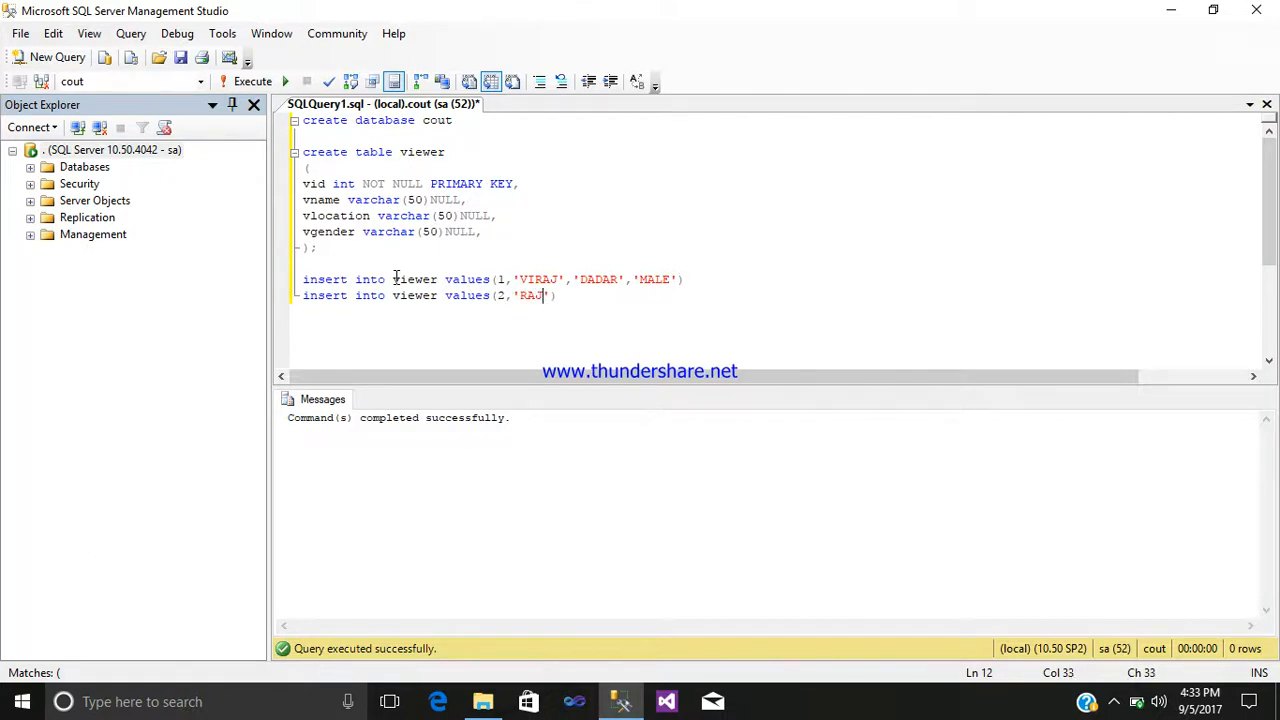
{"action": "type", "text": "','"}
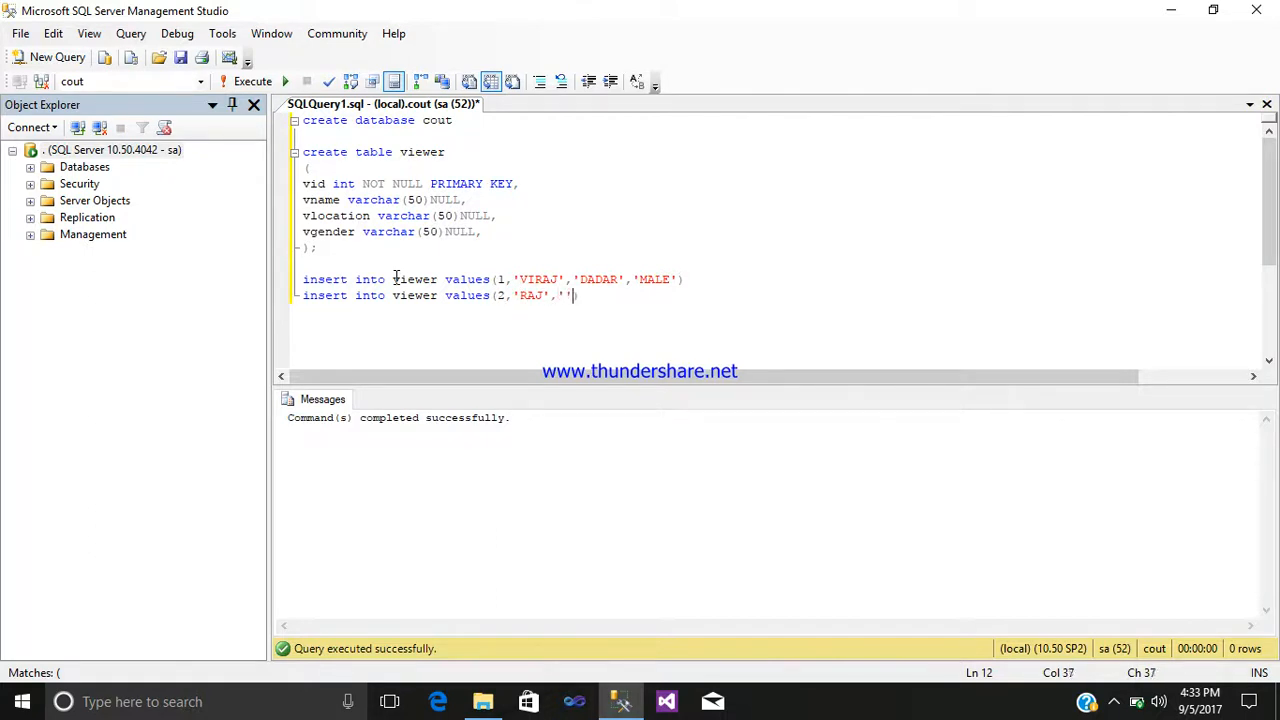
{"action": "type", "text": "AND"}
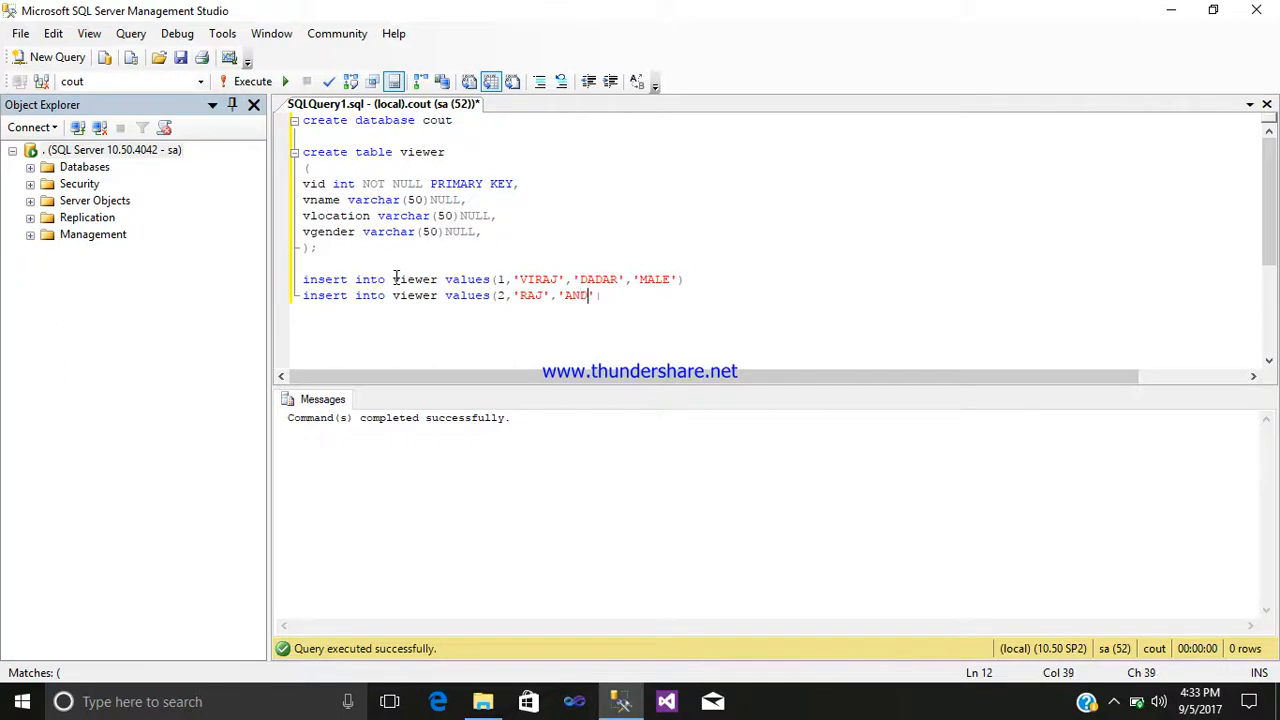
{"action": "type", "text": "HERI')"}
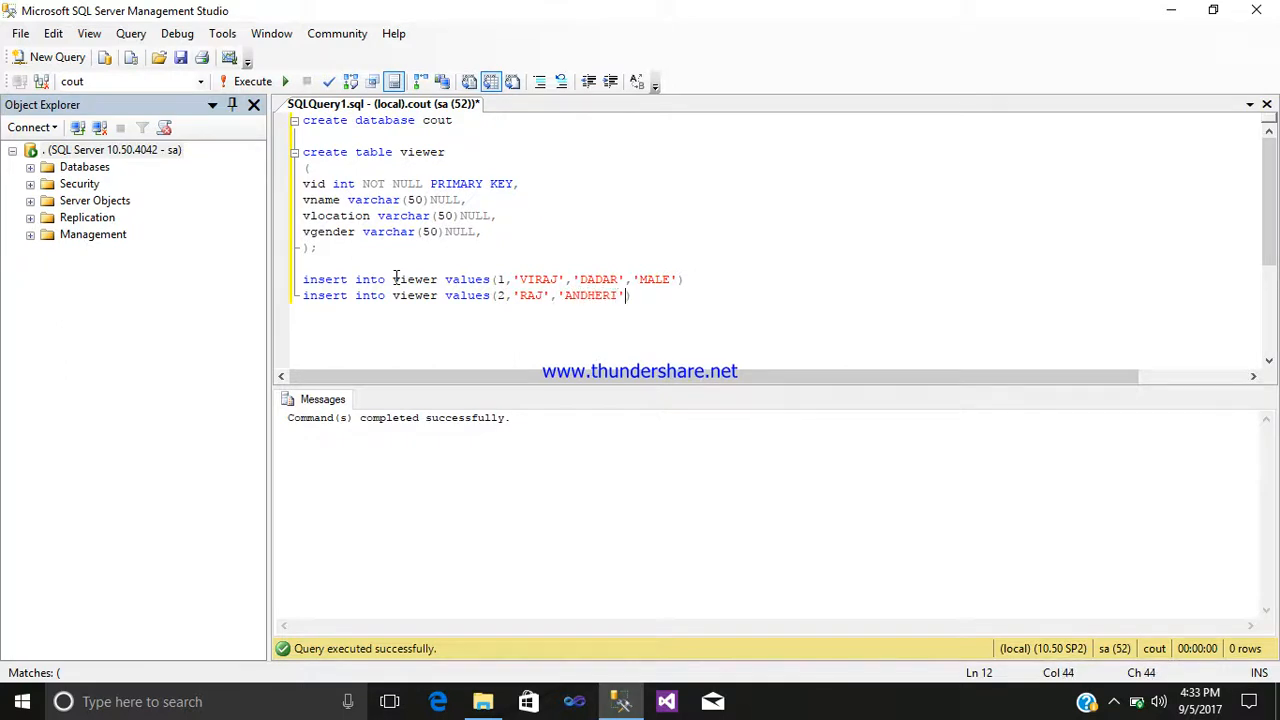
{"action": "type", "text": ",''"}
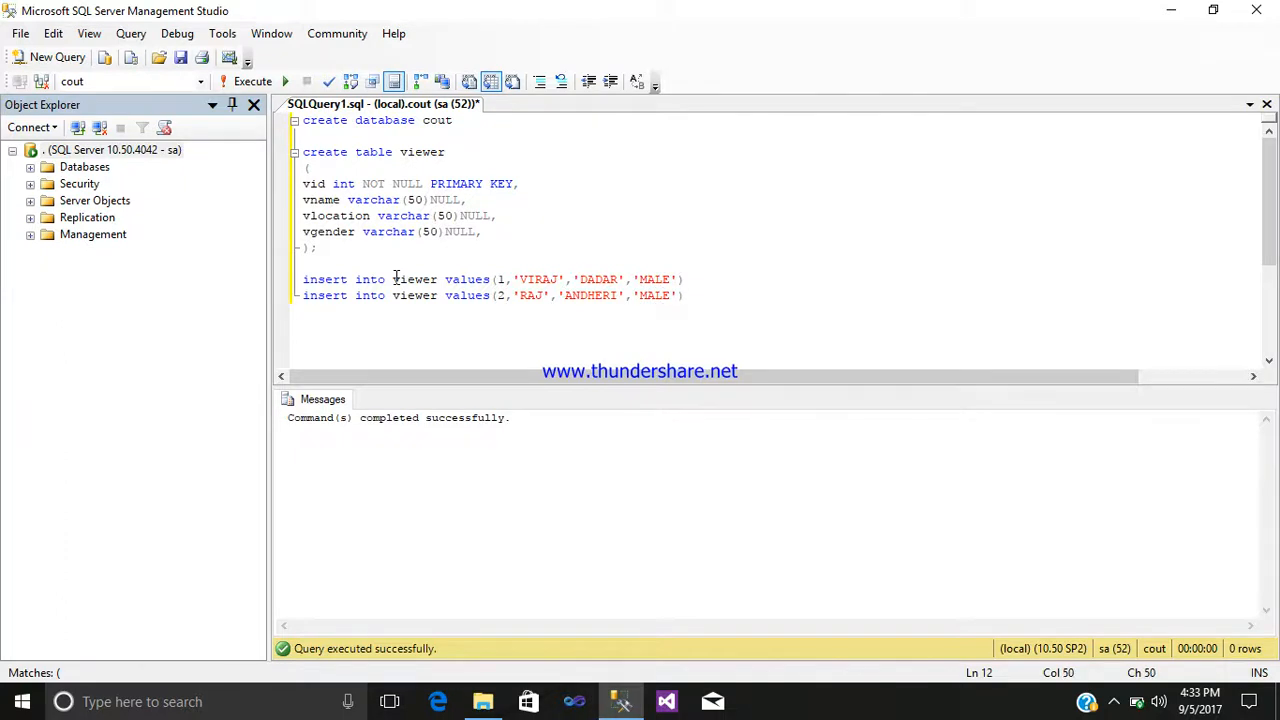
{"action": "key", "text": "Return"}
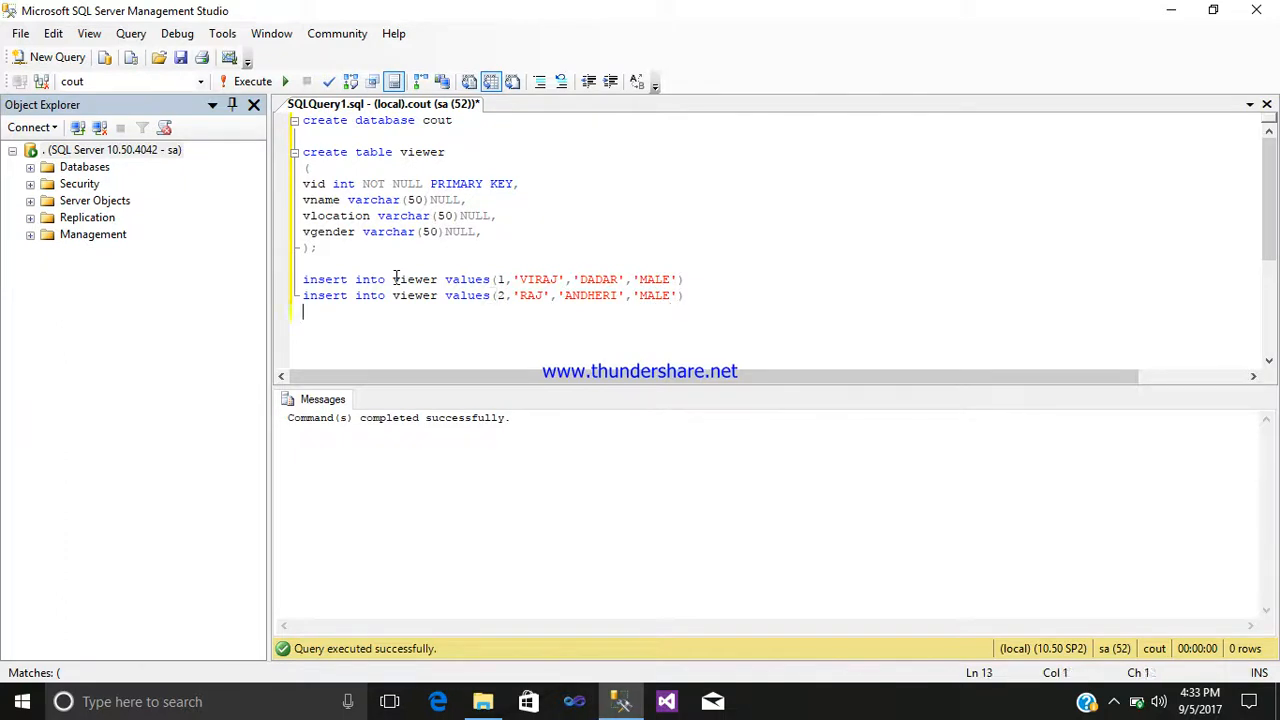
Write the third insert into viewer with values 3, 'RUPESH', 'THANE', 'MALE'
{"action": "type", "text": "insert"}
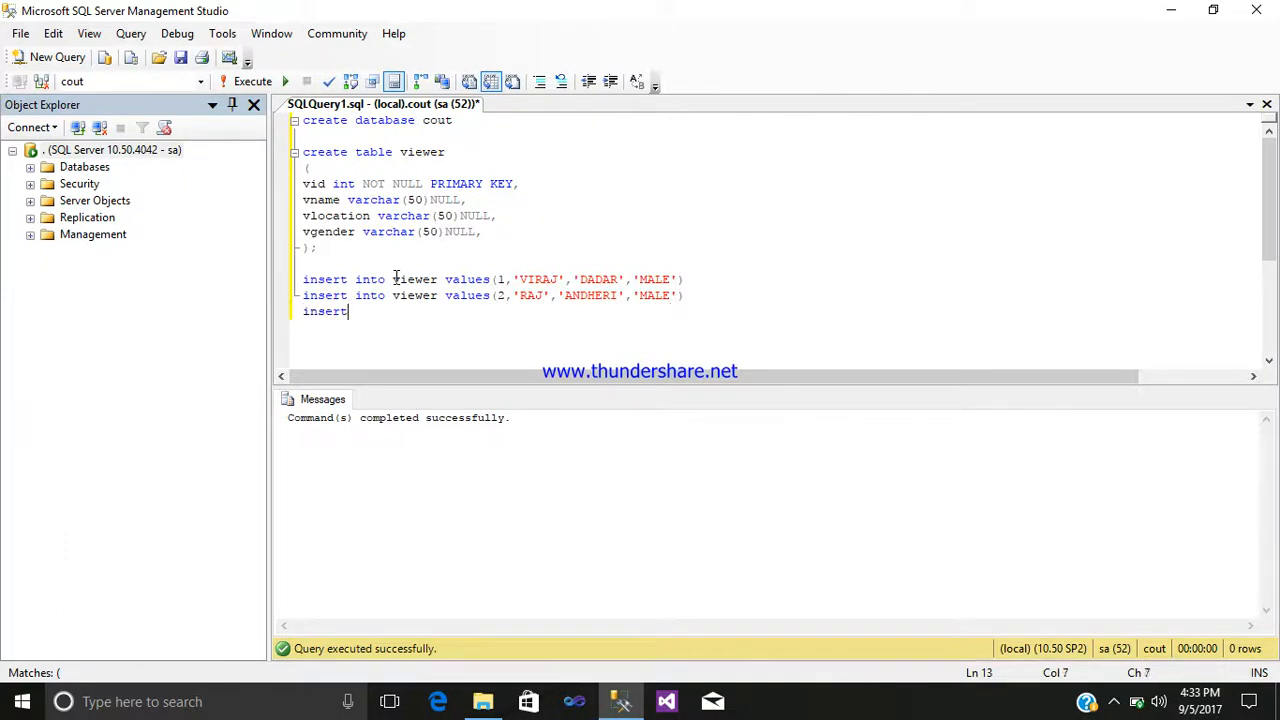
{"action": "type", "text": "in"}
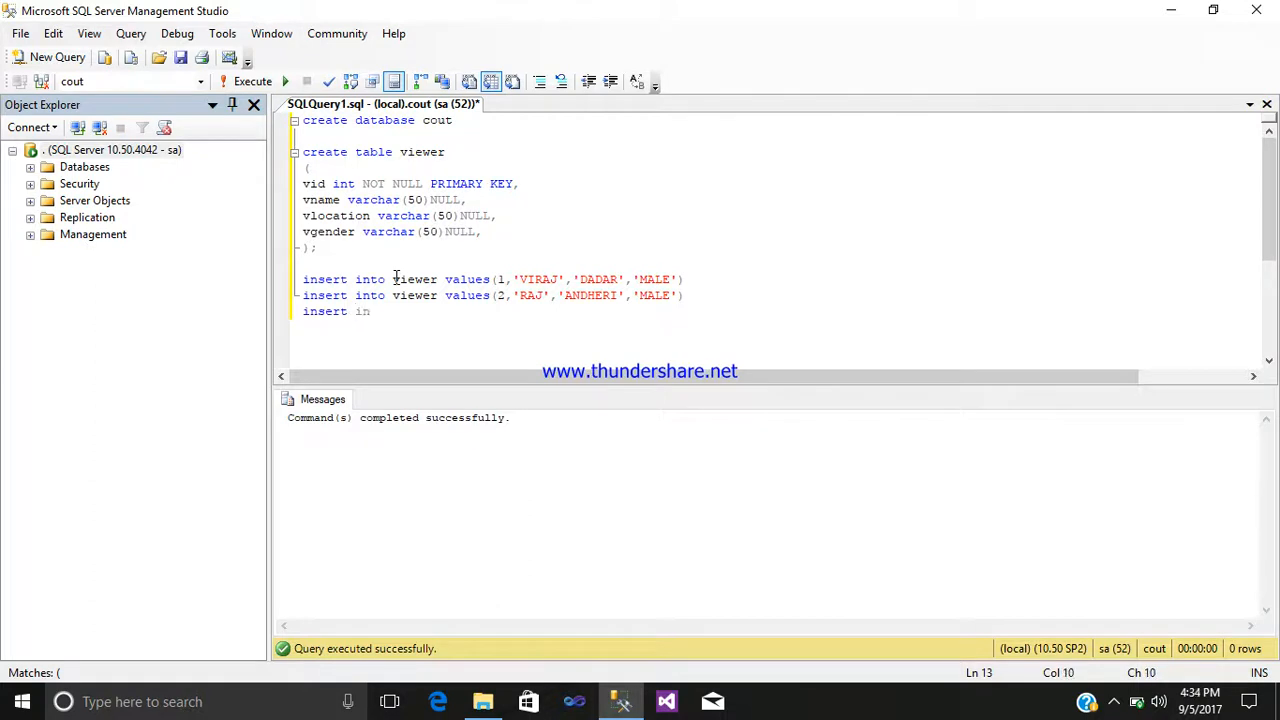
{"action": "type", "text": "viewer va"}
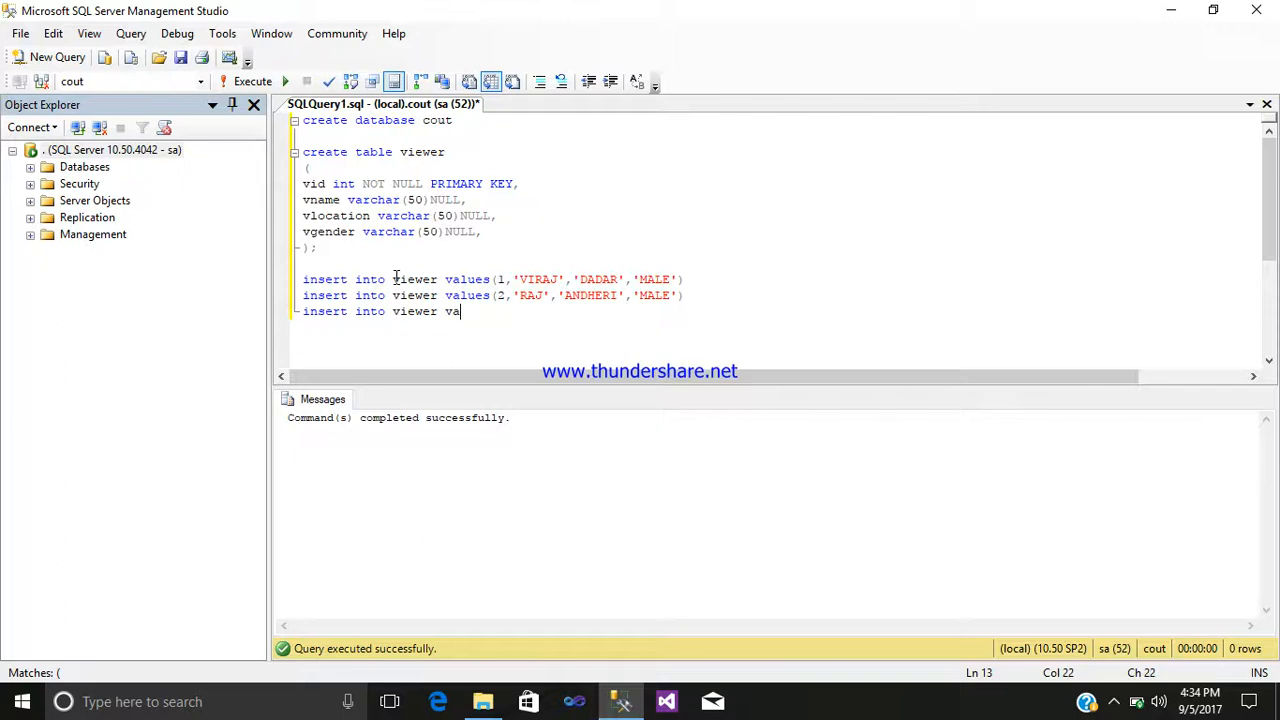
{"action": "type", "text": "lues"}
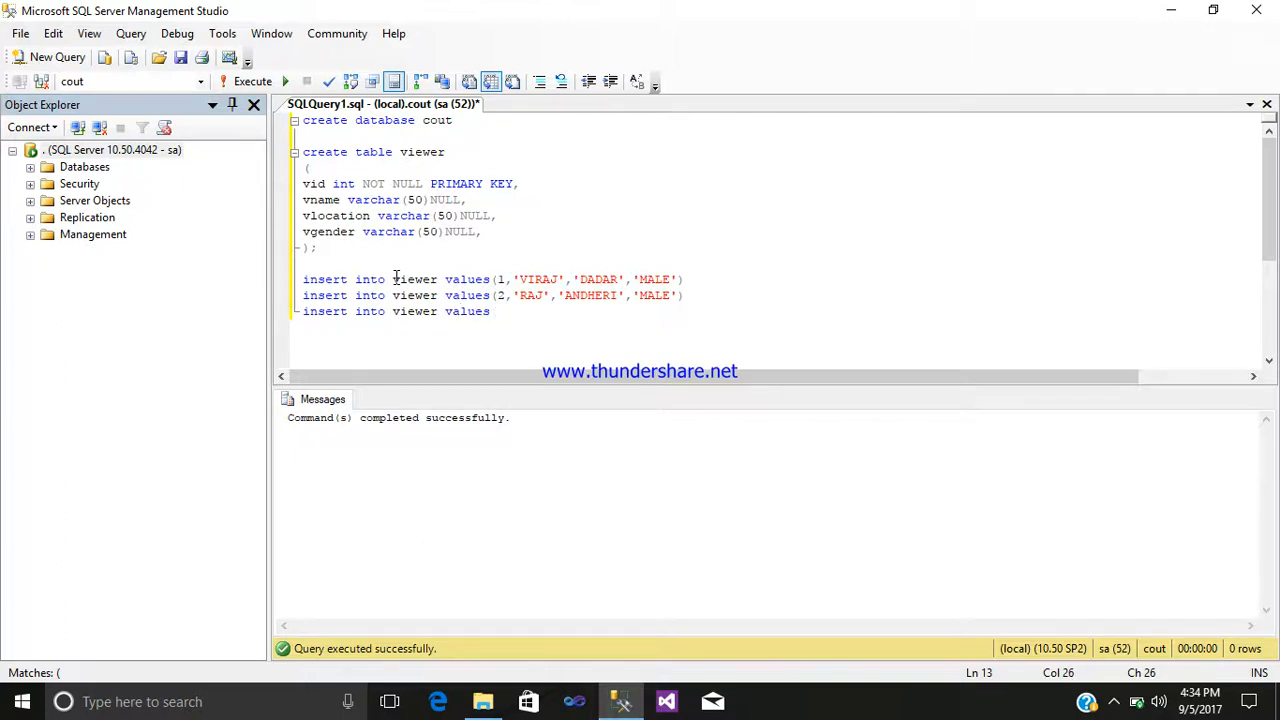
{"action": "type", "text": "("}
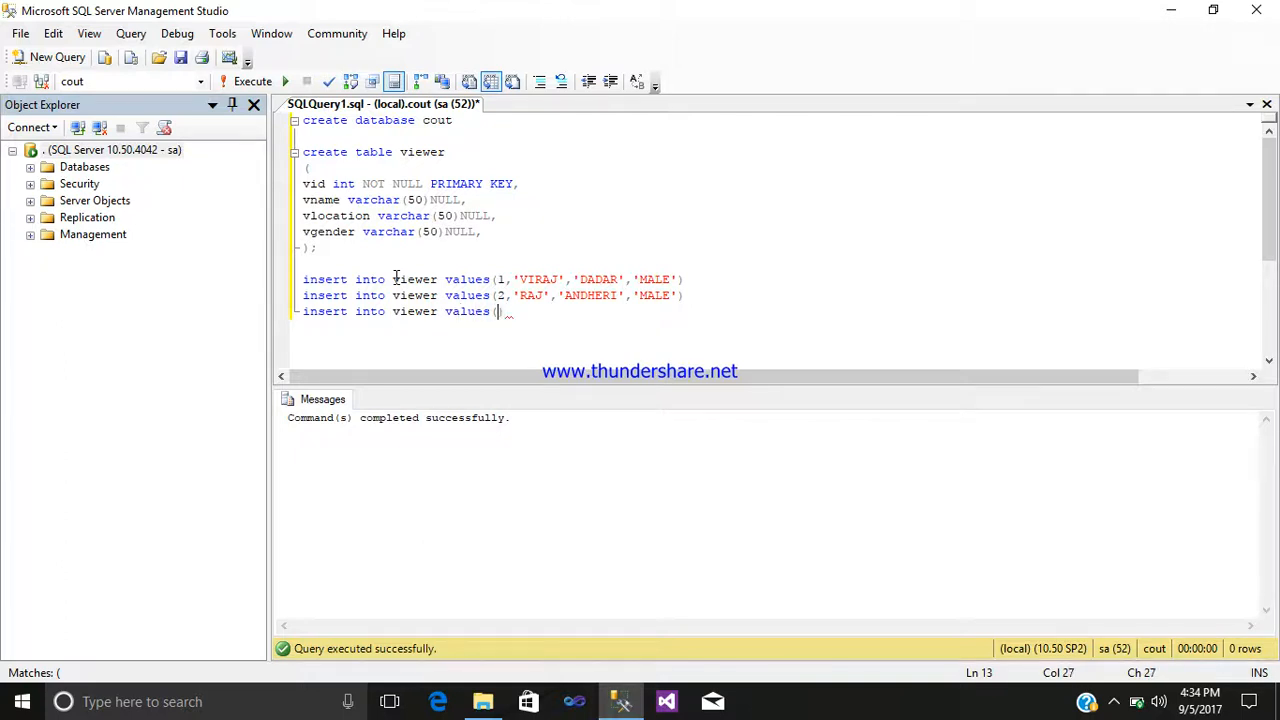
{"action": "type", "text": "3,"}
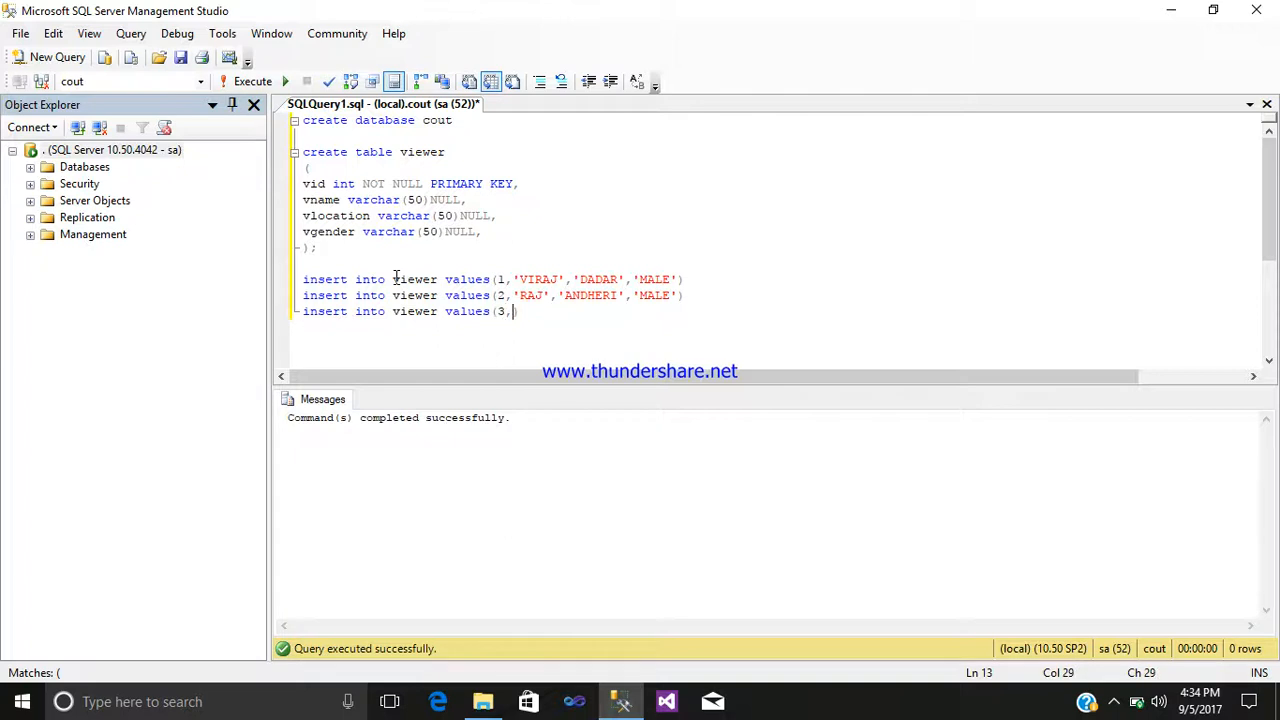
{"action": "type", "text": "''"}
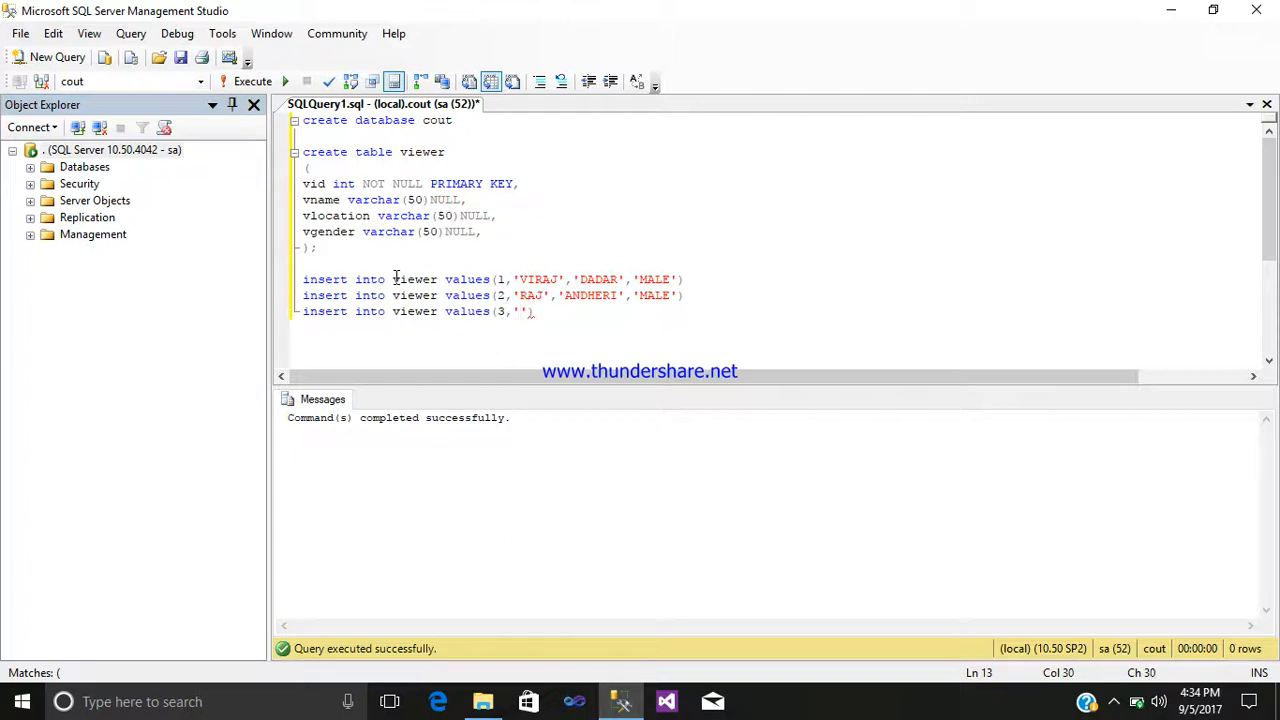
{"action": "type", "text": "RUPE"}
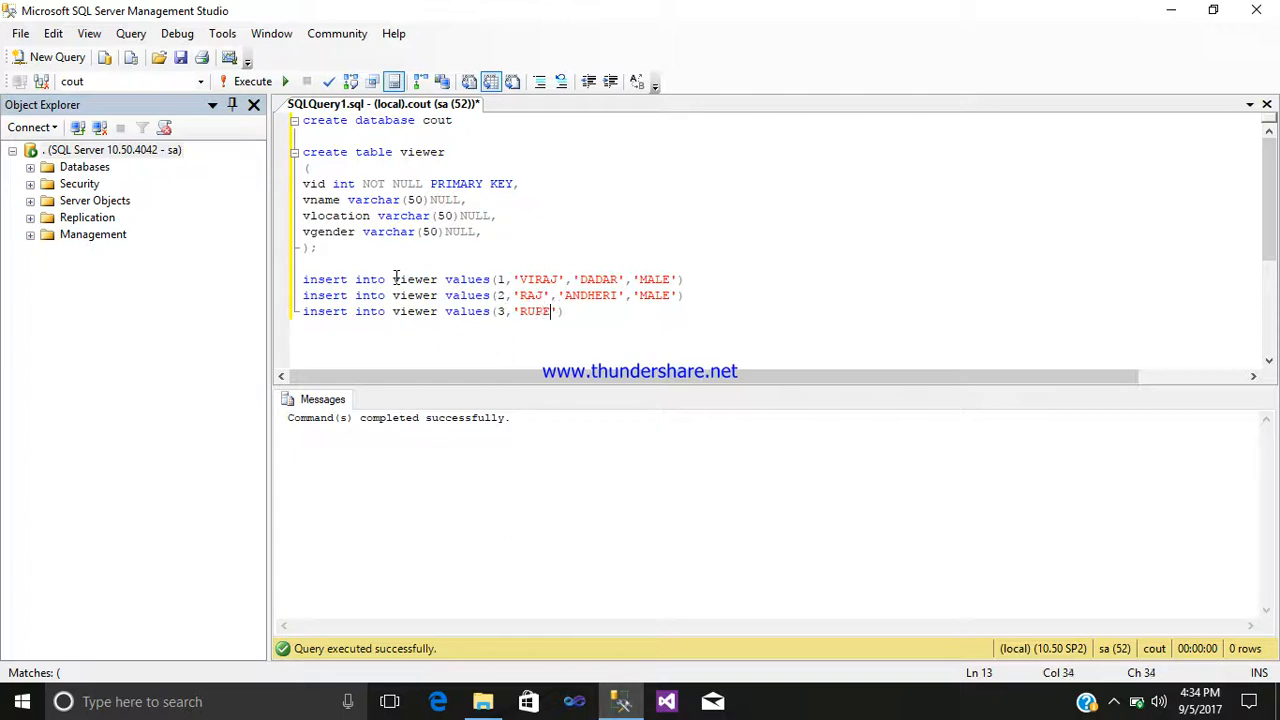
{"action": "type", "text": "SH"}
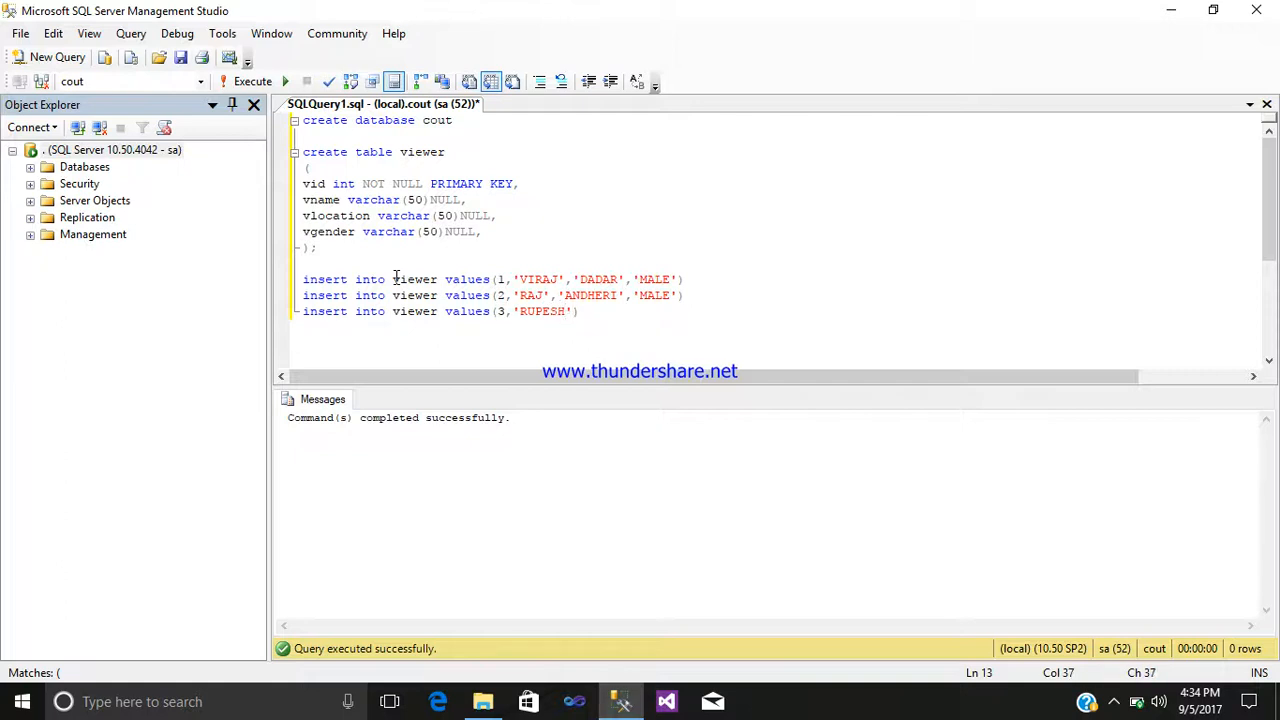
{"action": "type", "text": ",'"}
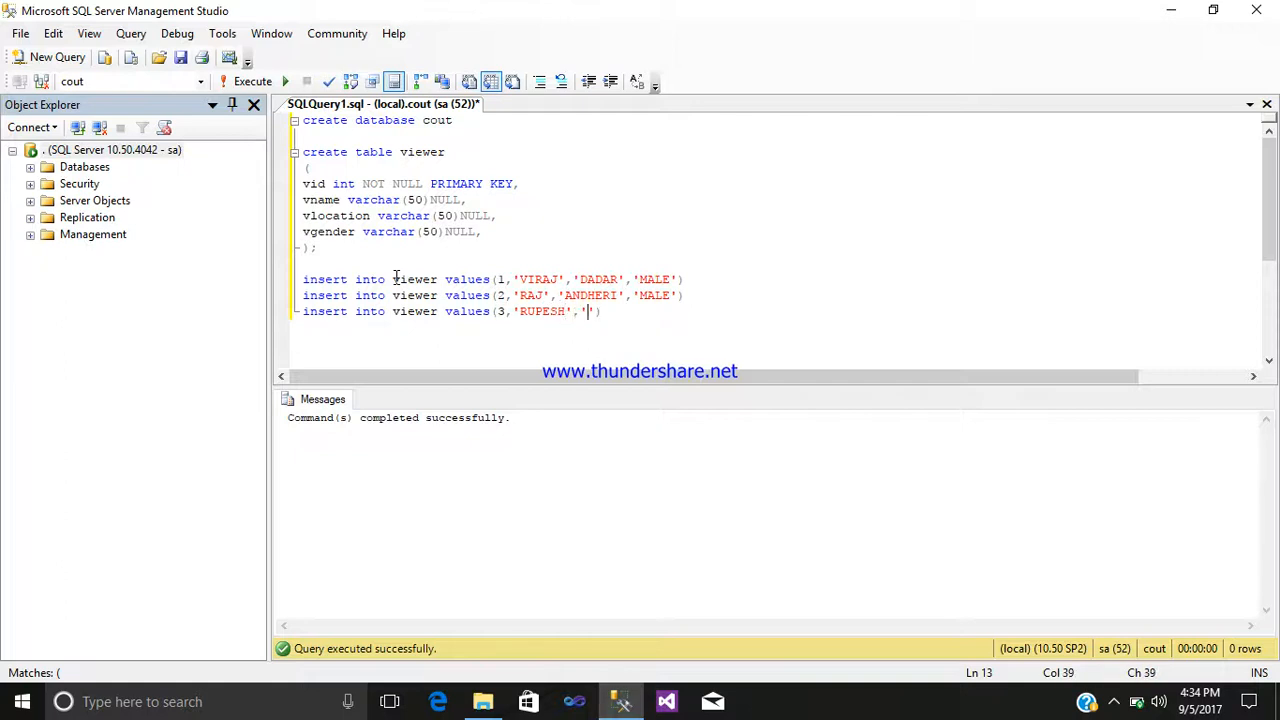
{"action": "type", "text": "THANE"}
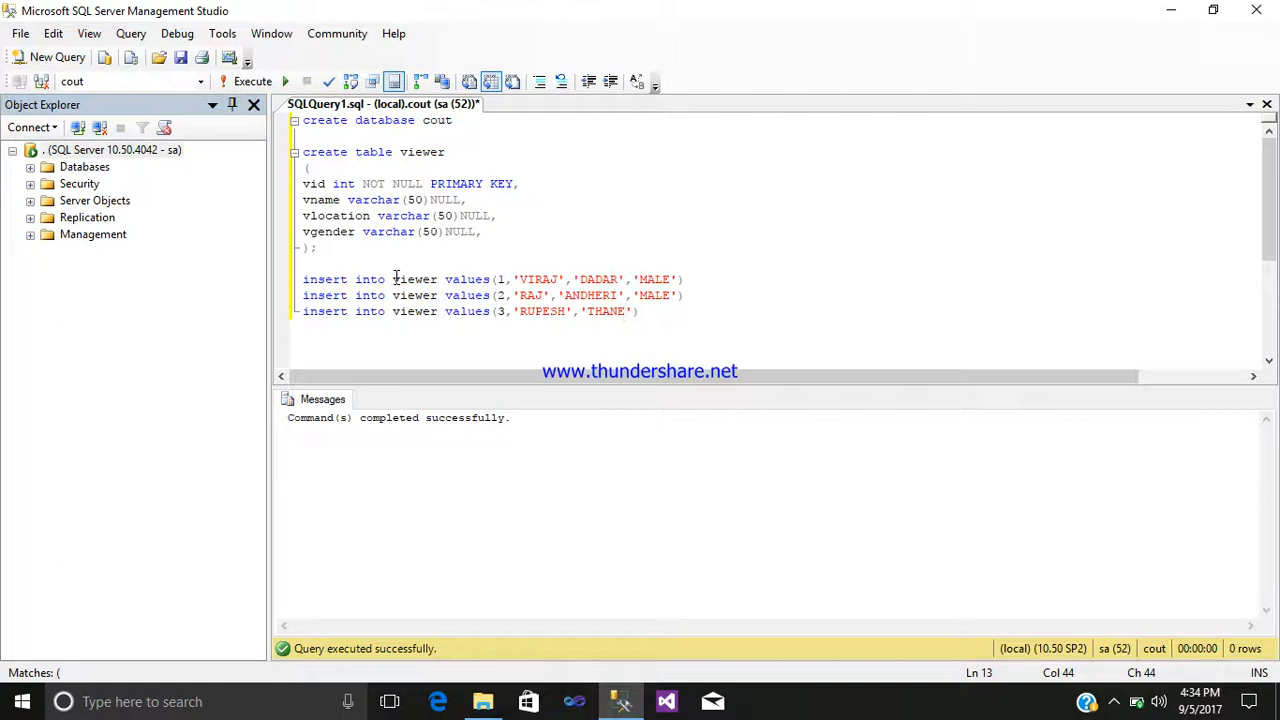
{"action": "type", "text": ","}
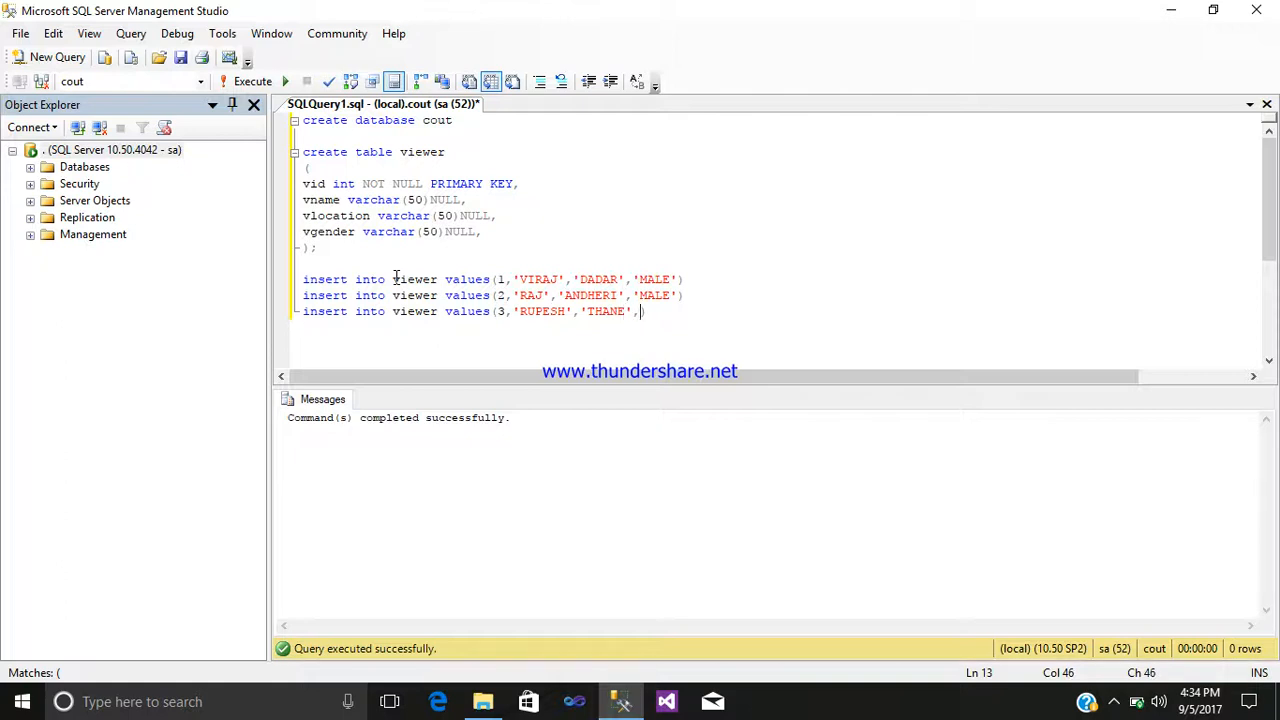
{"action": "type", "text": "''"}
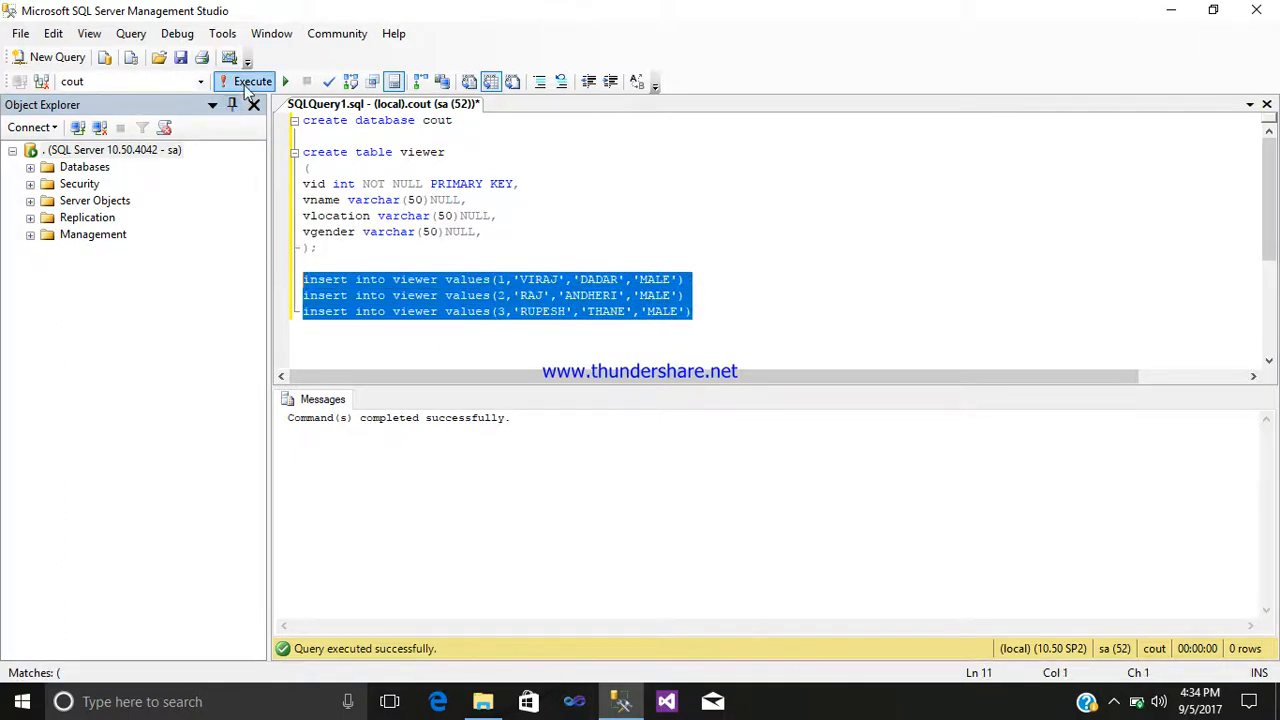
Execute the three insert statements, adding one row each, then deselect them
{"action": "left_click", "coordinate": [245, 81]}
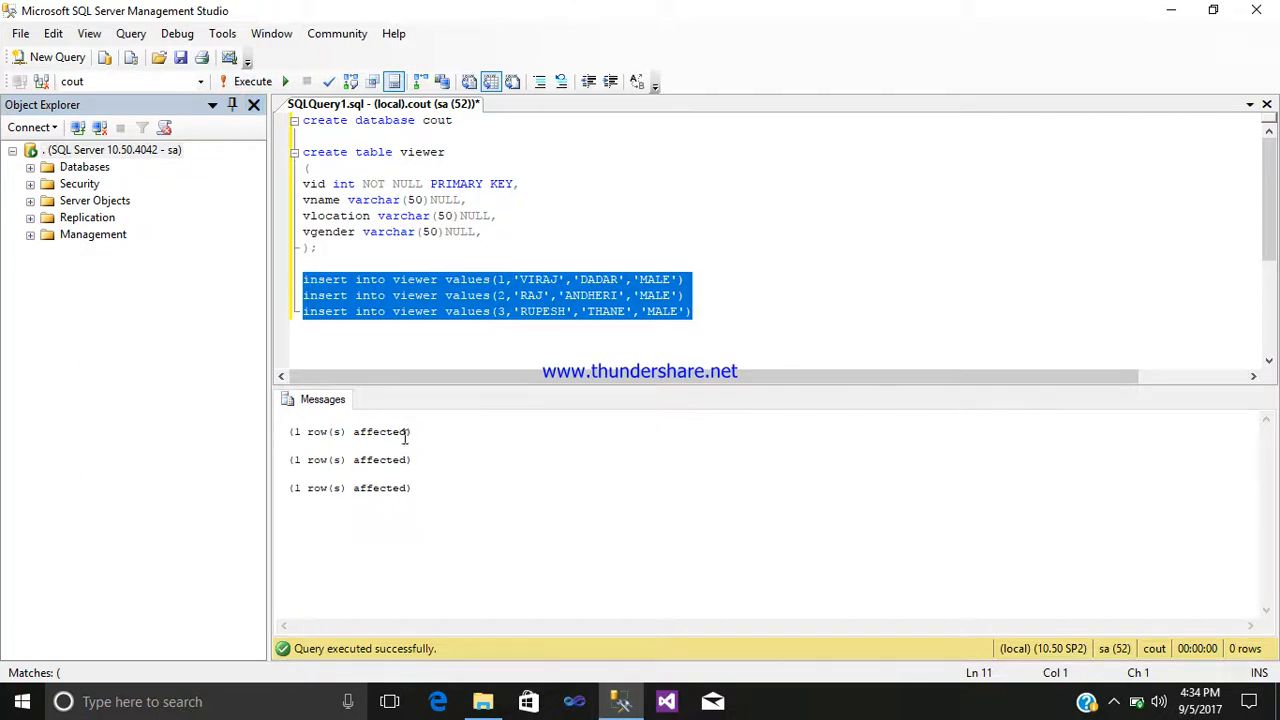
{"action": "mouse_move", "coordinate": [722, 358]}
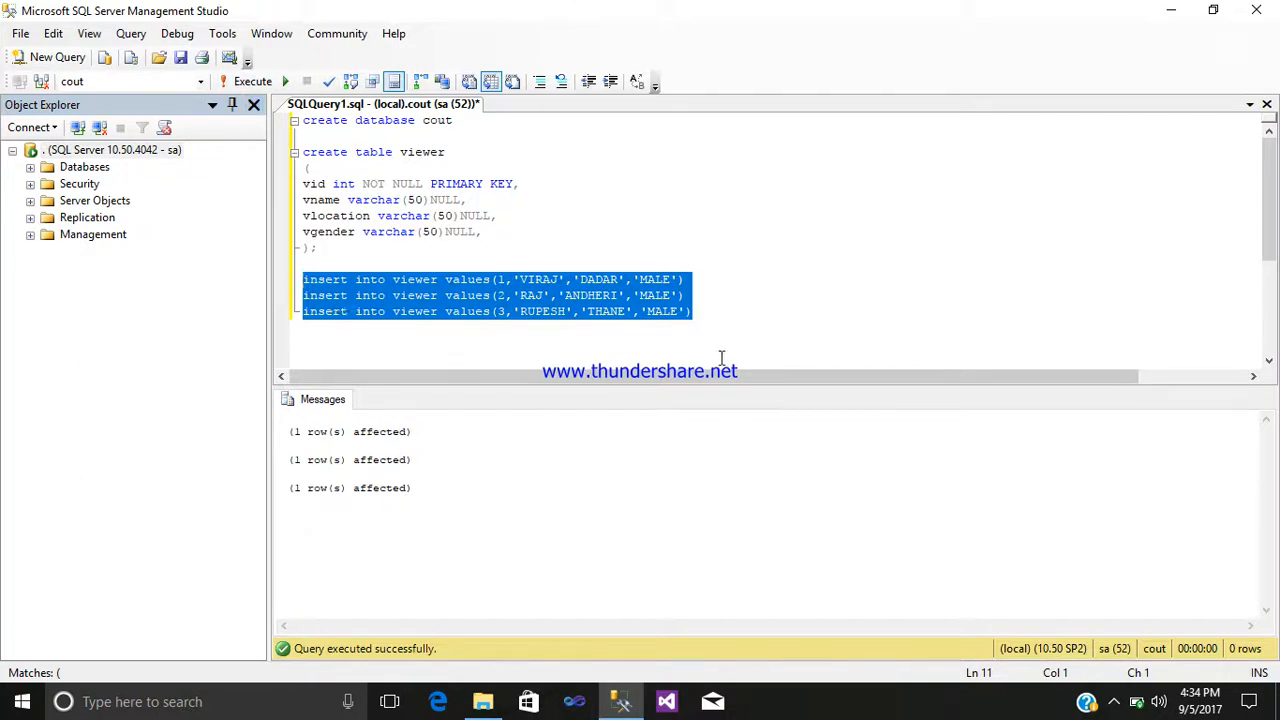
{"action": "left_click", "coordinate": [693, 311]}
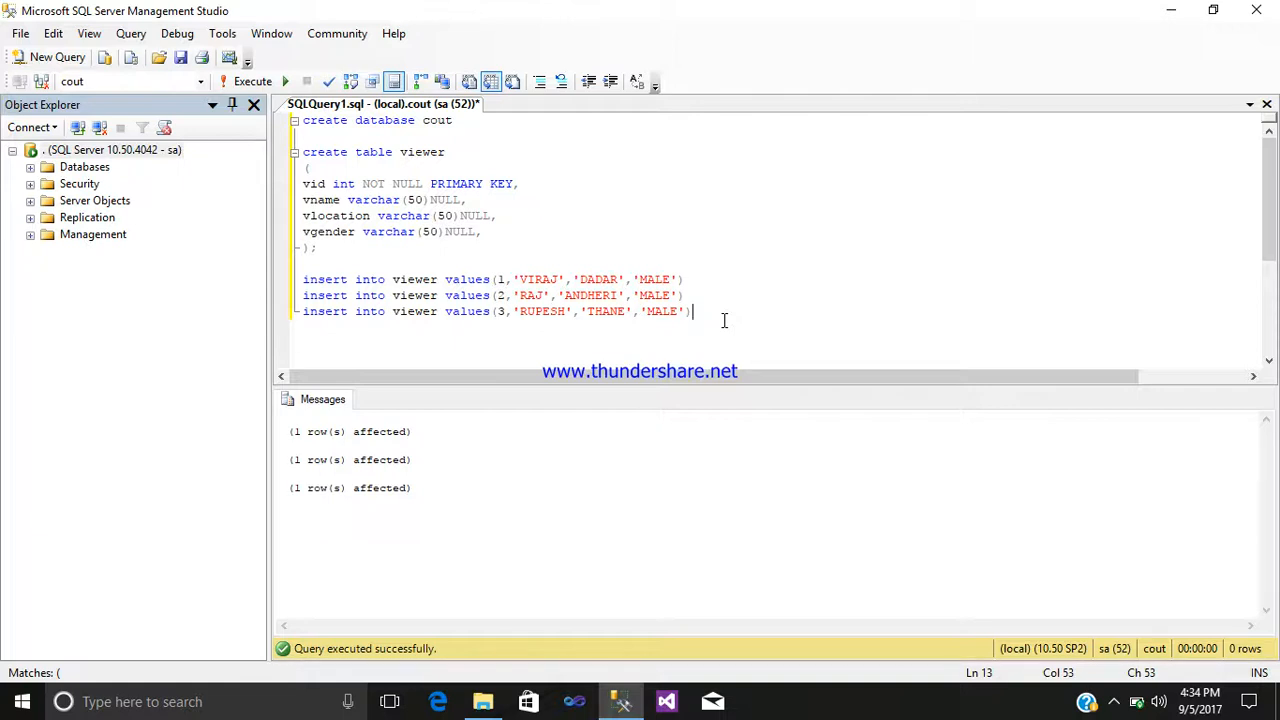
Write and run 'select * from viewer' to list the VIRAJ, RAJ and RUPESH rows
{"action": "type", "text": "s"}
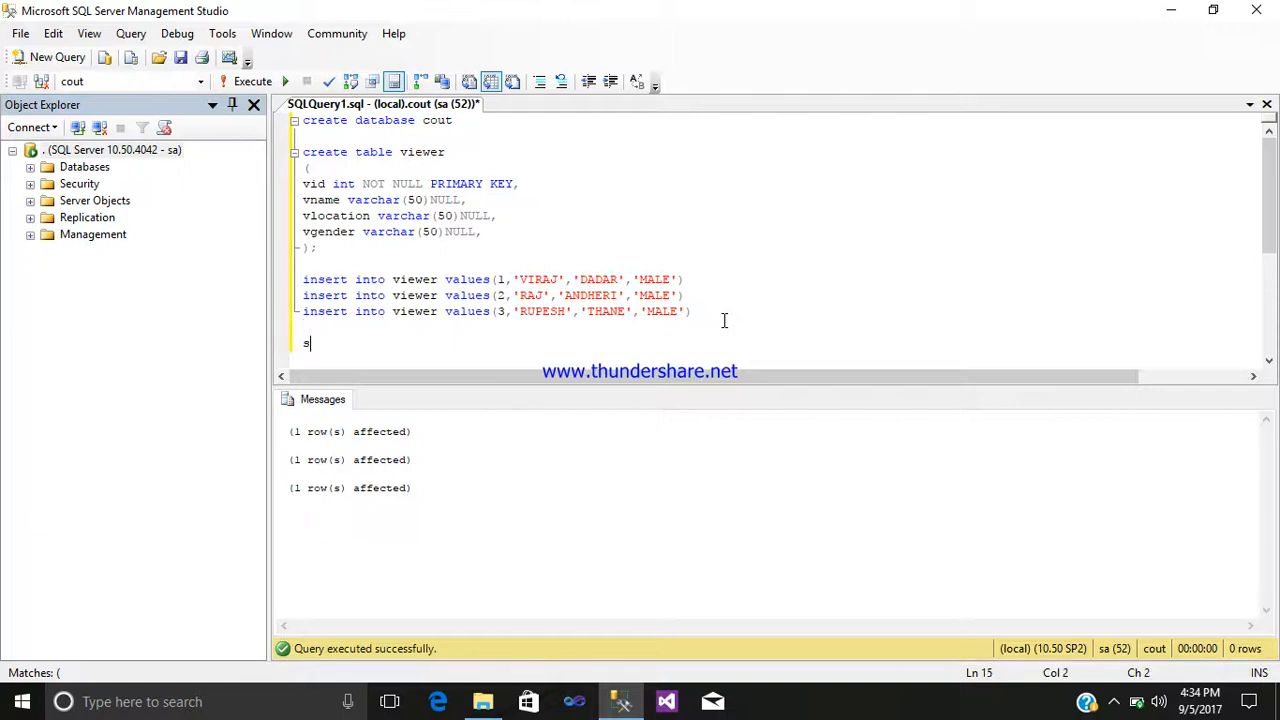
{"action": "type", "text": "elect"}
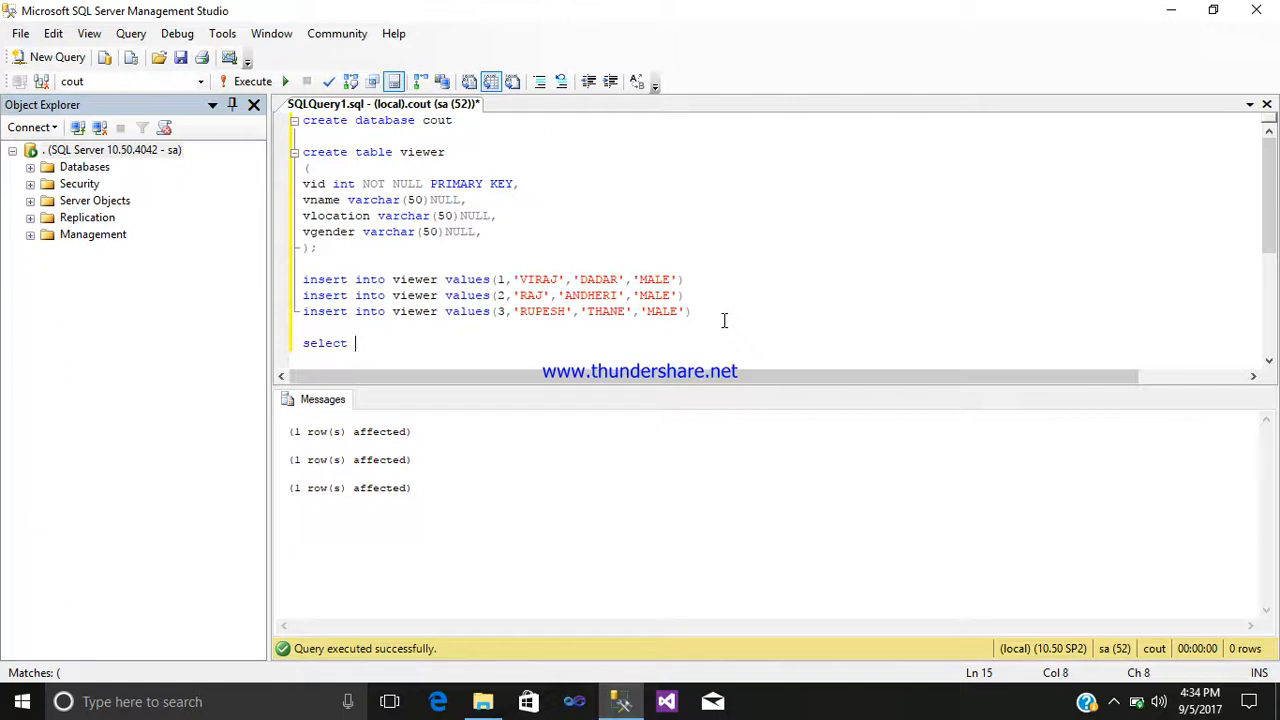
{"action": "type", "text": "*from"}
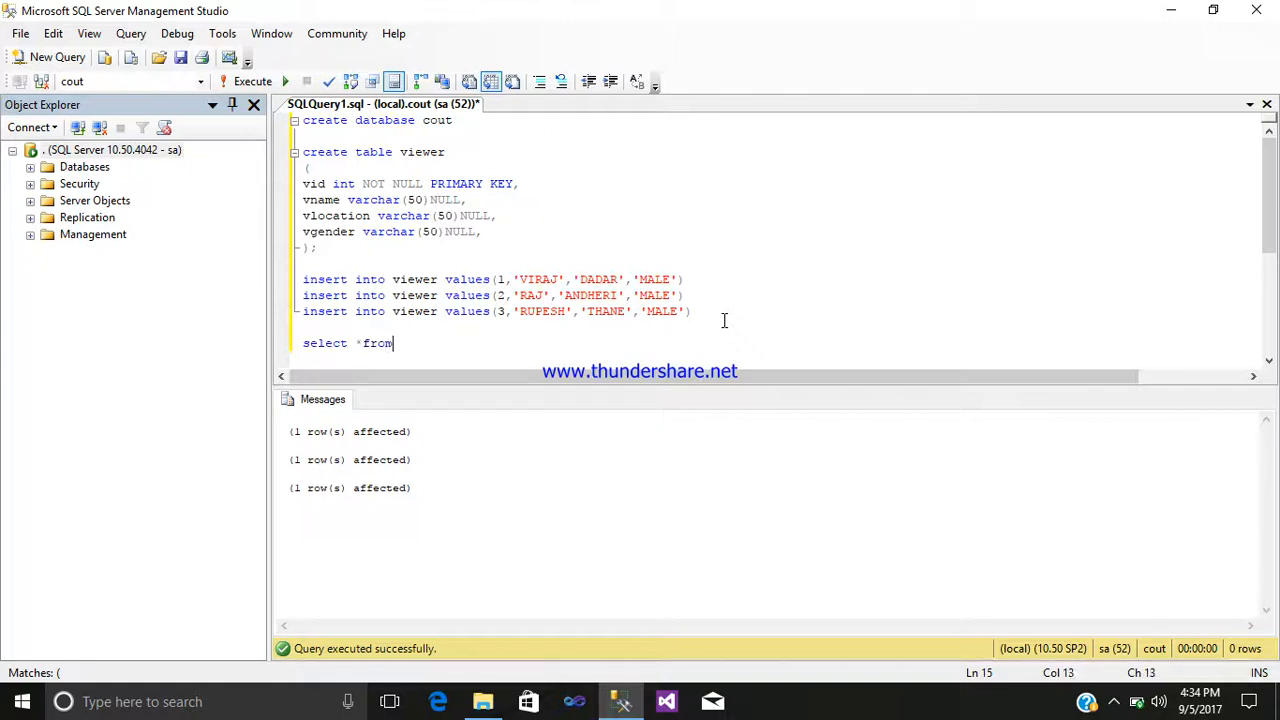
{"action": "type", "text": "viewer"}
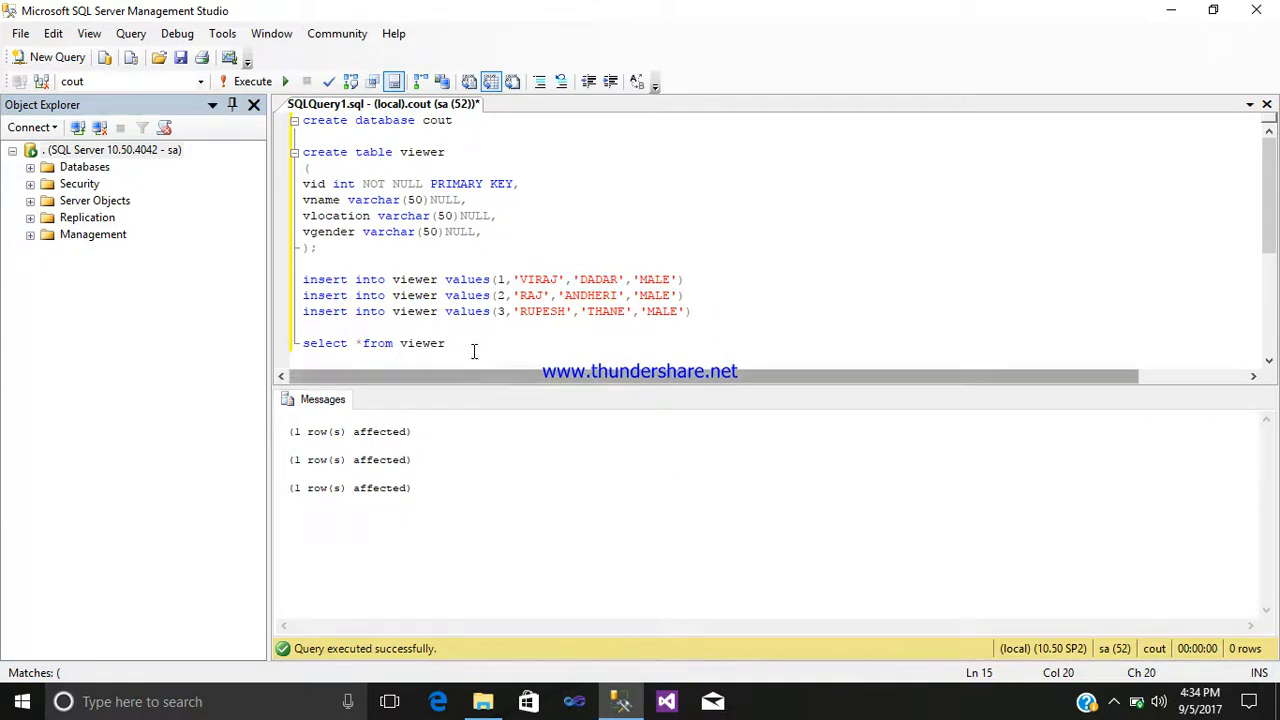
{"action": "left_click", "coordinate": [252, 81]}
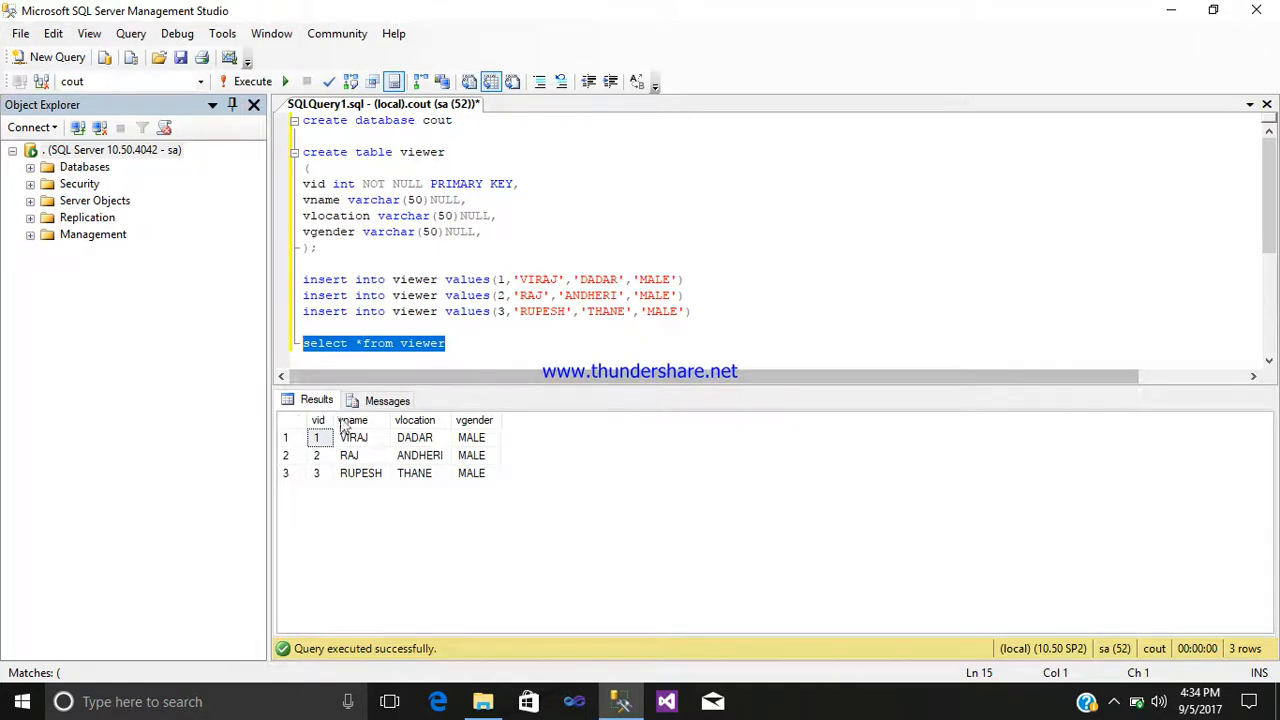
{"action": "mouse_move", "coordinate": [318, 420]}
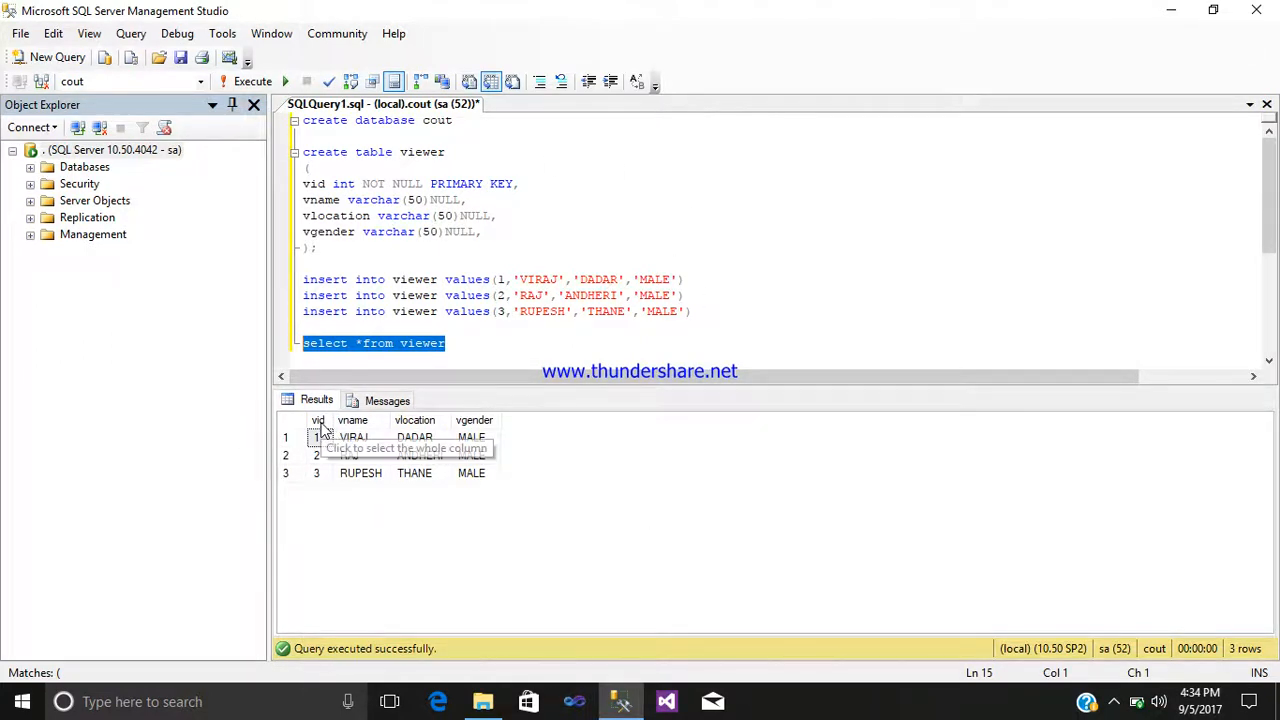
{"action": "mouse_move", "coordinate": [435, 432]}
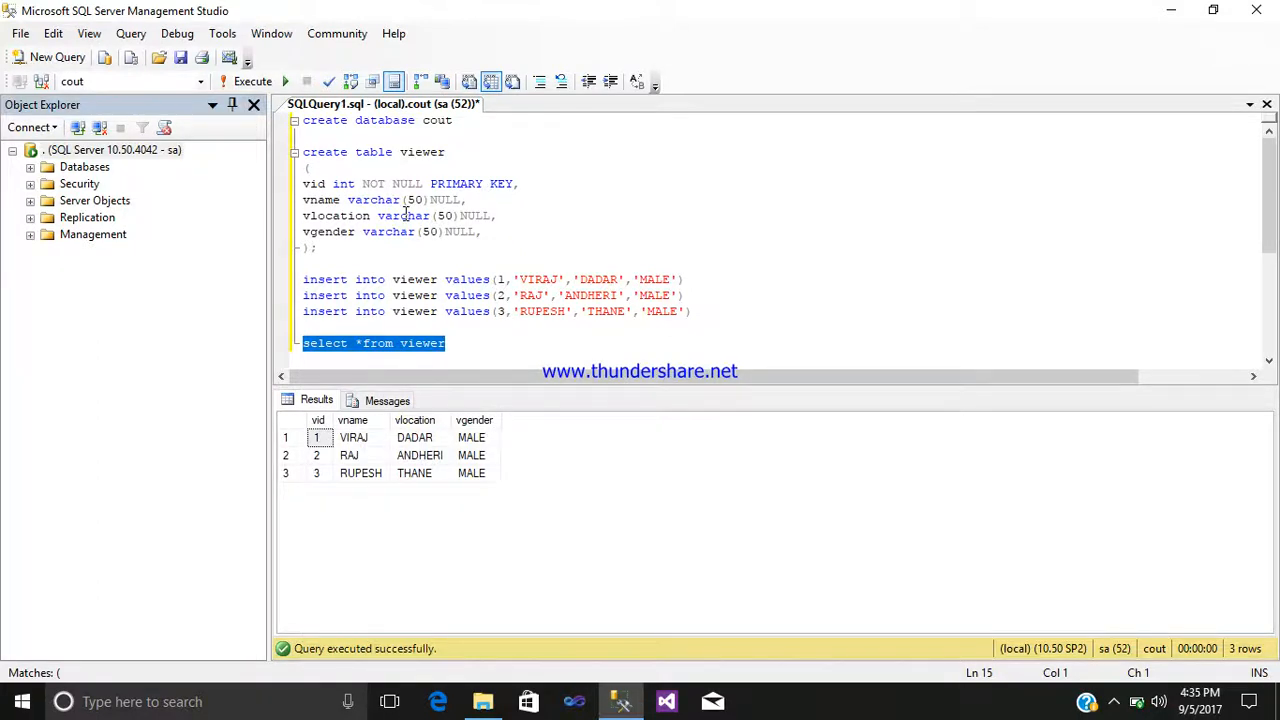
{"action": "mouse_move", "coordinate": [662, 221]}
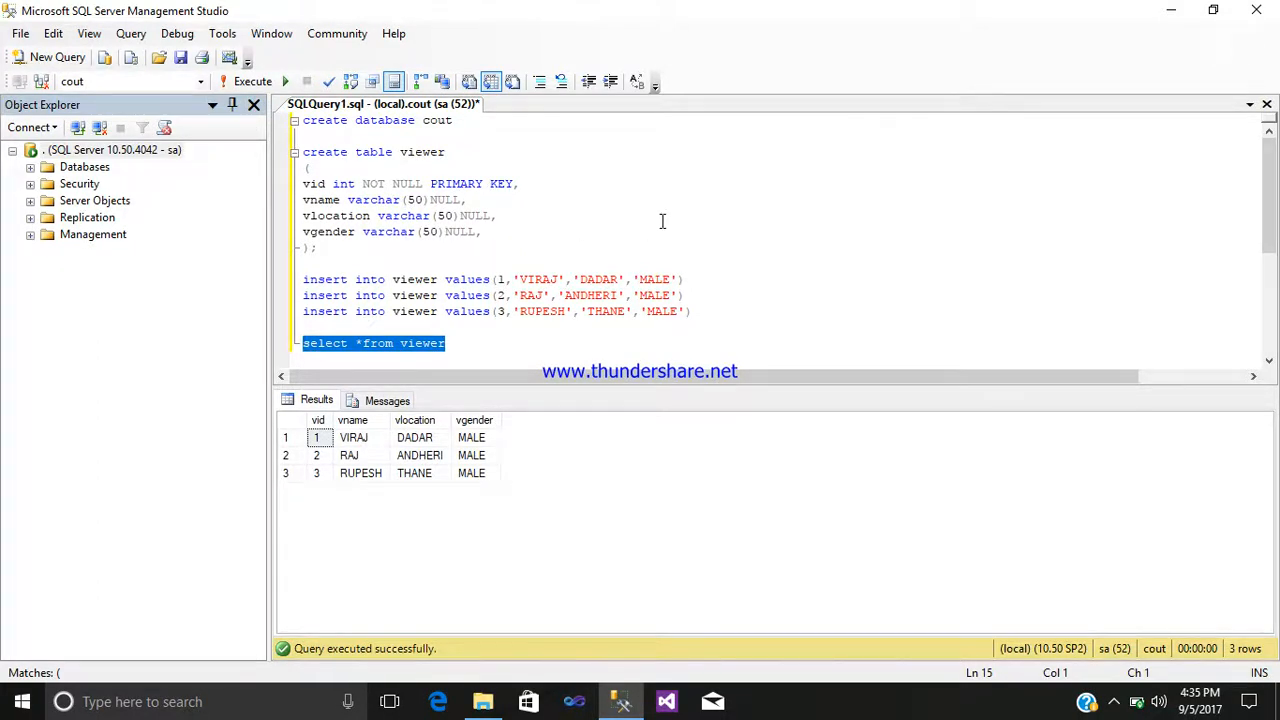